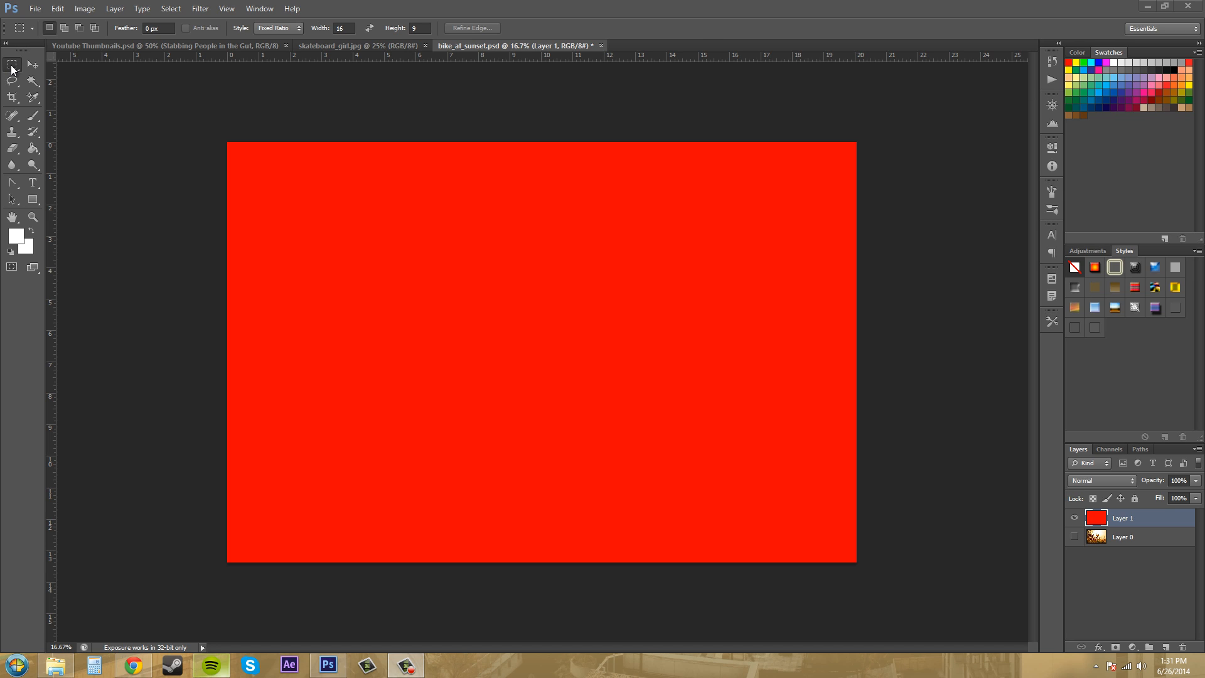
{"action": "mouse_move", "coordinate": [35, 287]}
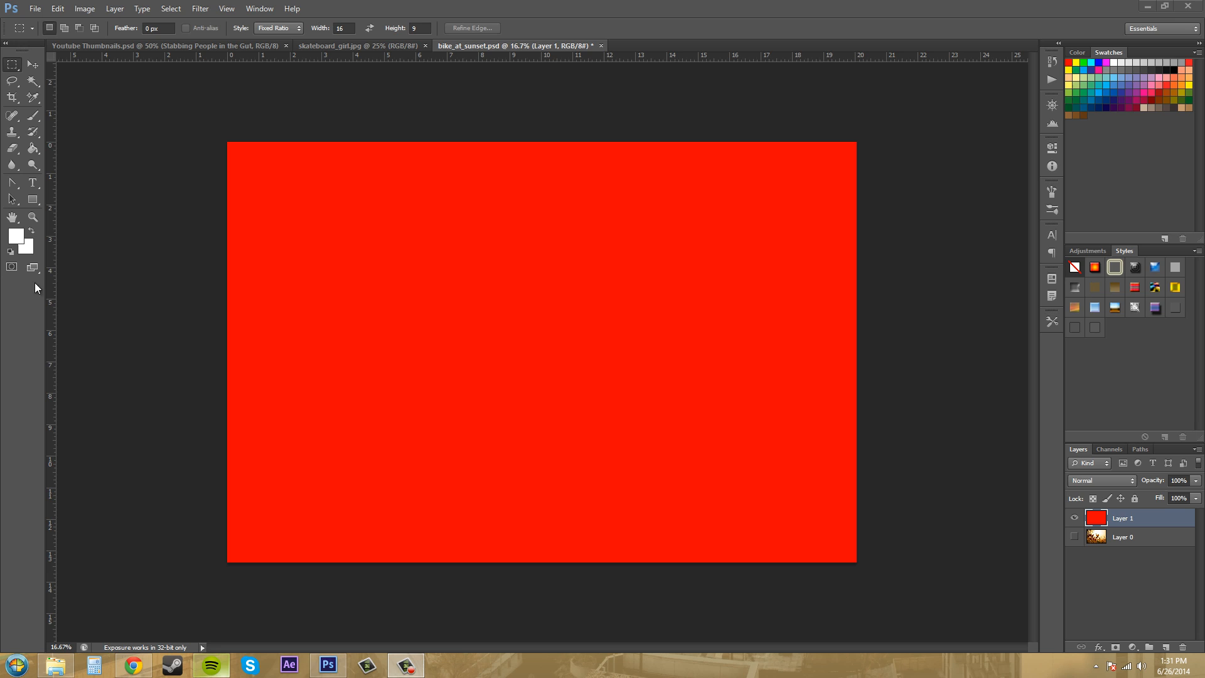
{"action": "mouse_move", "coordinate": [22, 471]}
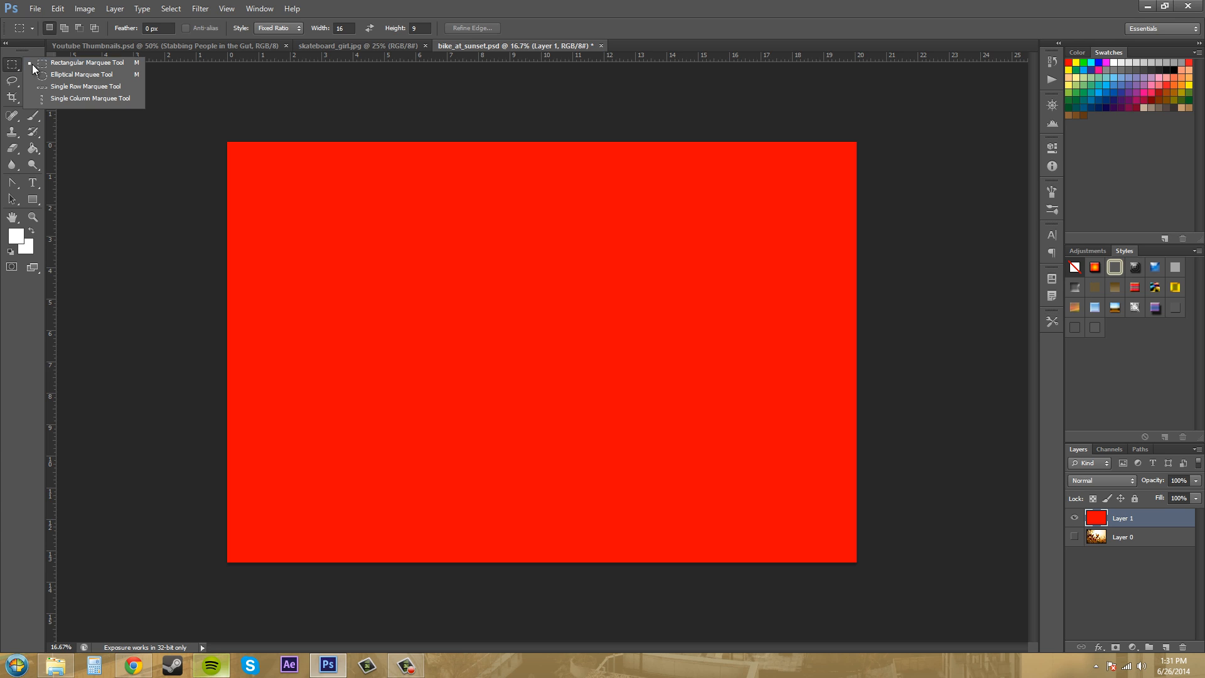
{"action": "mouse_move", "coordinate": [80, 74]}
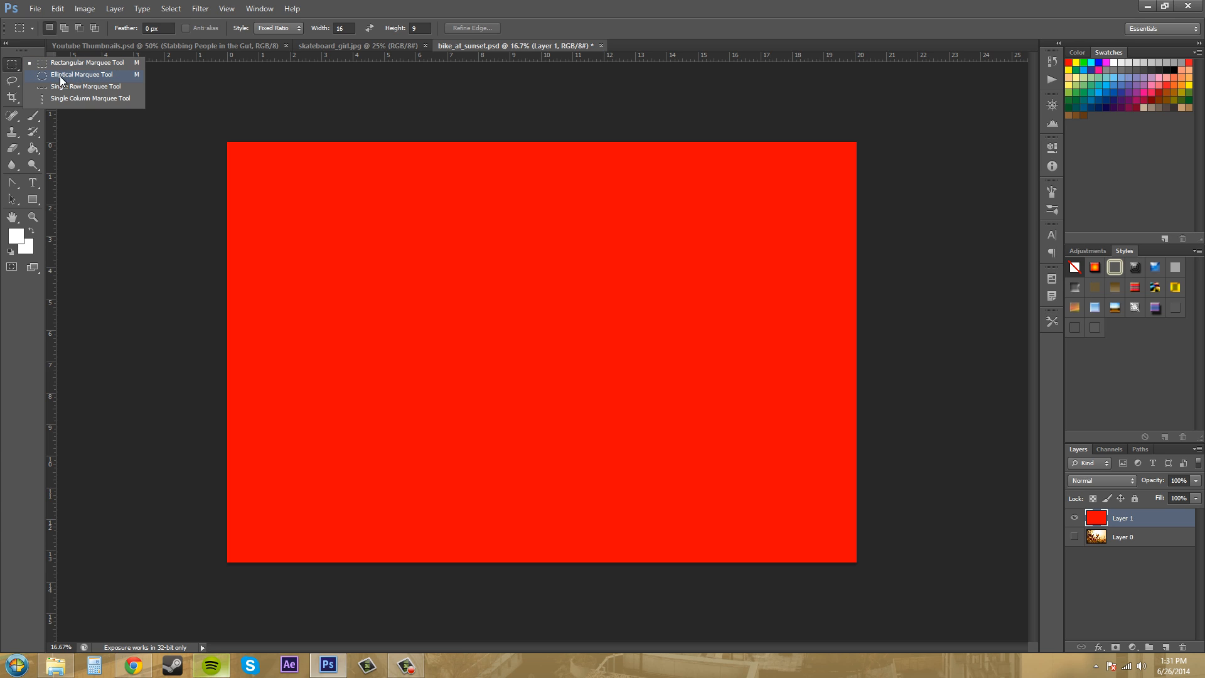
{"action": "mouse_move", "coordinate": [69, 87]}
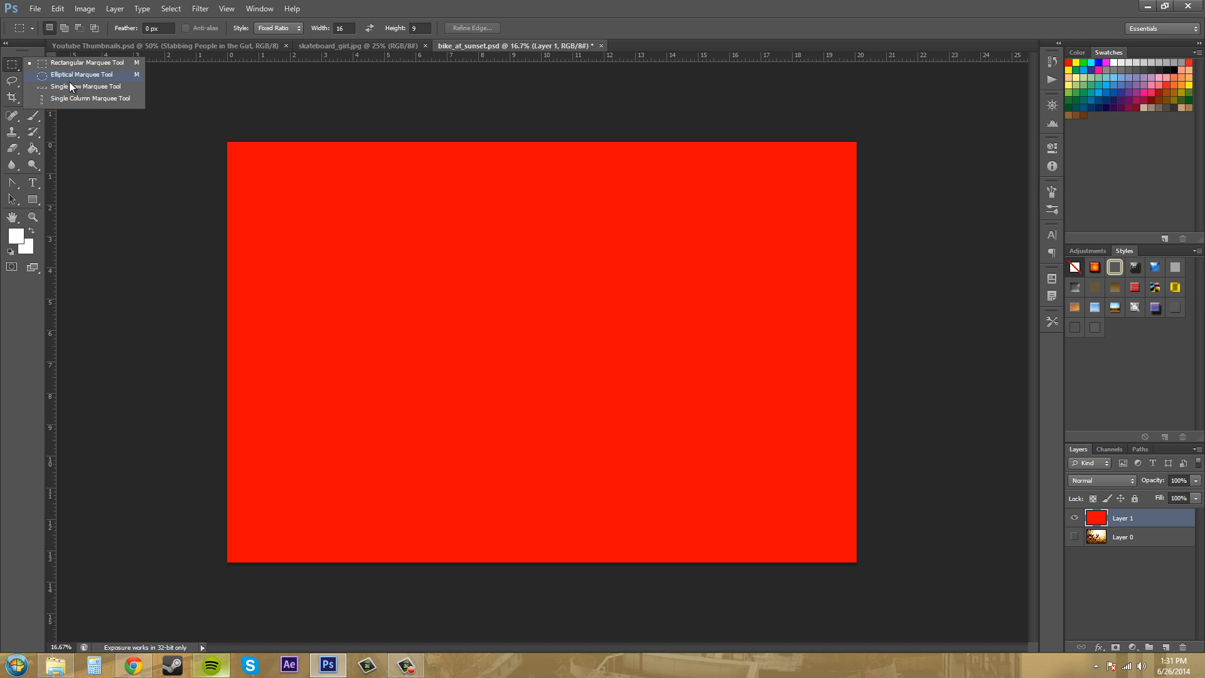
{"action": "mouse_move", "coordinate": [87, 63]}
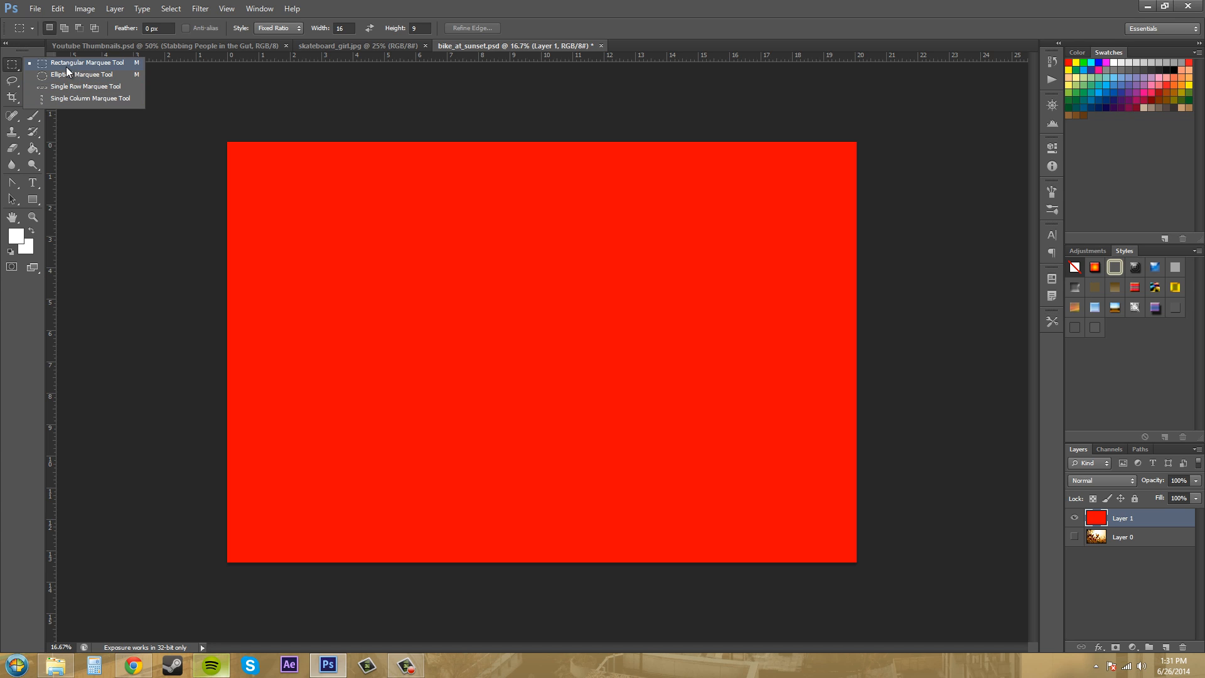
{"action": "mouse_move", "coordinate": [65, 65]}
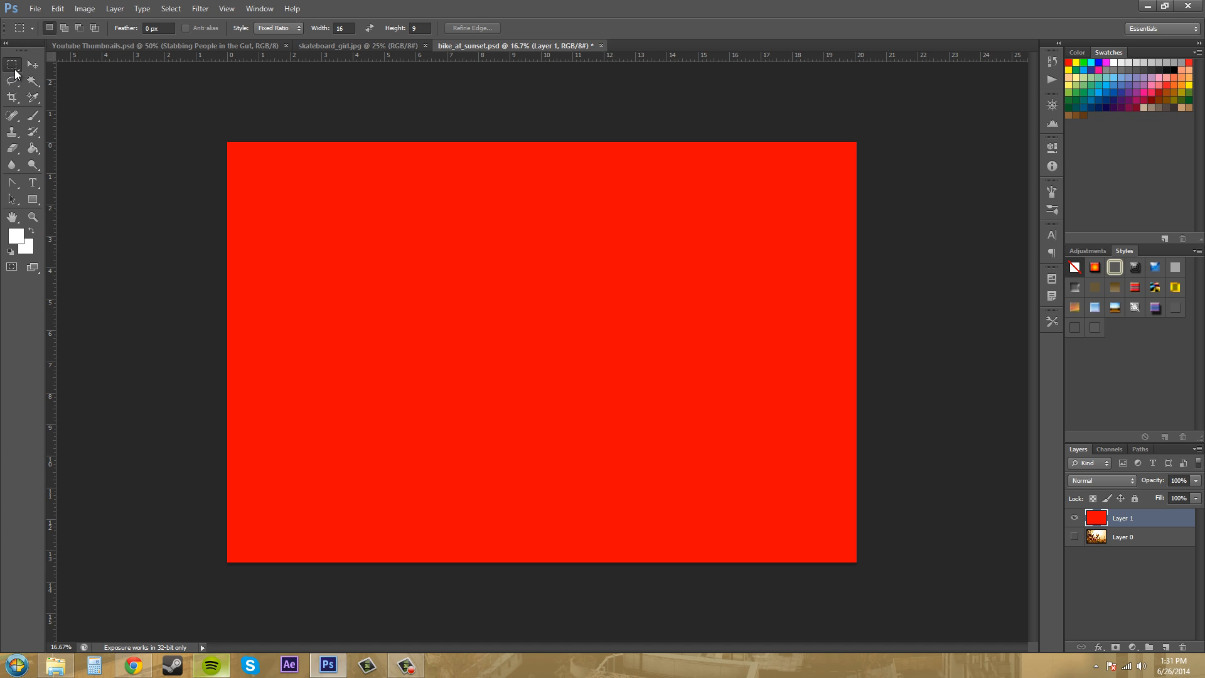
{"action": "mouse_move", "coordinate": [194, 161]}
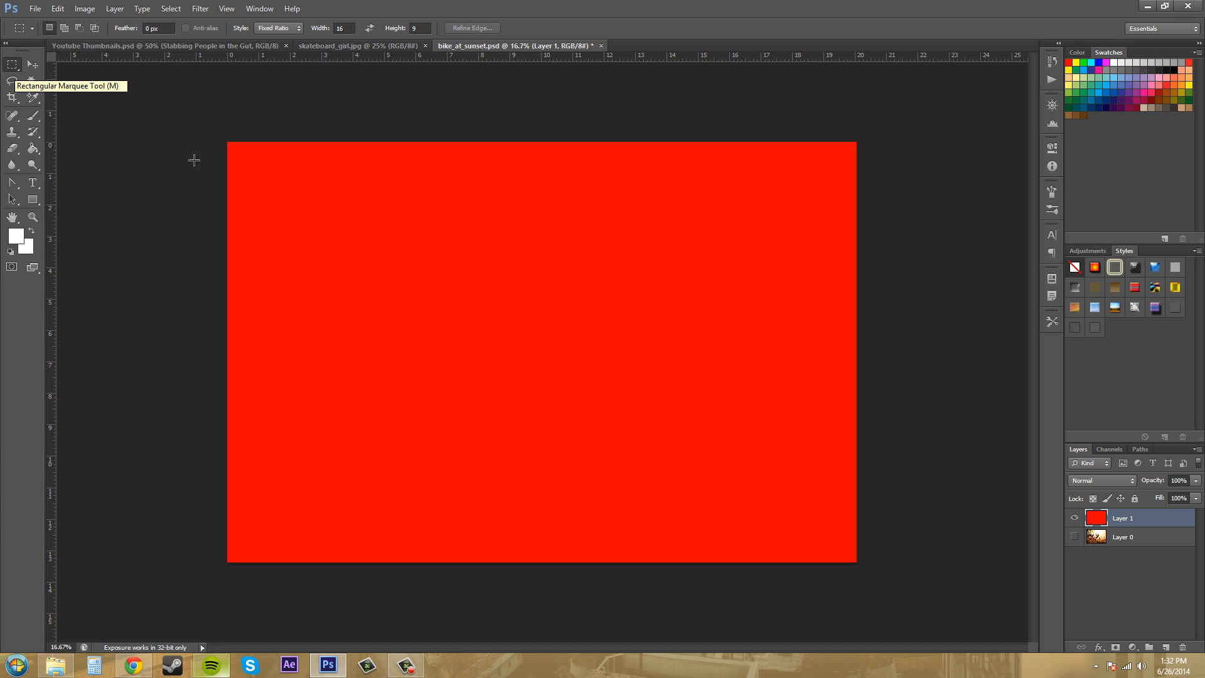
{"action": "mouse_move", "coordinate": [383, 231]}
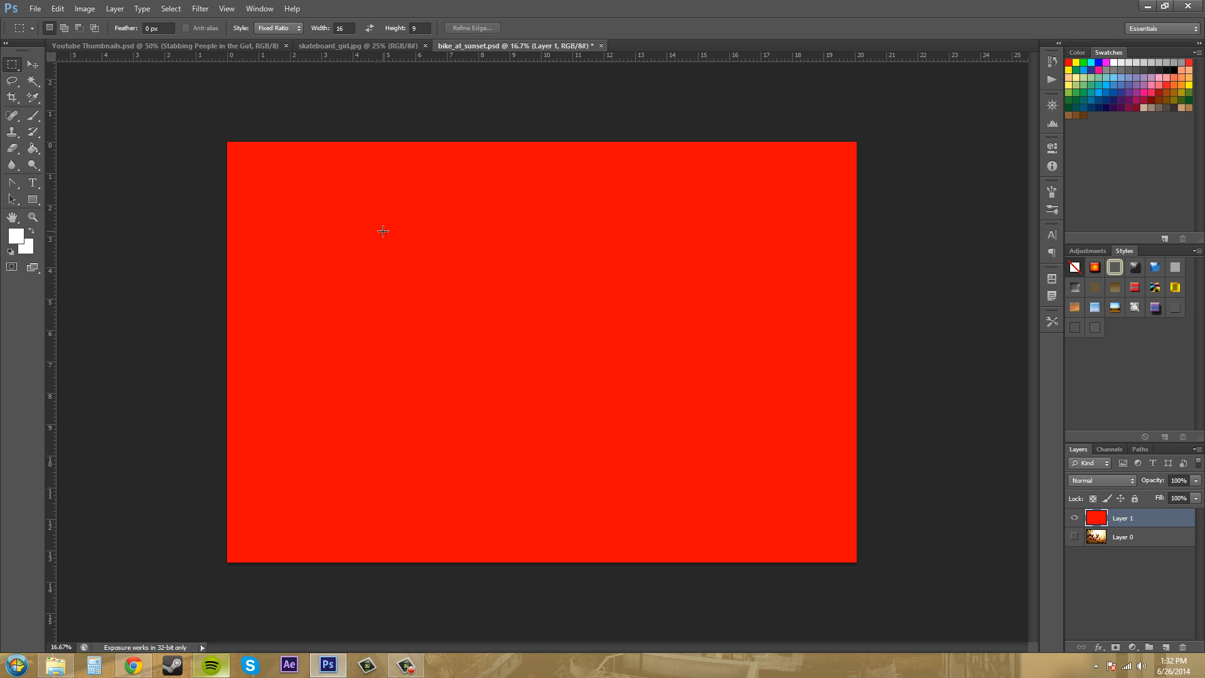
{"action": "mouse_move", "coordinate": [375, 225]}
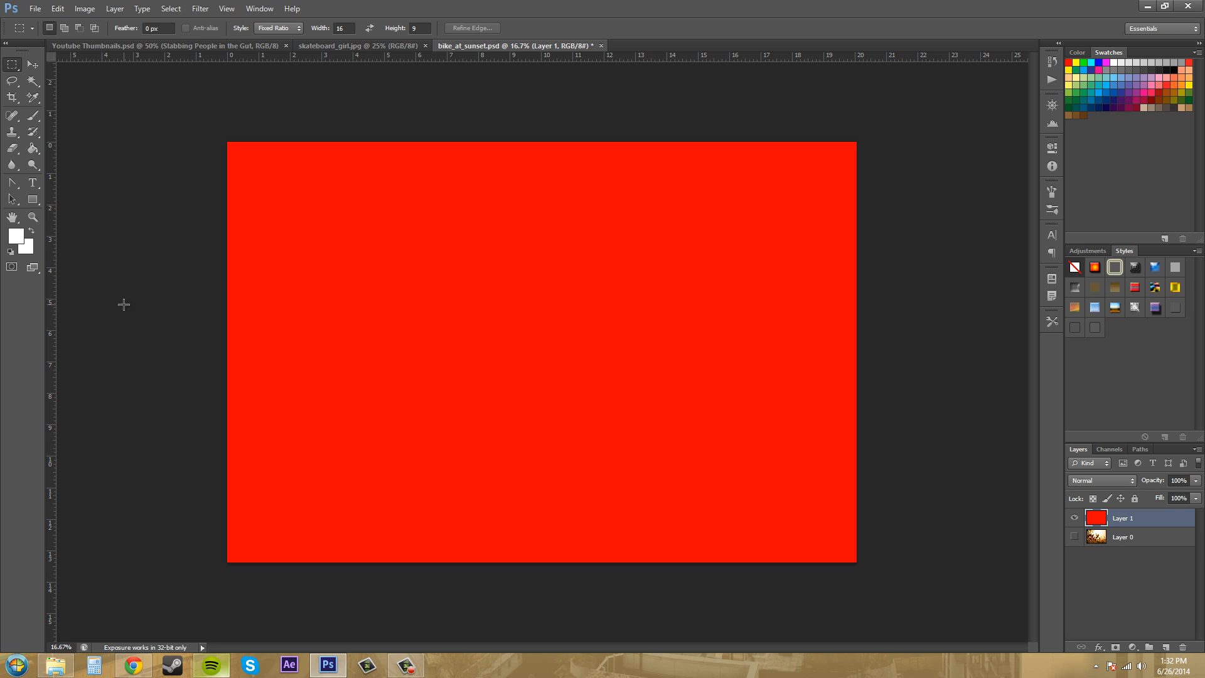
{"action": "mouse_move", "coordinate": [357, 275]}
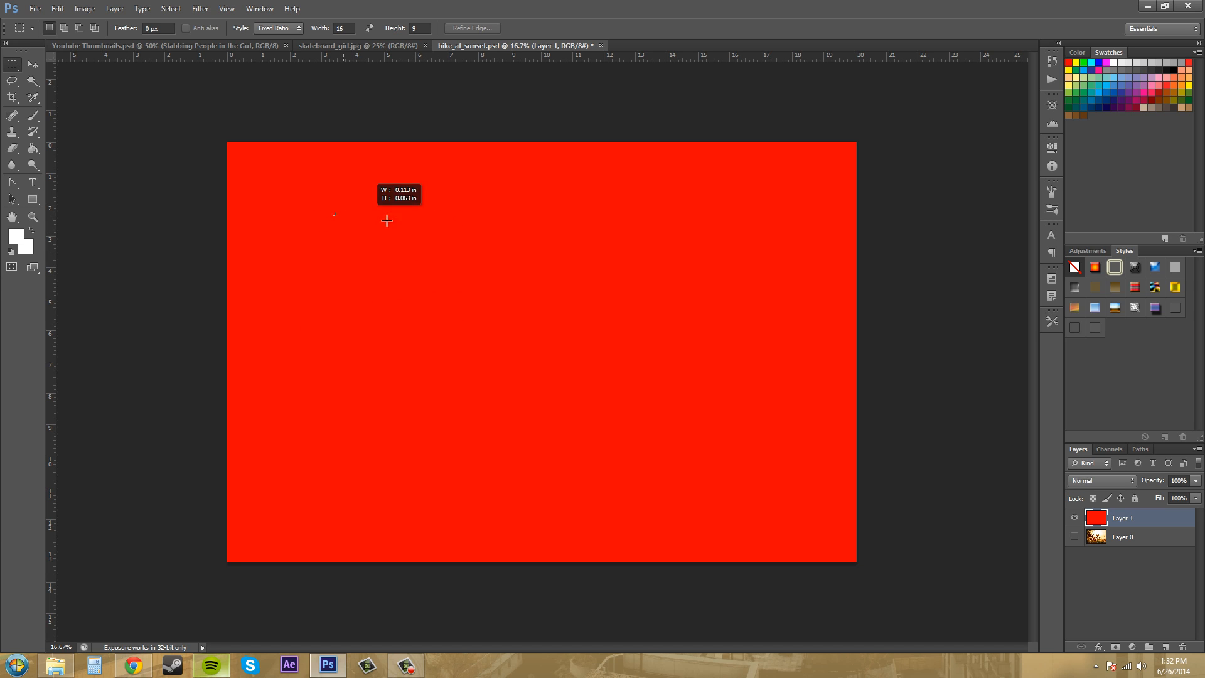
Step: Draw a 16:9 rectangular selection on the red layer before switching Style back to Normal
{"action": "left_click_drag", "start_coordinate": [334, 213], "coordinate": [498, 306]}
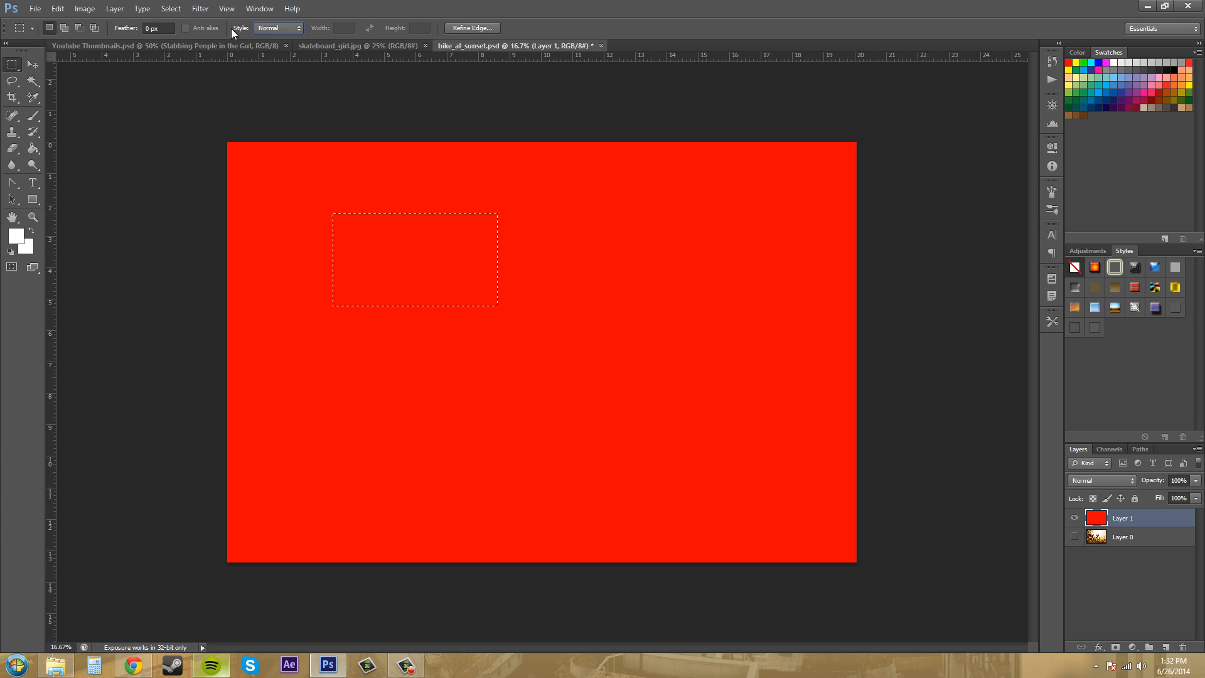
{"action": "mouse_move", "coordinate": [281, 37]}
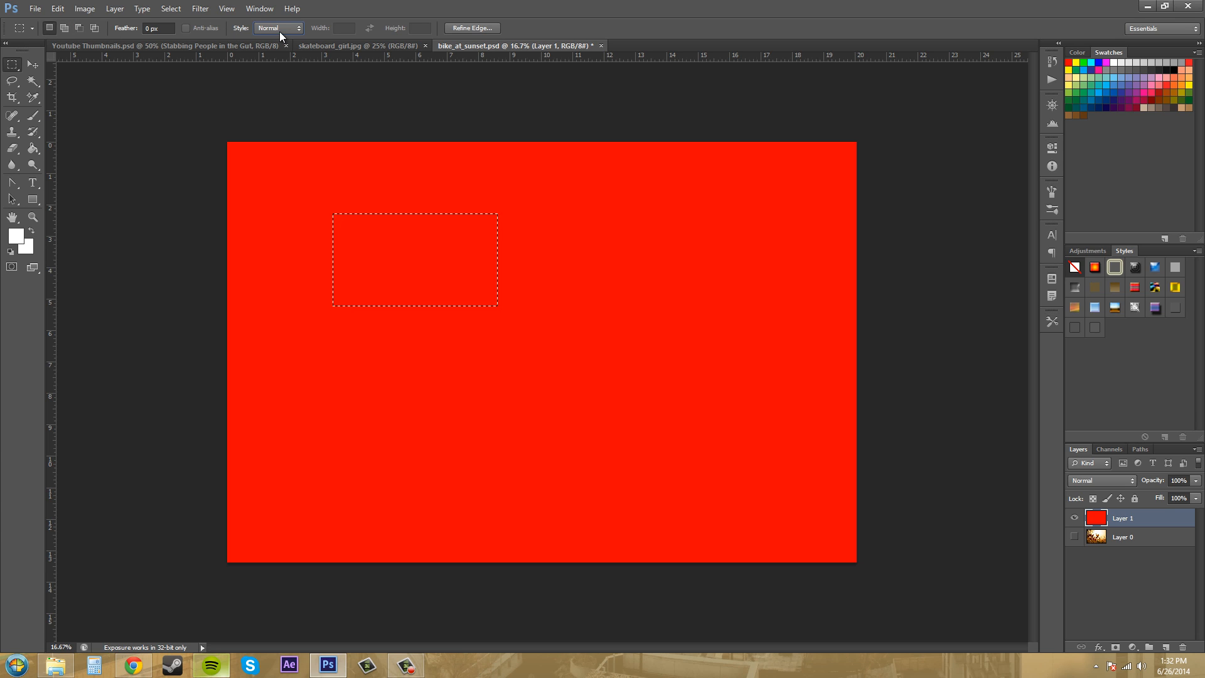
{"action": "mouse_move", "coordinate": [472, 155]}
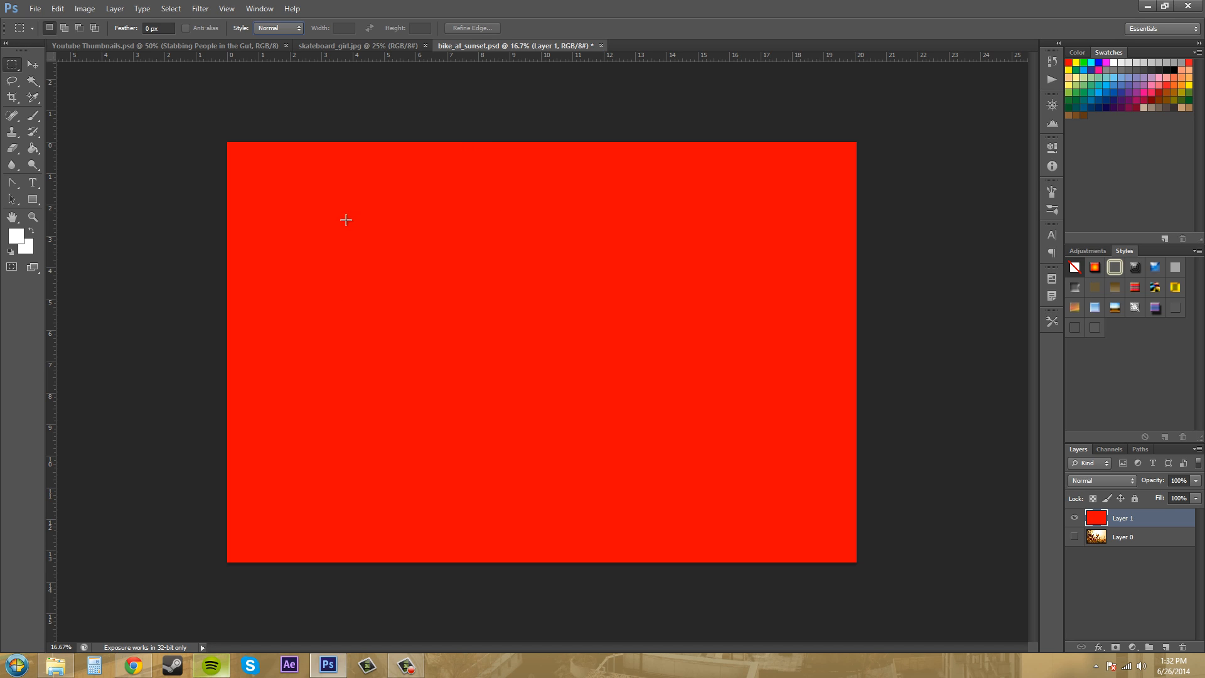
{"action": "mouse_move", "coordinate": [280, 150]}
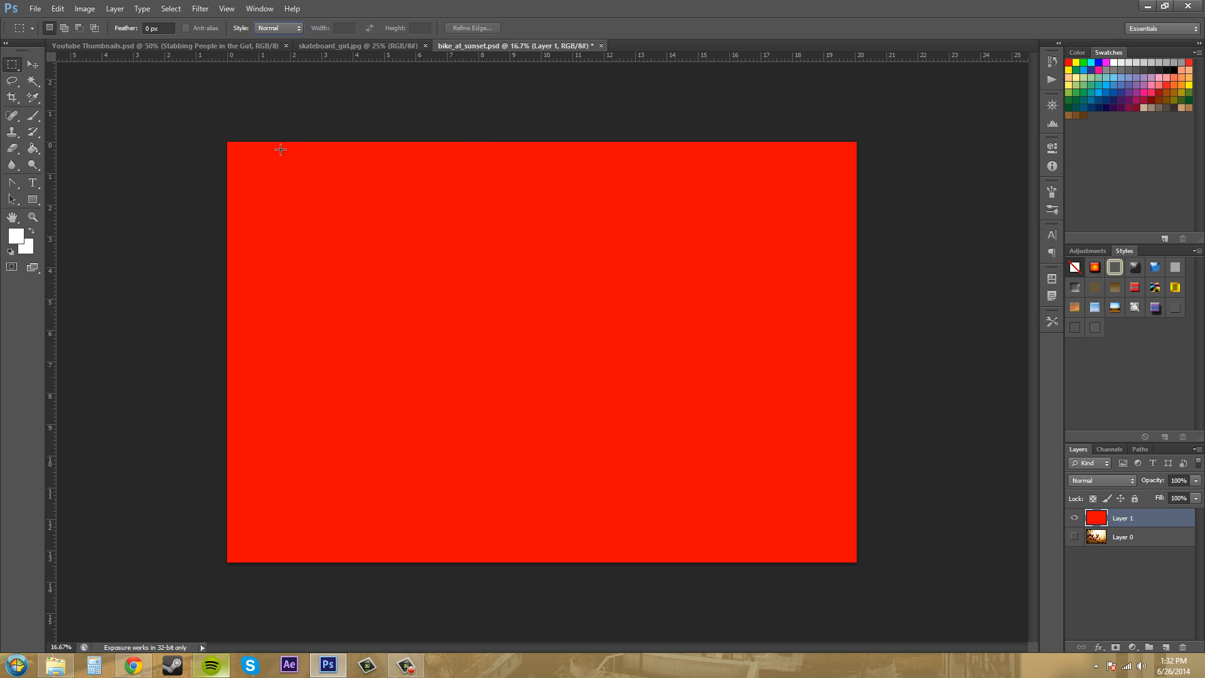
{"action": "mouse_move", "coordinate": [44, 35]}
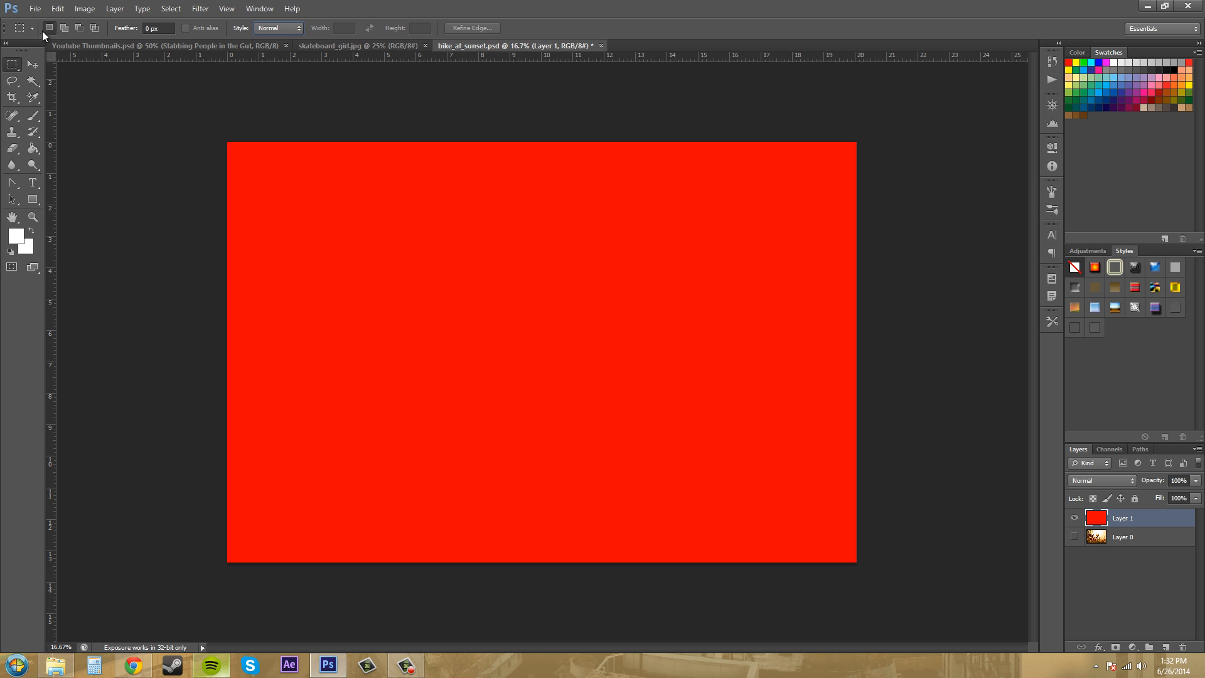
{"action": "mouse_move", "coordinate": [49, 36]}
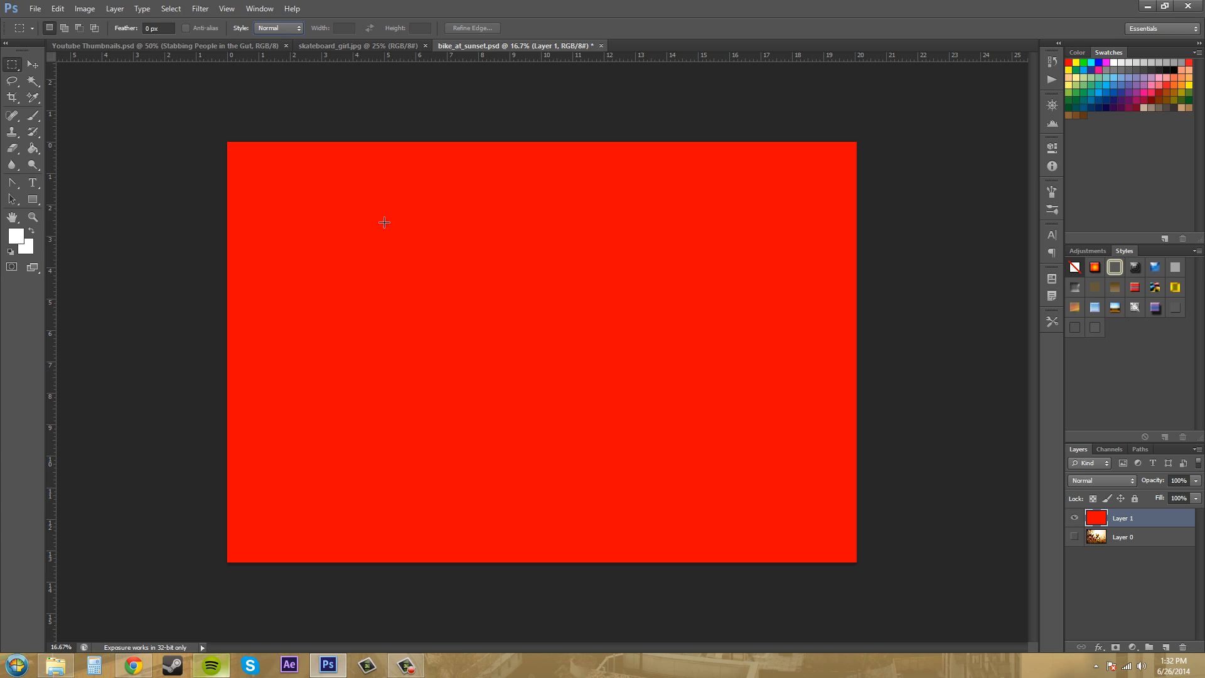
Step: Drag out a freeform rectangle, reshaping it taller, wider and then narrower
{"action": "left_click_drag", "start_coordinate": [384, 223], "coordinate": [569, 264]}
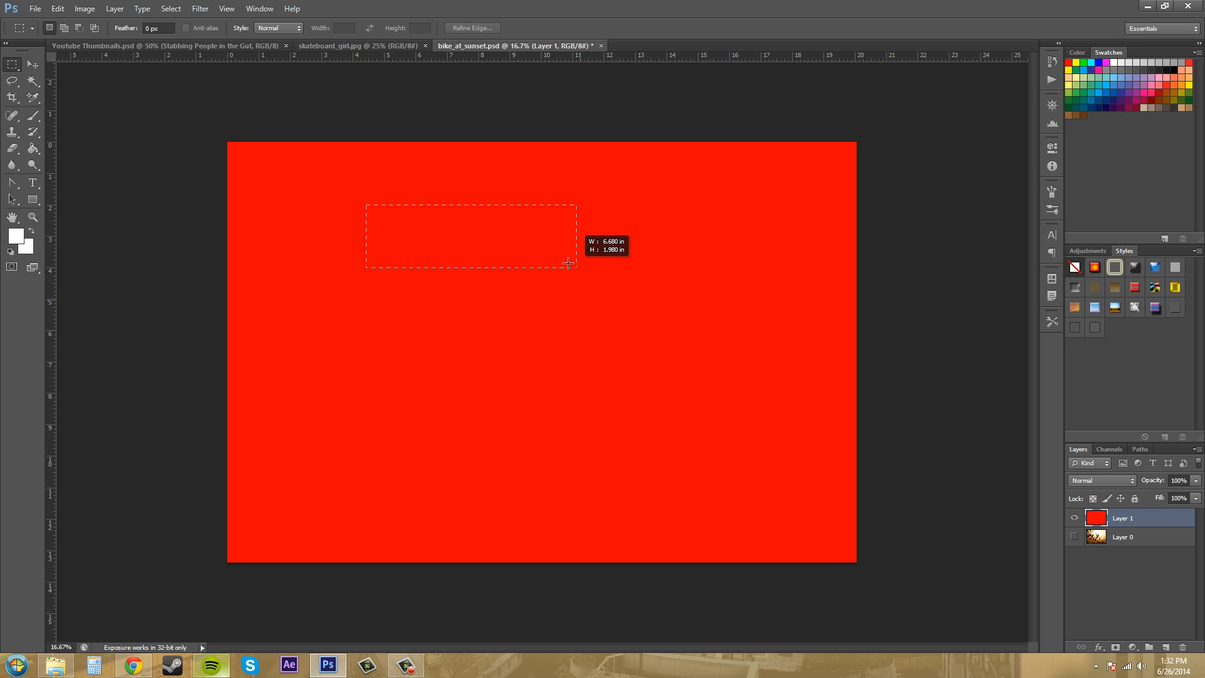
{"action": "left_click_drag", "start_coordinate": [567, 263], "coordinate": [557, 348]}
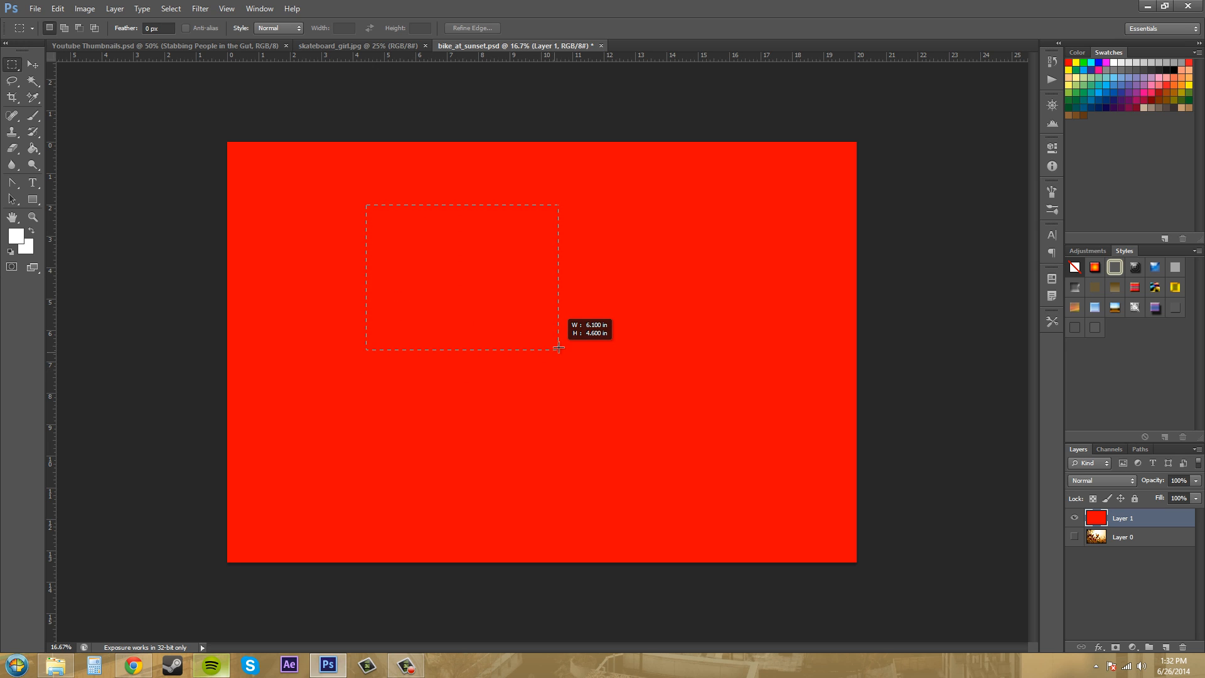
{"action": "left_click_drag", "start_coordinate": [559, 347], "coordinate": [630, 294]}
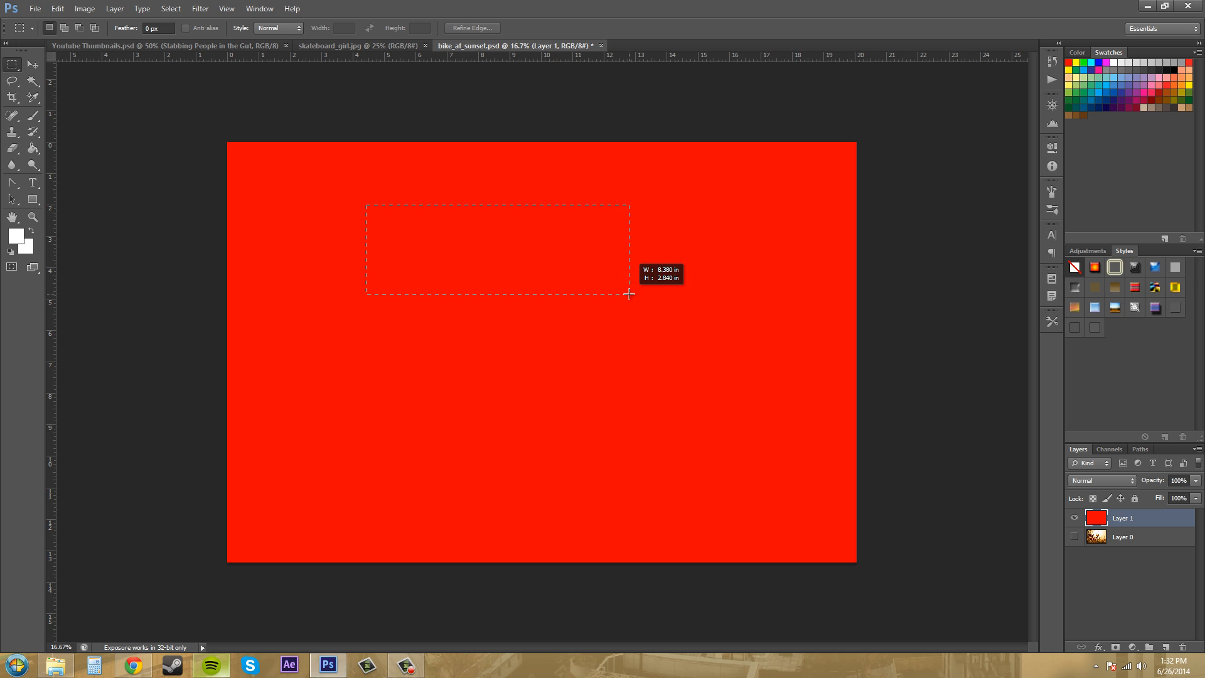
{"action": "left_click_drag", "start_coordinate": [630, 295], "coordinate": [489, 316]}
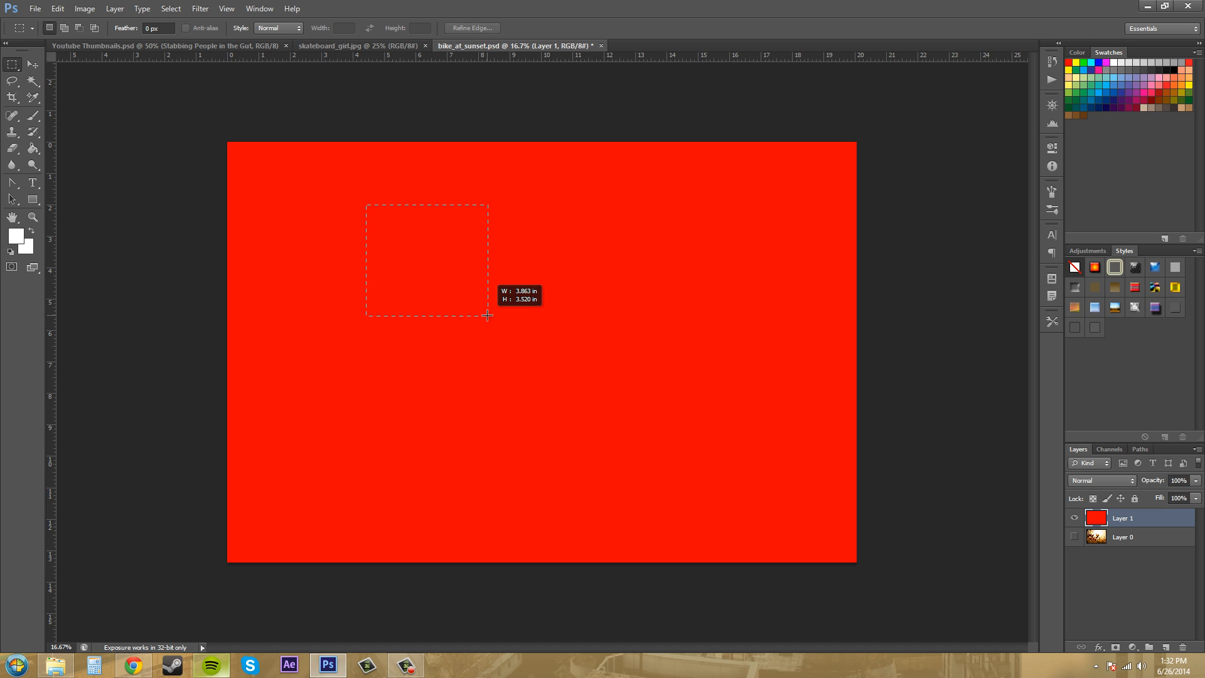
{"action": "left_click_drag", "start_coordinate": [488, 316], "coordinate": [484, 300]}
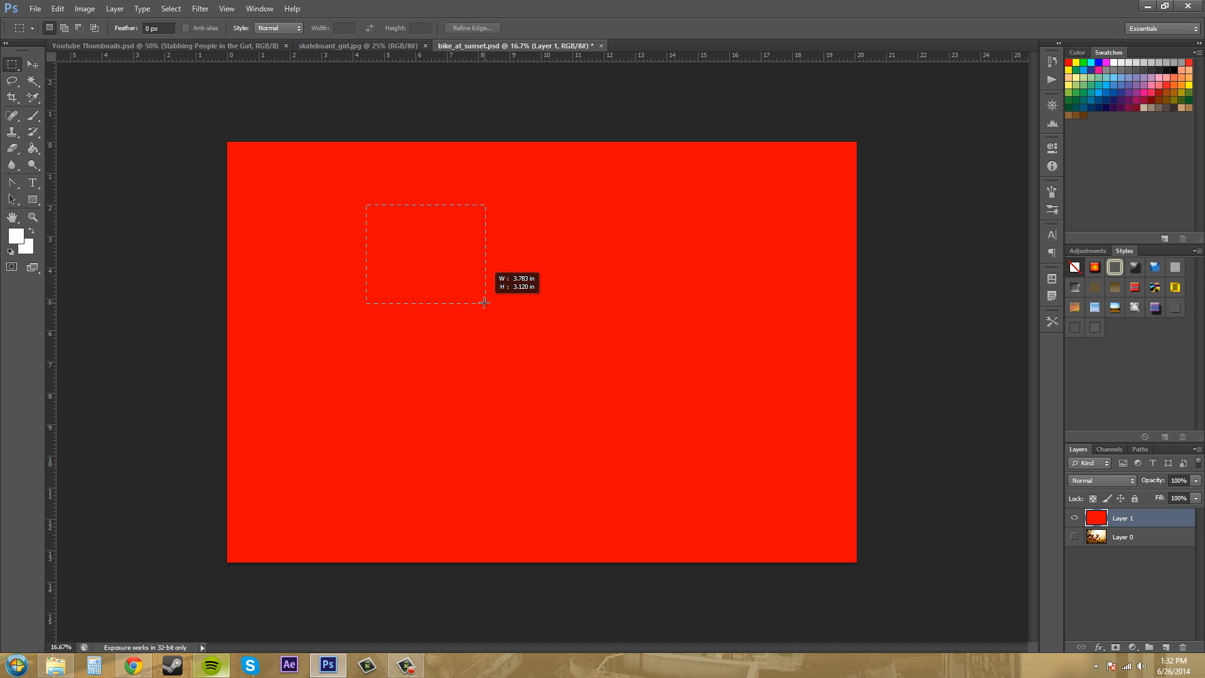
Step: Constrain the selection with Shift into a large perfect square in the upper-middle area
{"action": "left_click_drag", "start_coordinate": [484, 303], "coordinate": [606, 368]}
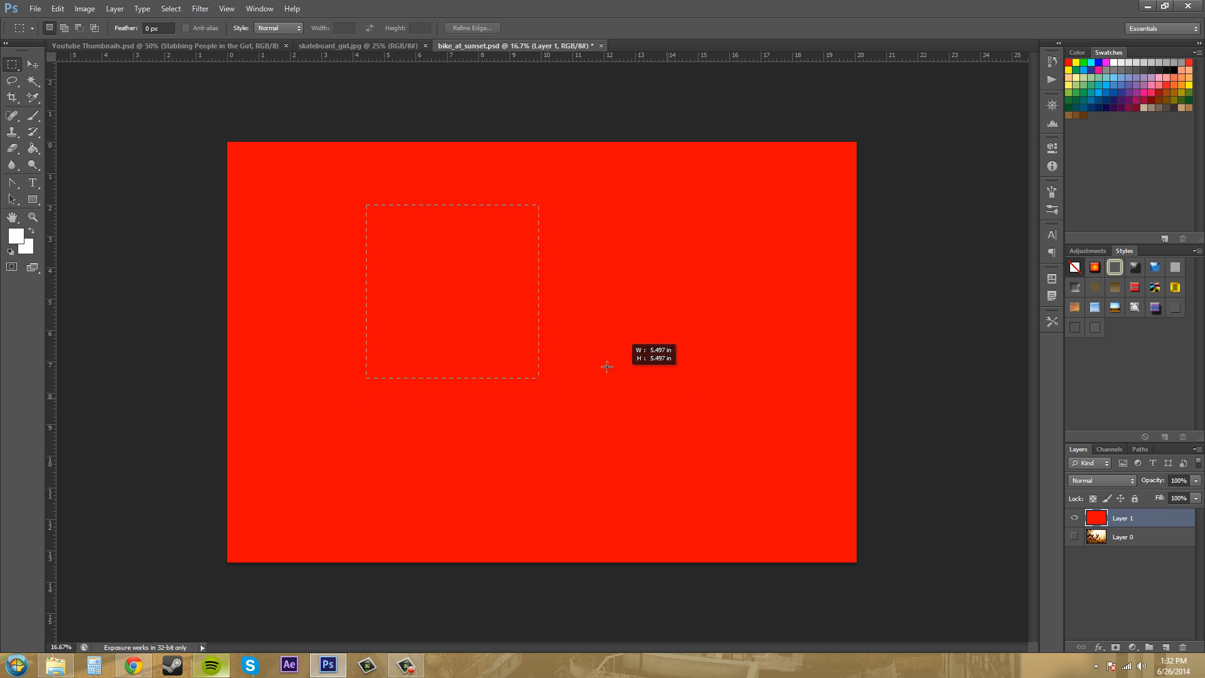
{"action": "left_click_drag", "start_coordinate": [608, 368], "coordinate": [676, 404]}
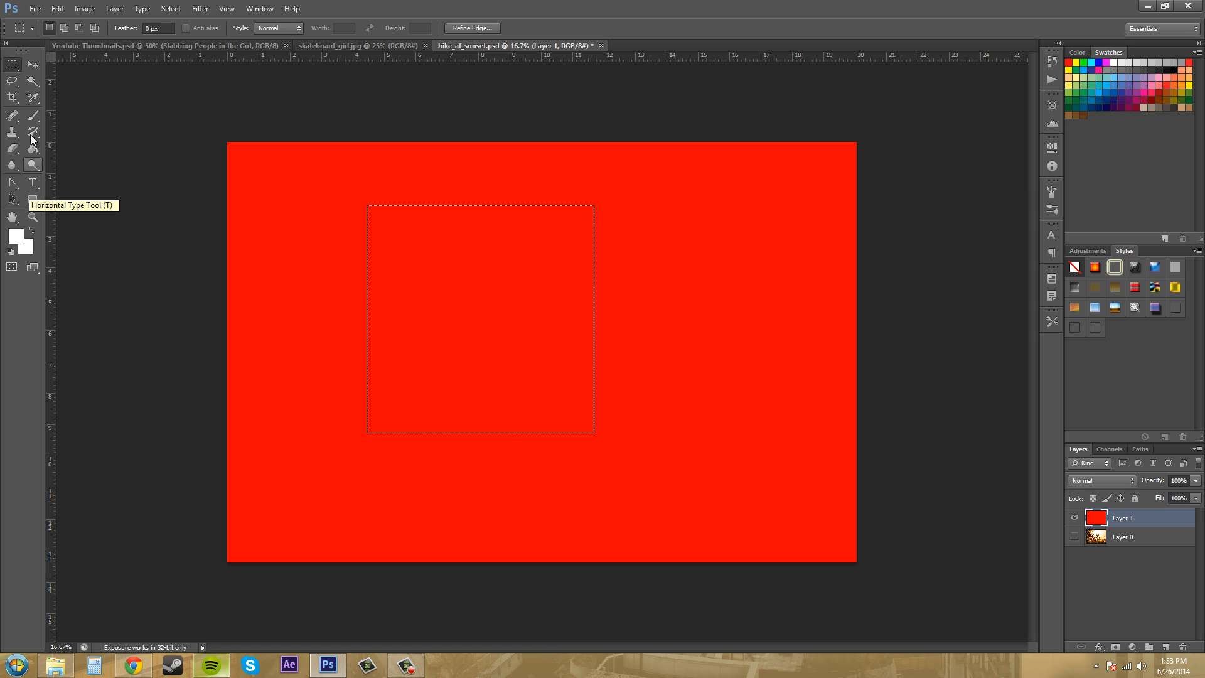
{"action": "left_click", "coordinate": [11, 149]}
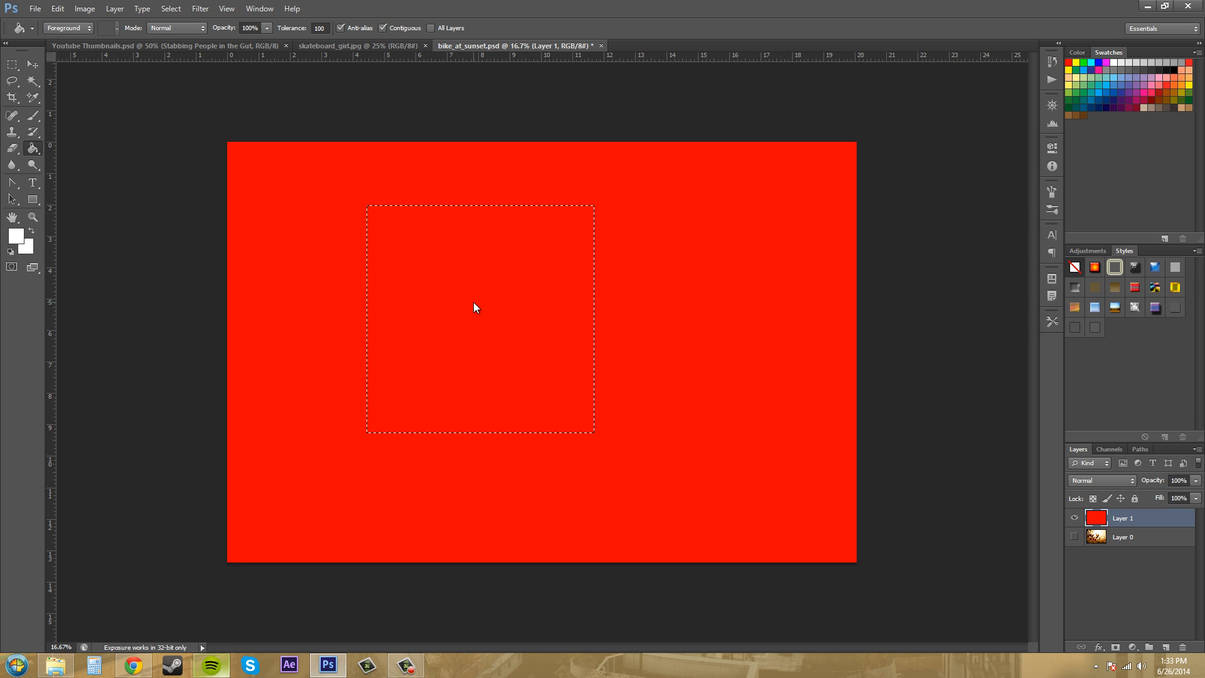
{"action": "mouse_move", "coordinate": [576, 272]}
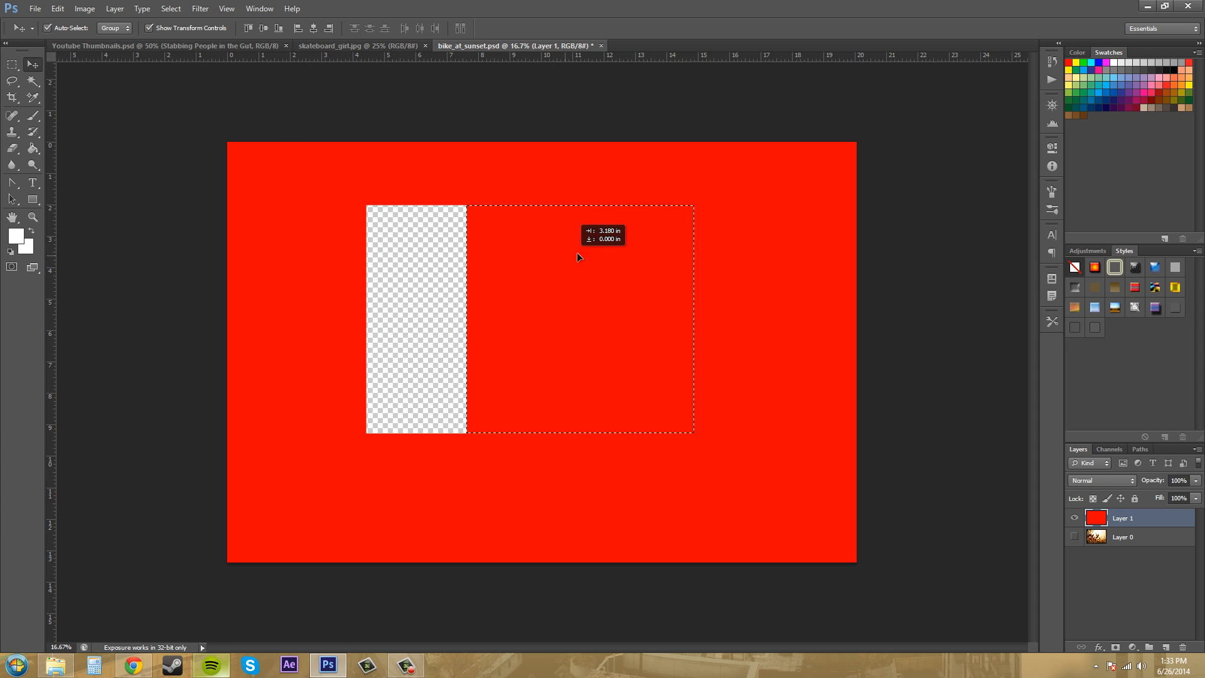
{"action": "left_click_drag", "start_coordinate": [579, 256], "coordinate": [478, 305]}
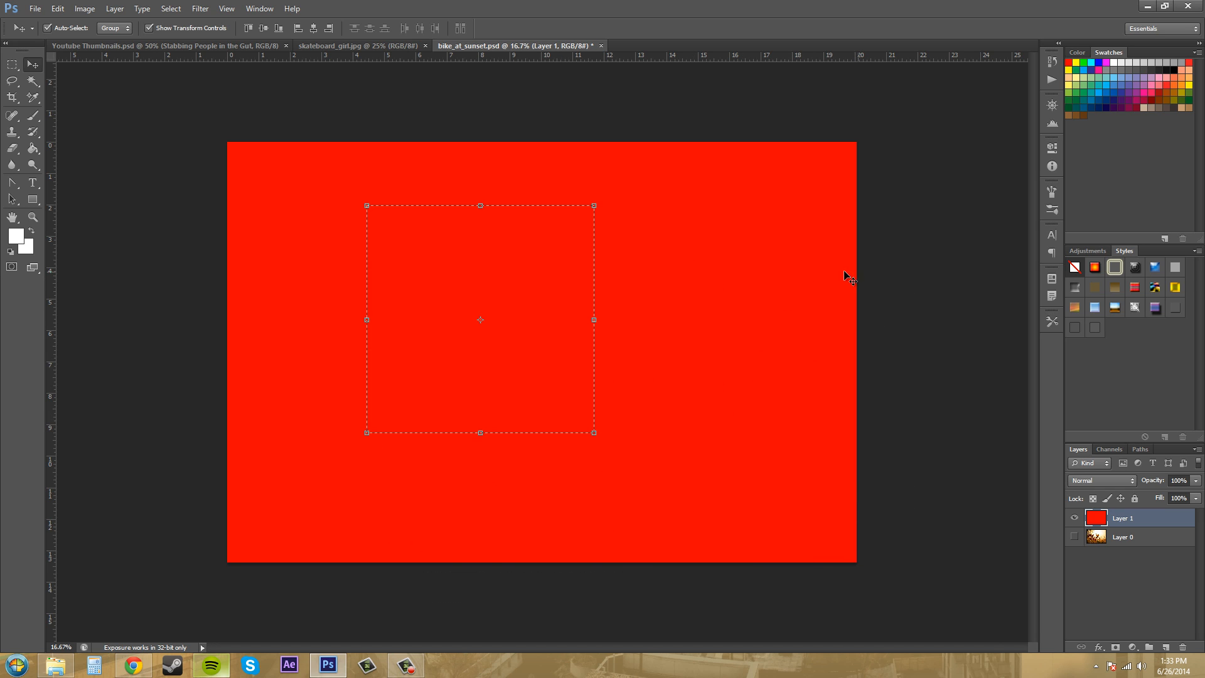
{"action": "mouse_move", "coordinate": [623, 191]}
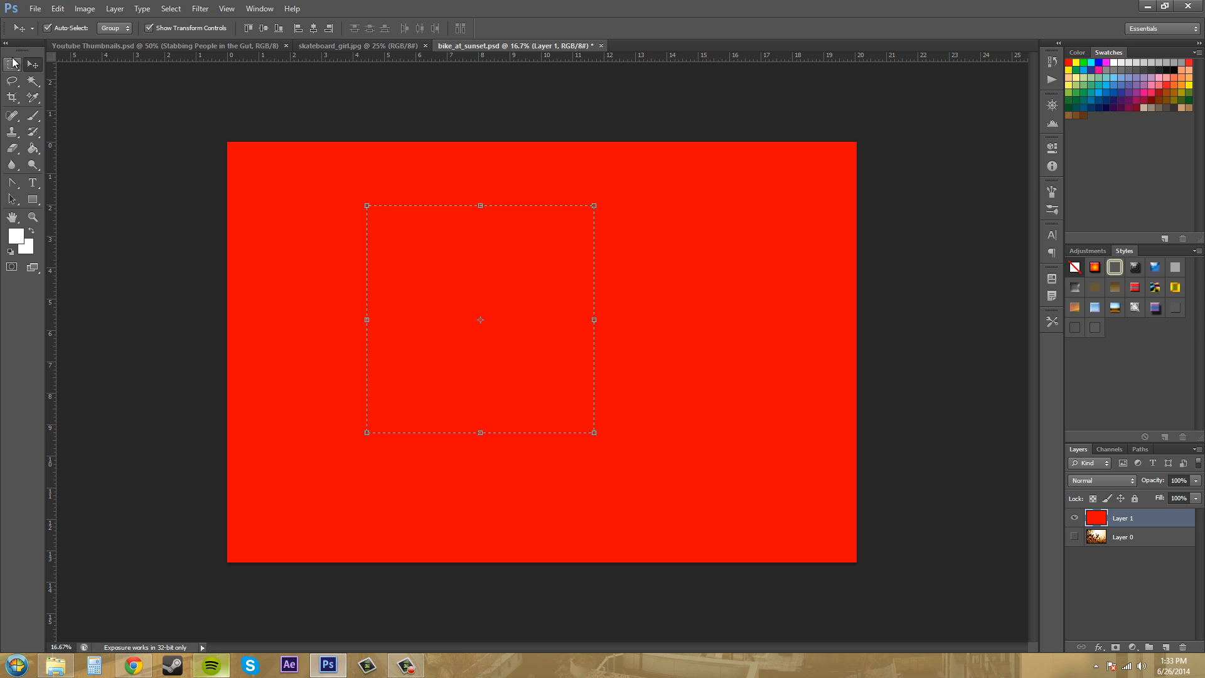
{"action": "left_click", "coordinate": [13, 64]}
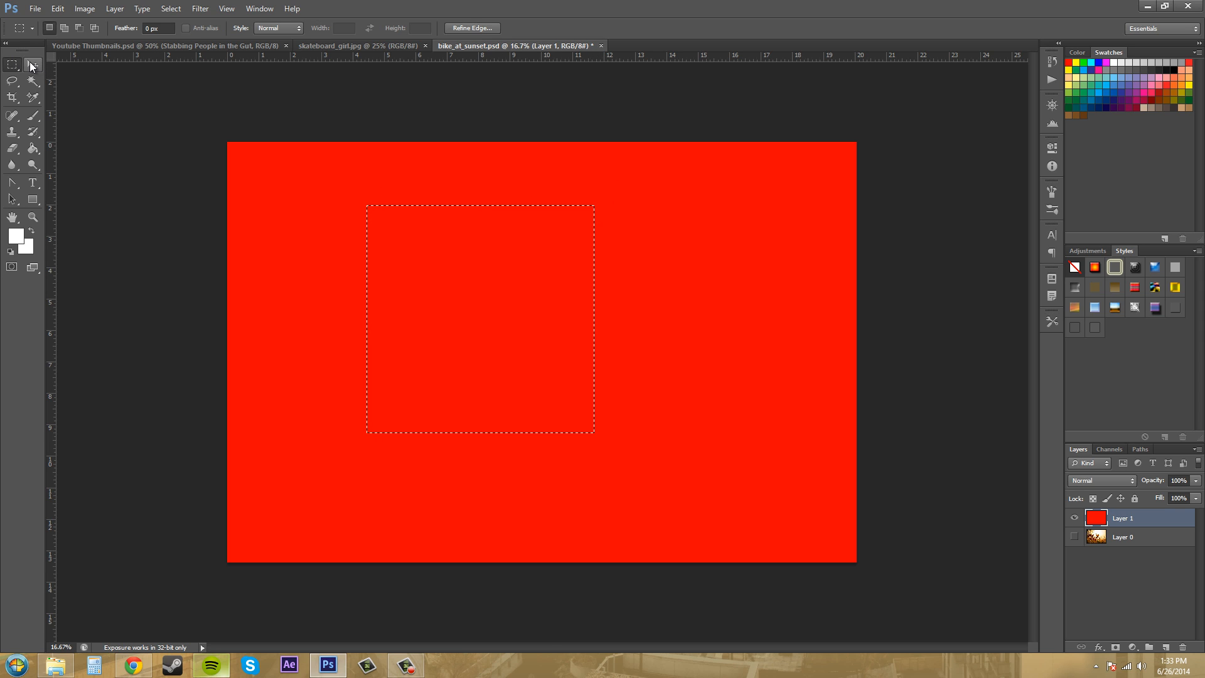
{"action": "left_click", "coordinate": [33, 64]}
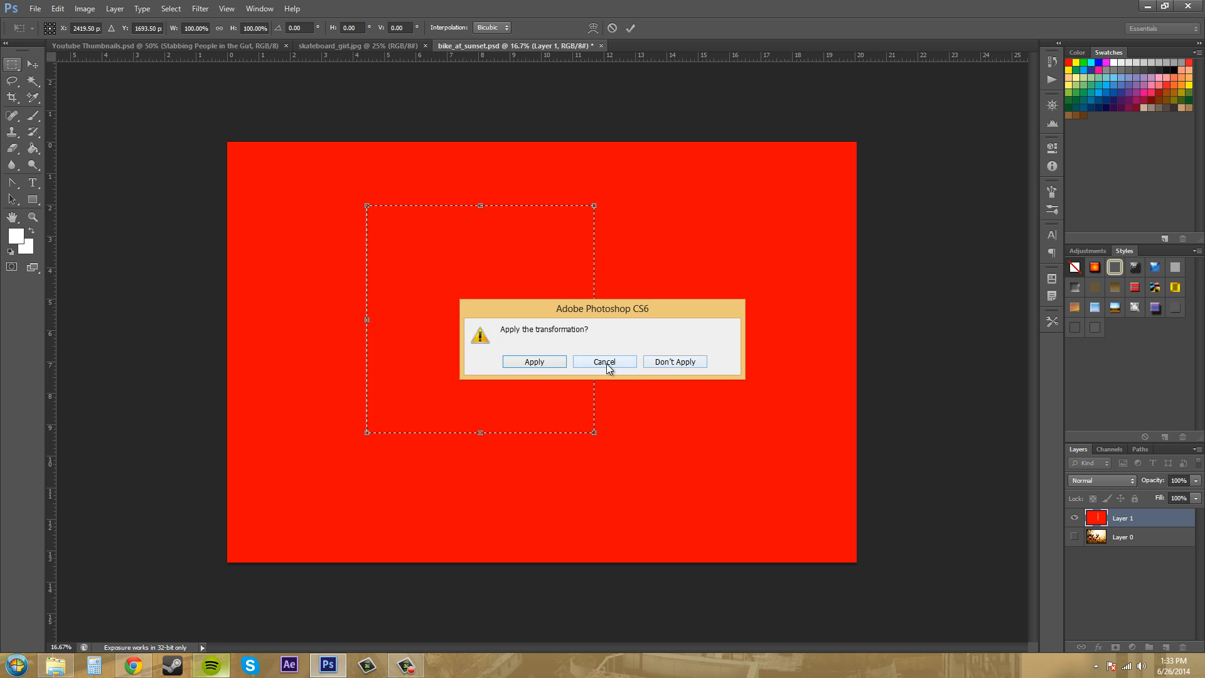
{"action": "mouse_move", "coordinate": [475, 282]}
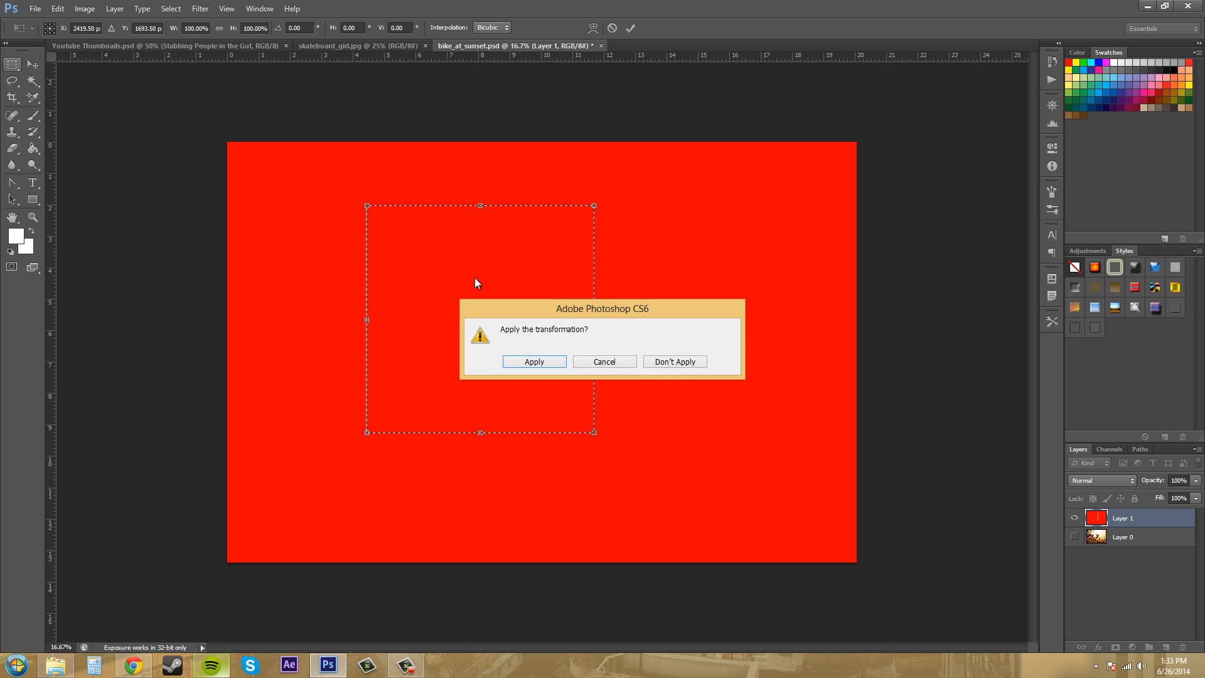
{"action": "left_click", "coordinate": [675, 361]}
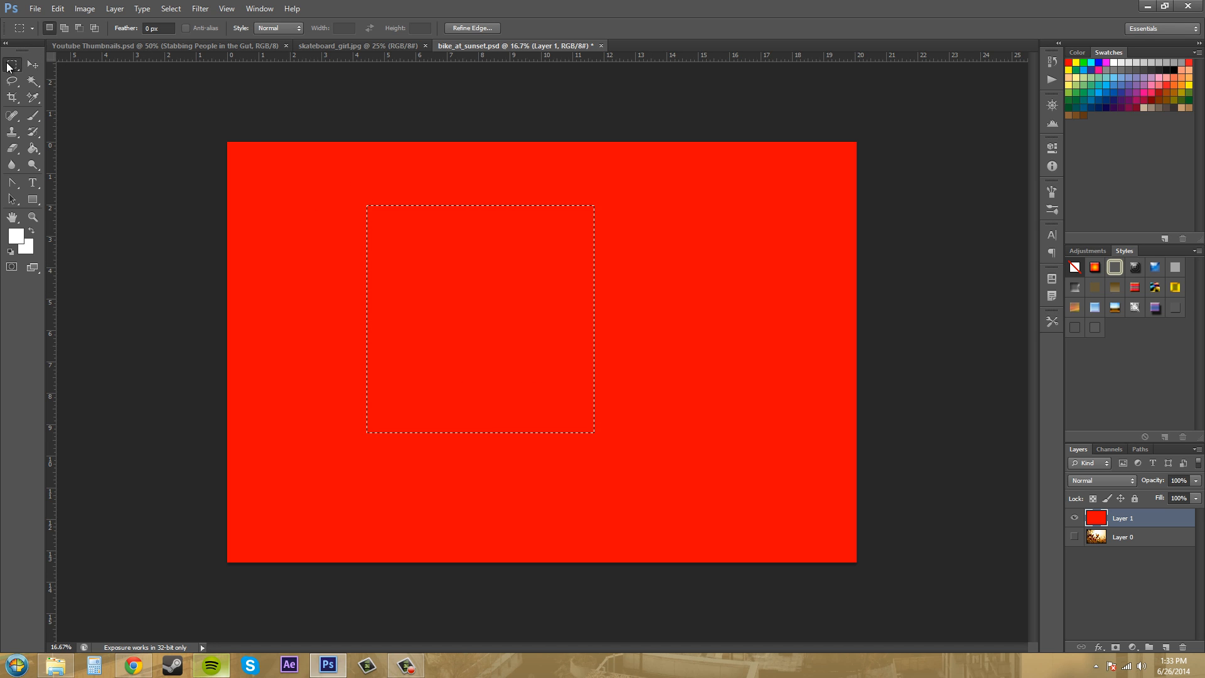
{"action": "mouse_move", "coordinate": [11, 64]}
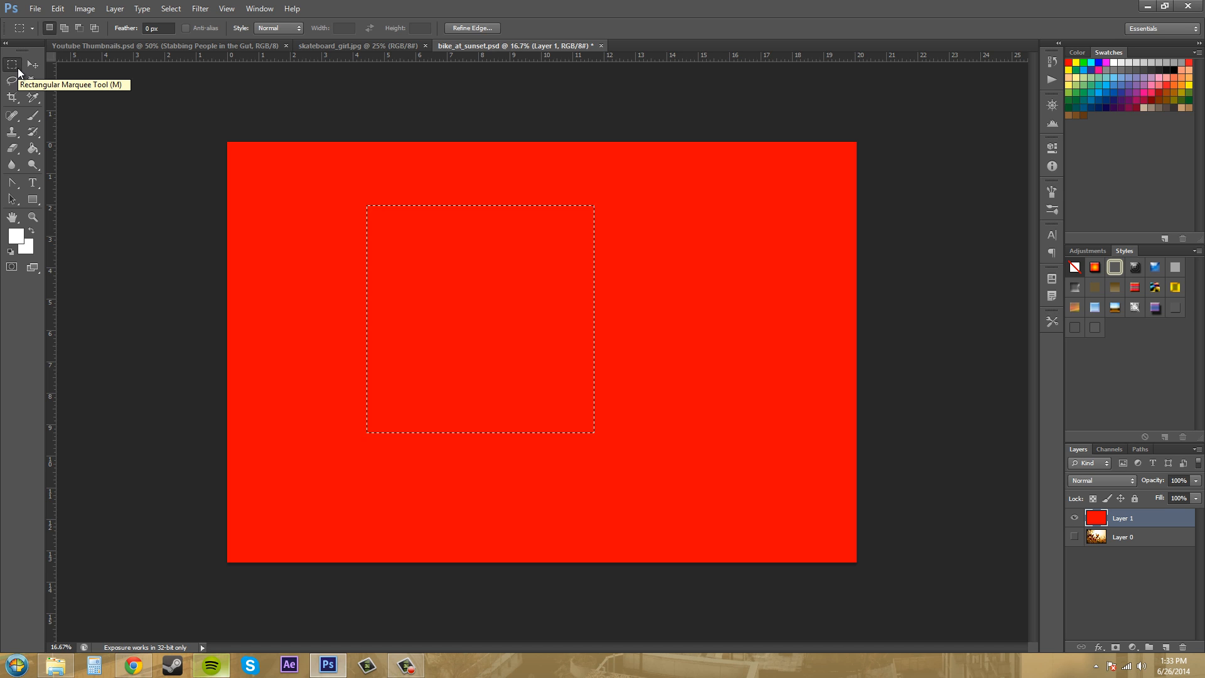
{"action": "key", "text": "Delete"}
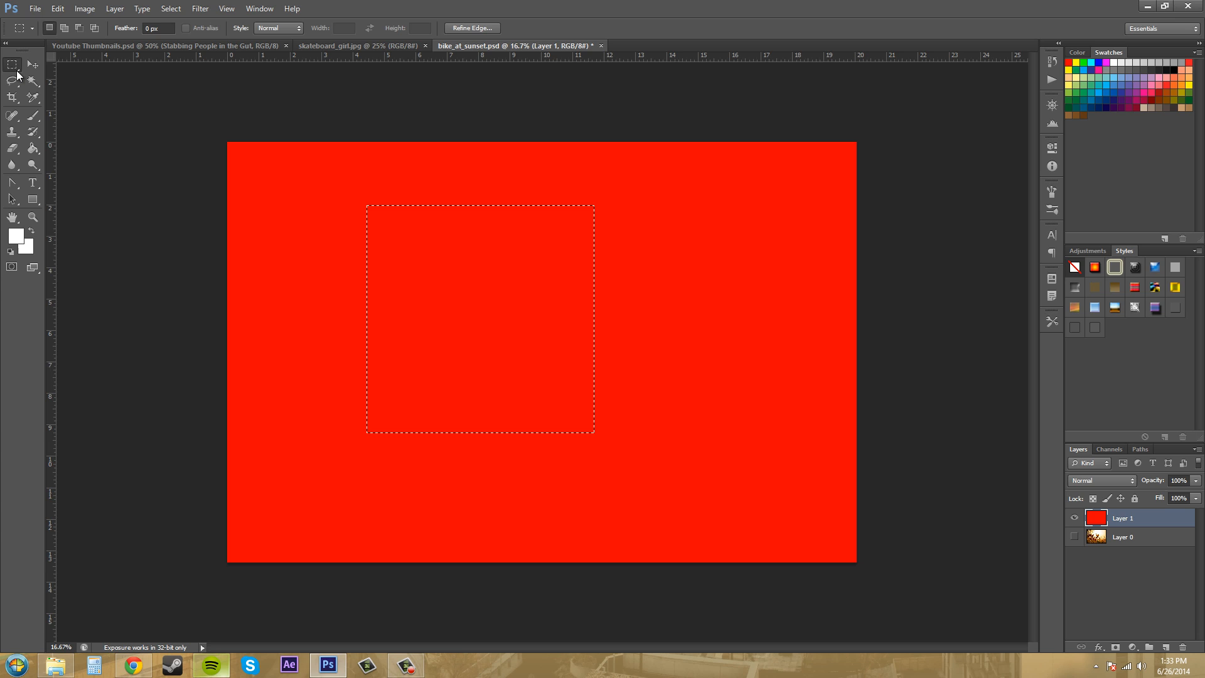
{"action": "mouse_move", "coordinate": [812, 324]}
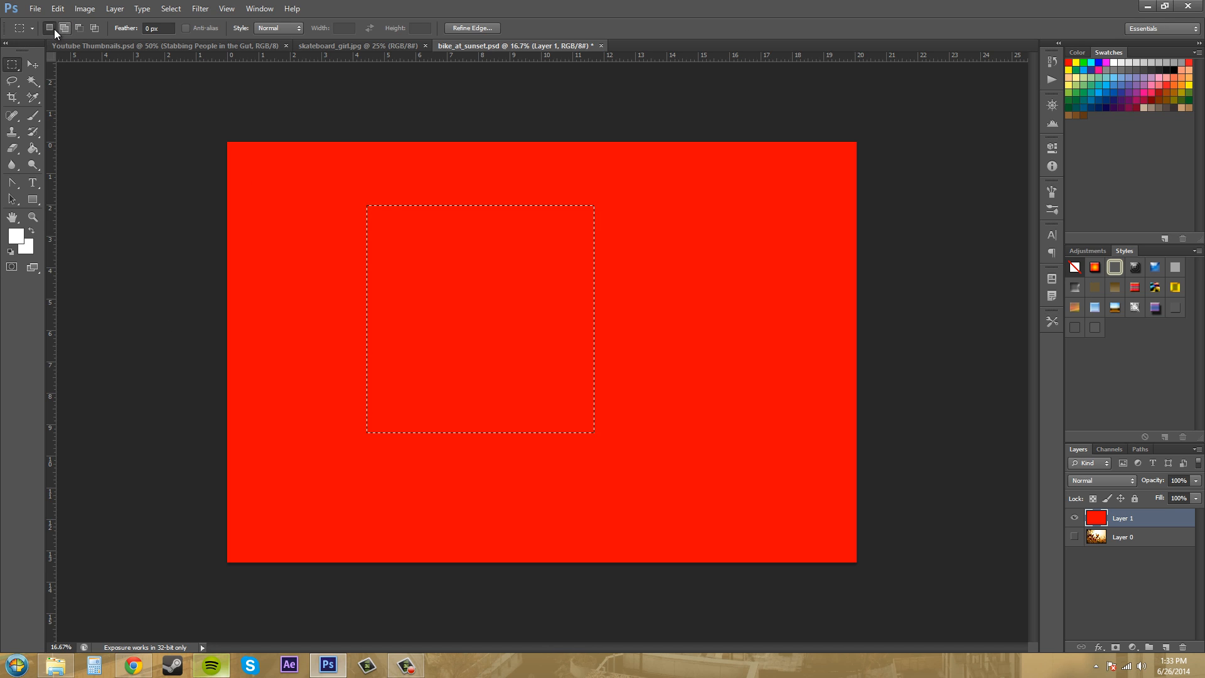
{"action": "mouse_move", "coordinate": [49, 29]}
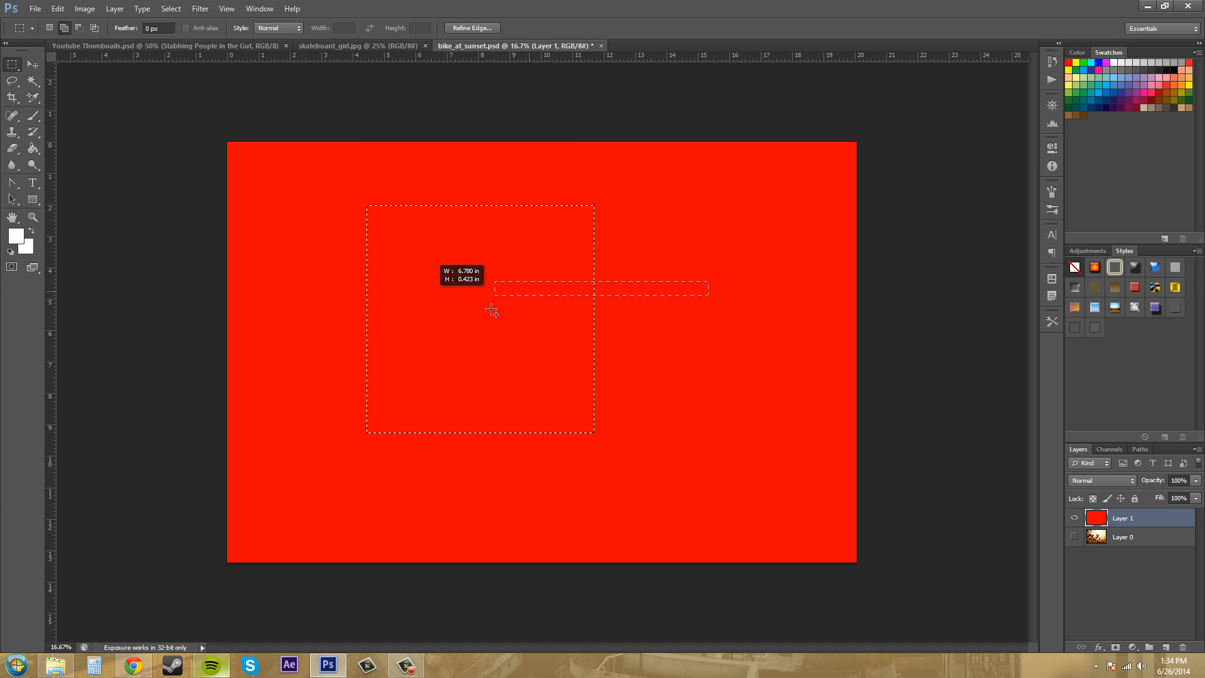
Step: Add a wide rectangle to the square selection, then clear everything with Ctrl+D
{"action": "left_click_drag", "start_coordinate": [494, 289], "coordinate": [498, 363]}
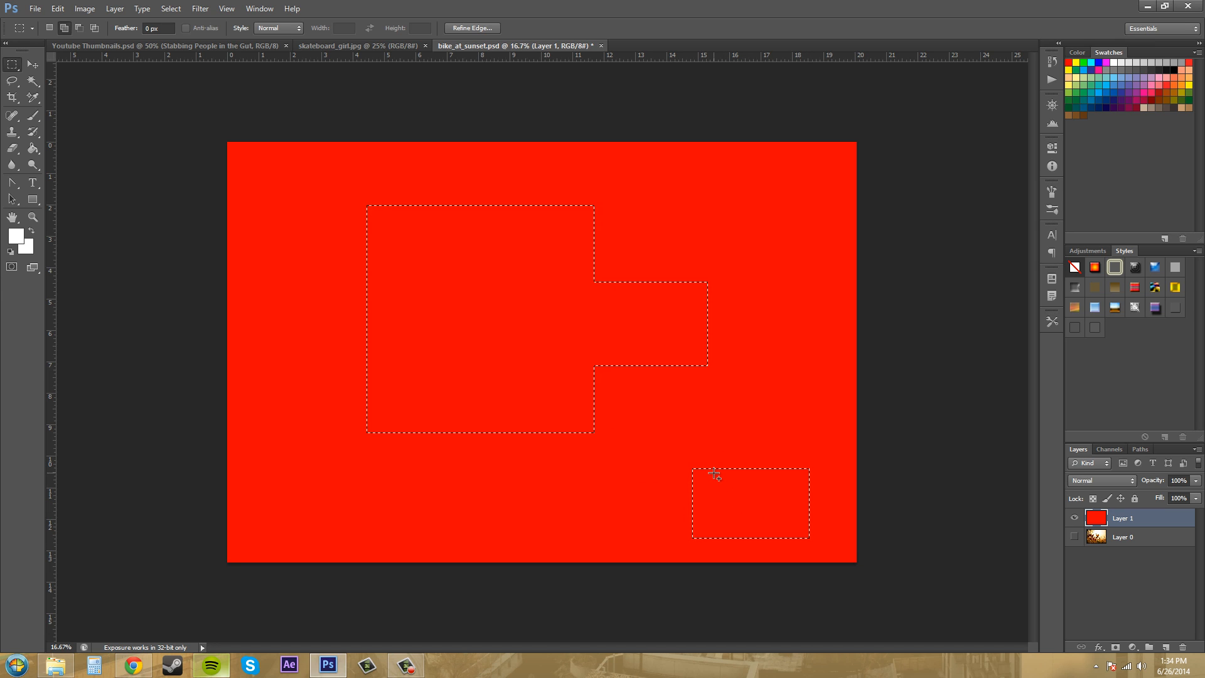
{"action": "key", "text": "Delete"}
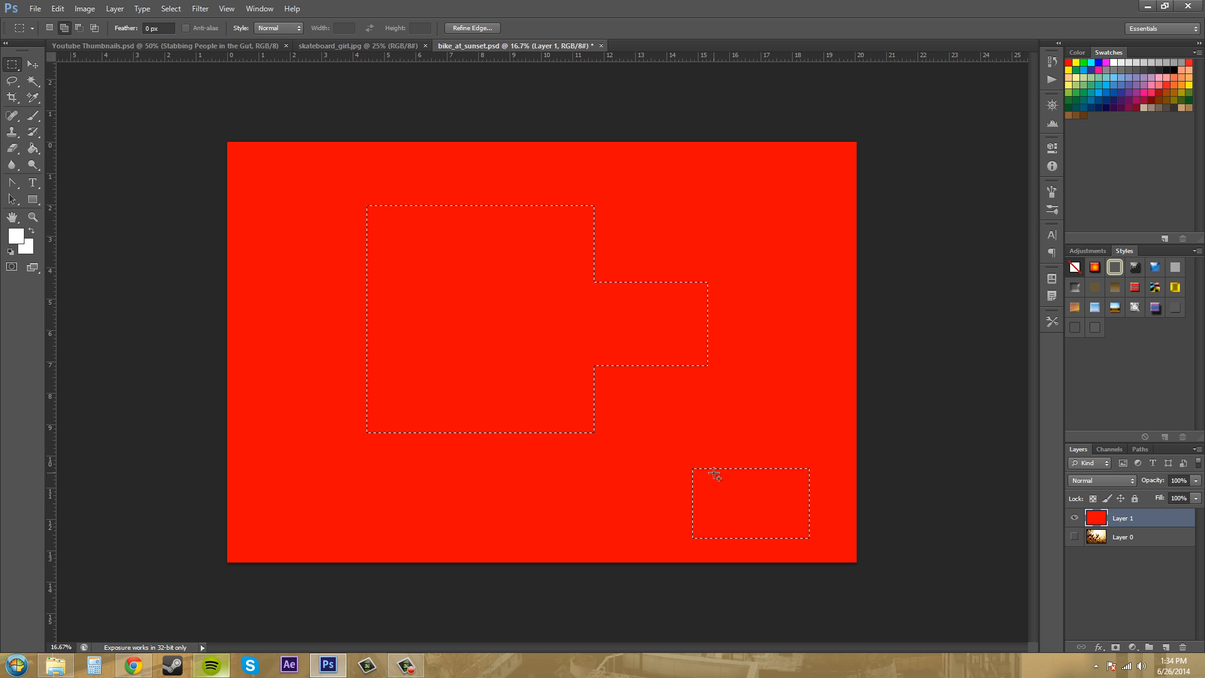
{"action": "mouse_move", "coordinate": [714, 477]}
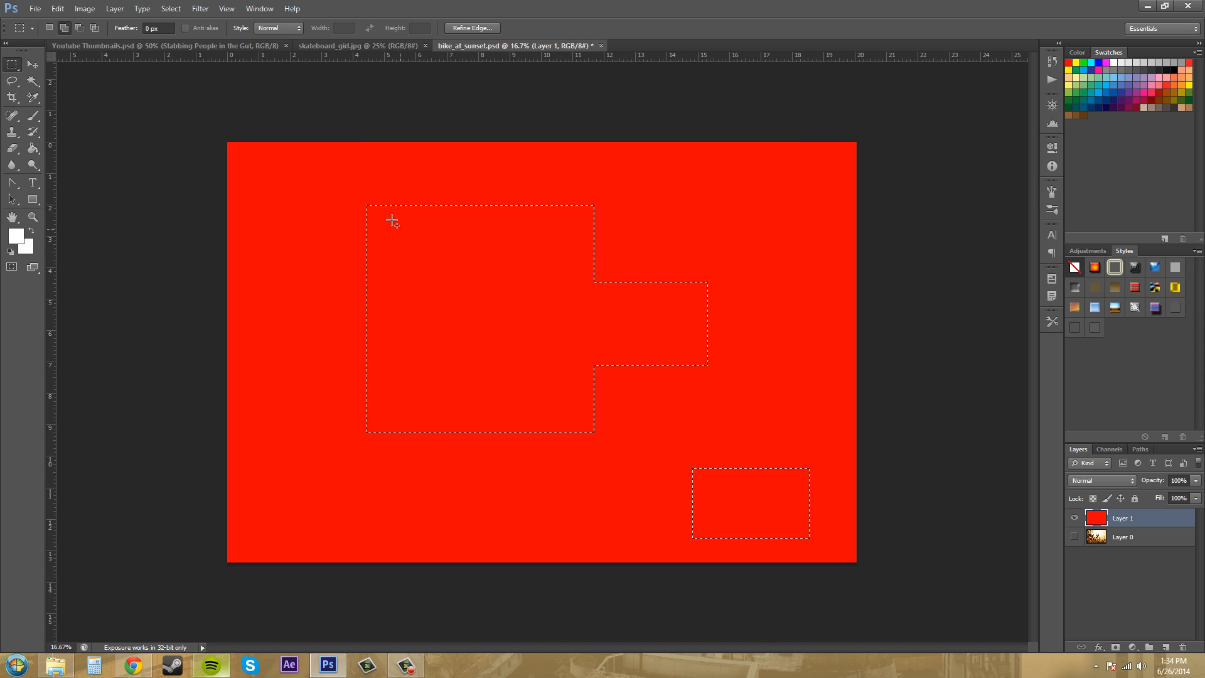
{"action": "key", "text": "ctrl+d"}
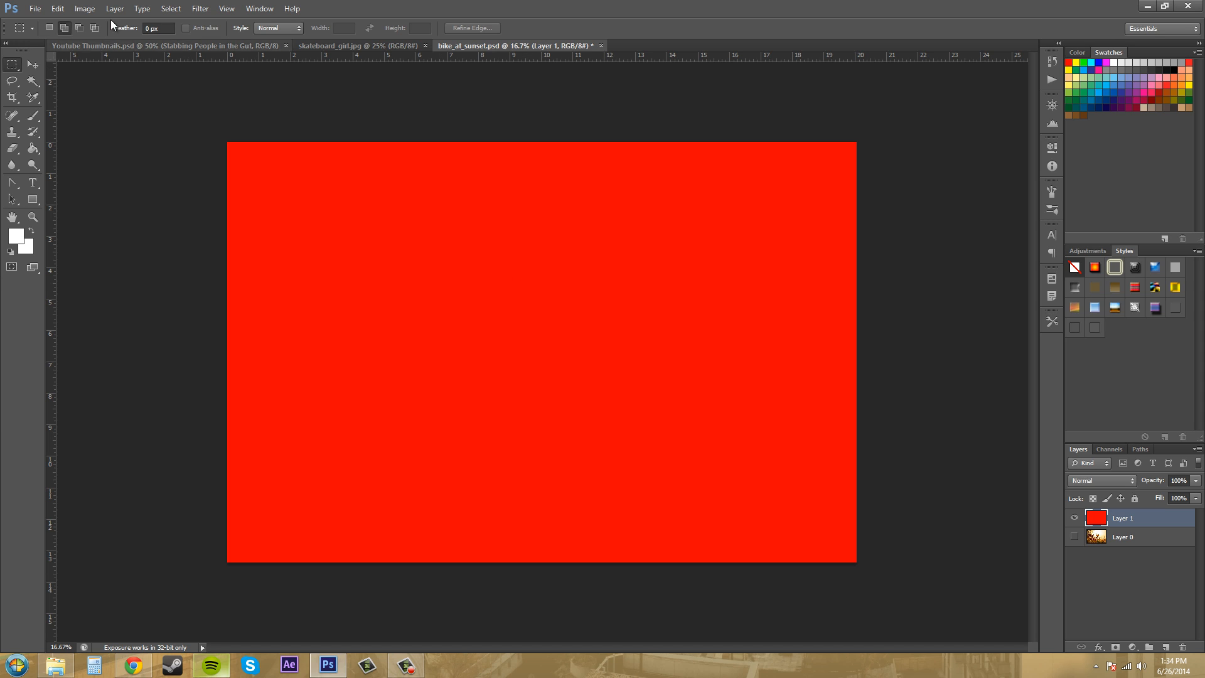
{"action": "mouse_move", "coordinate": [504, 320]}
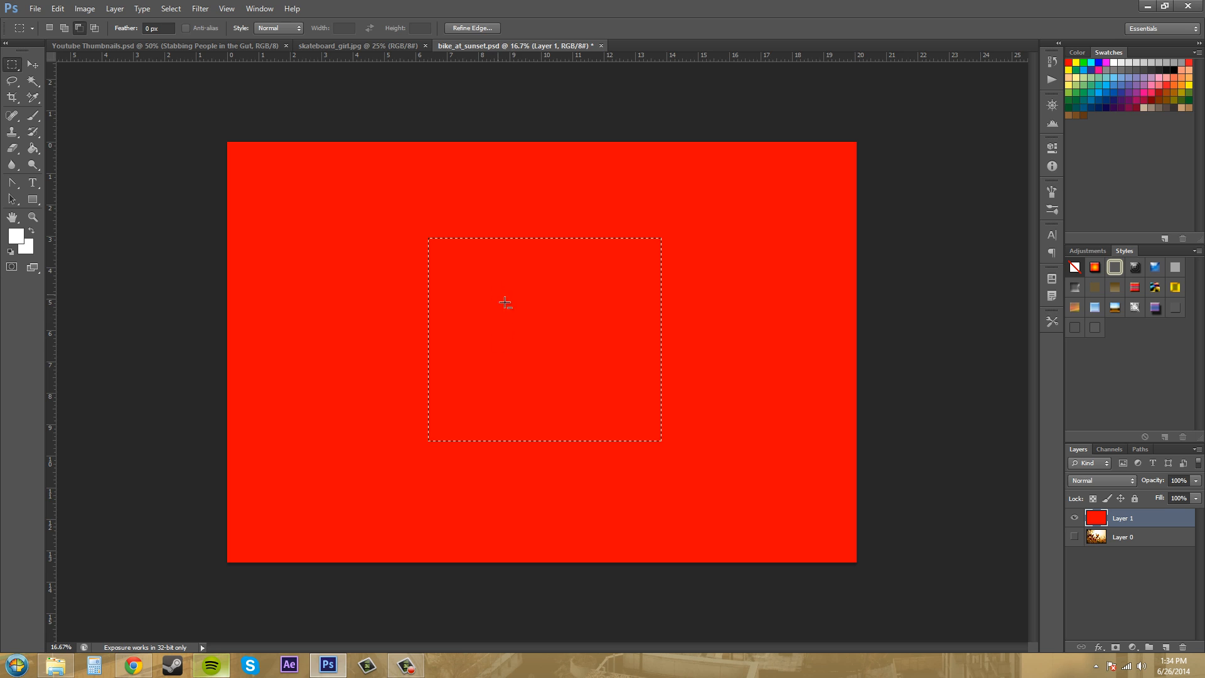
Step: Cut a smaller rectangle out of the middle of the central selection
{"action": "left_click_drag", "start_coordinate": [500, 297], "coordinate": [604, 391]}
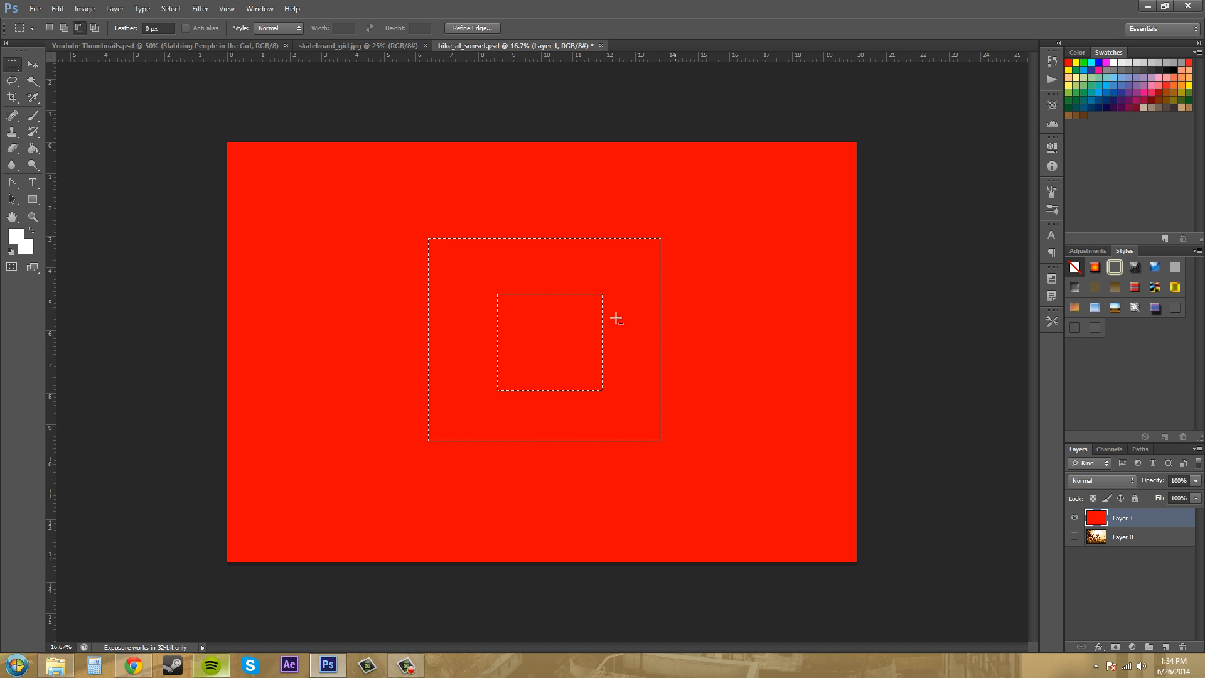
{"action": "left_click", "coordinate": [11, 64]}
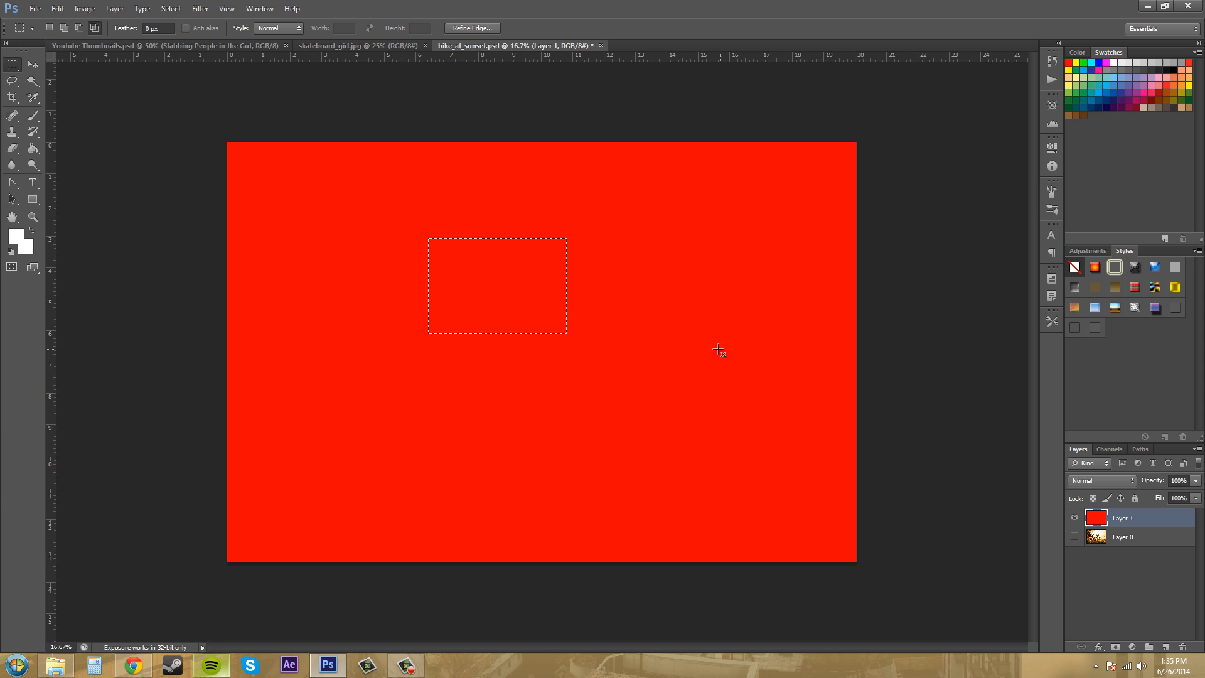
{"action": "mouse_move", "coordinate": [431, 219]}
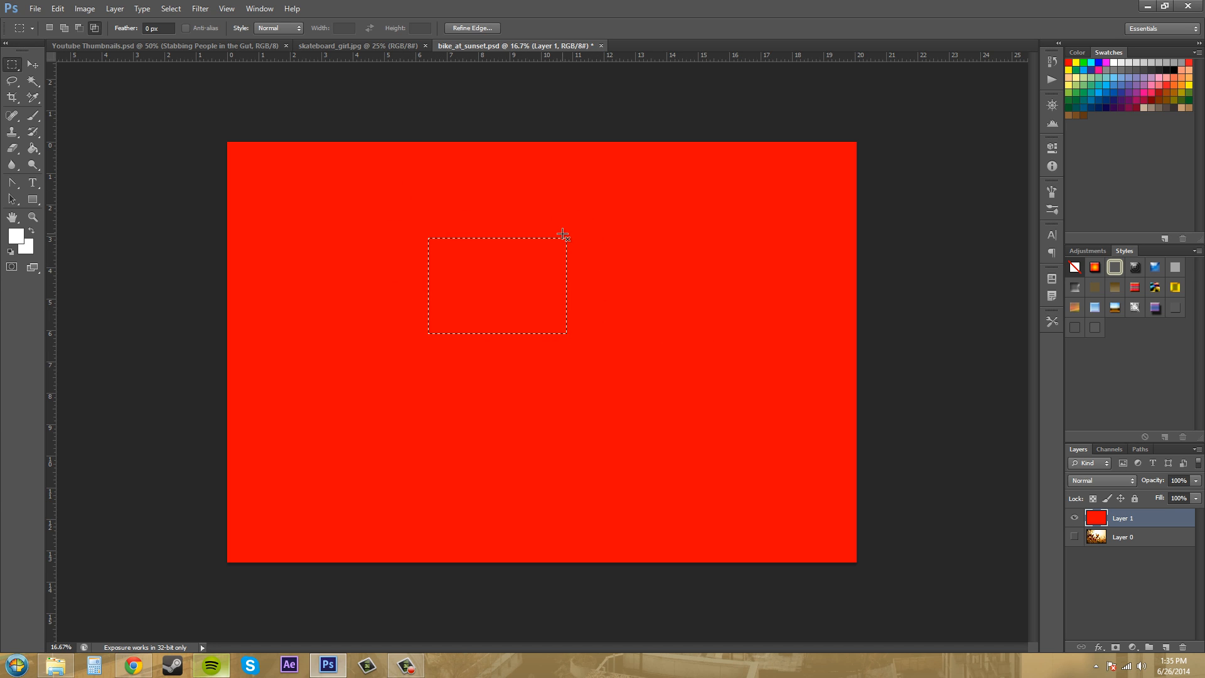
{"action": "mouse_move", "coordinate": [586, 313]}
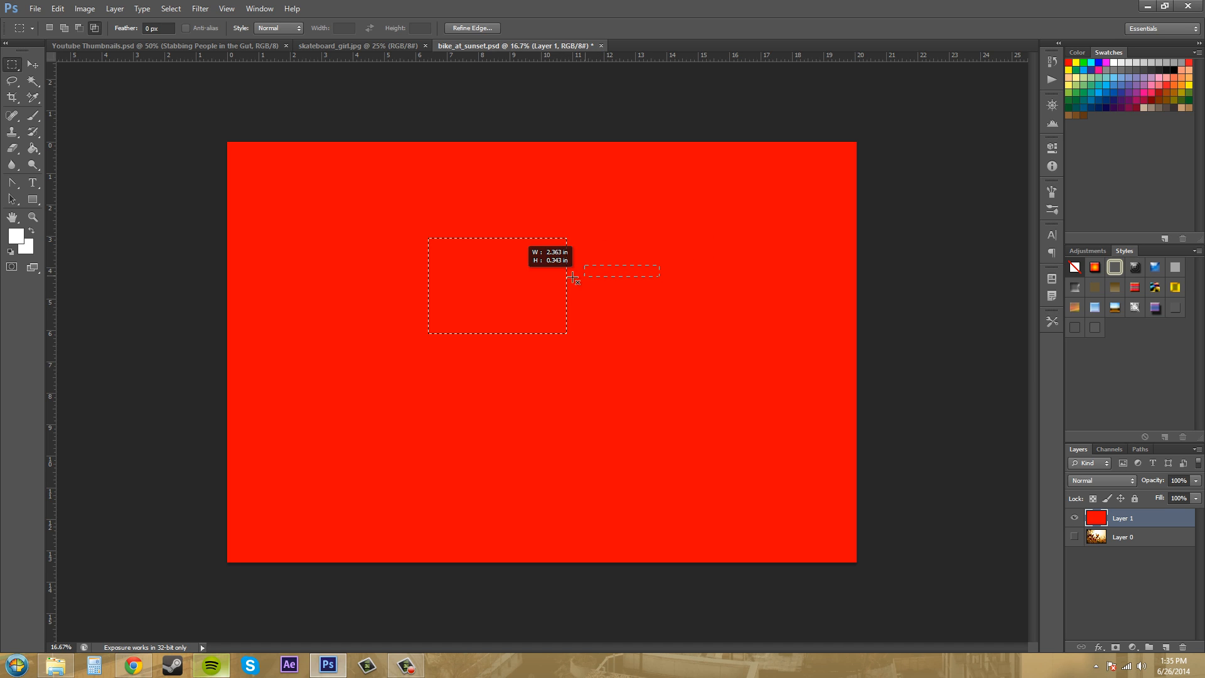
Step: Intersect the selection with a rectangle beside it so nothing stays selected
{"action": "left_click_drag", "start_coordinate": [569, 276], "coordinate": [512, 300]}
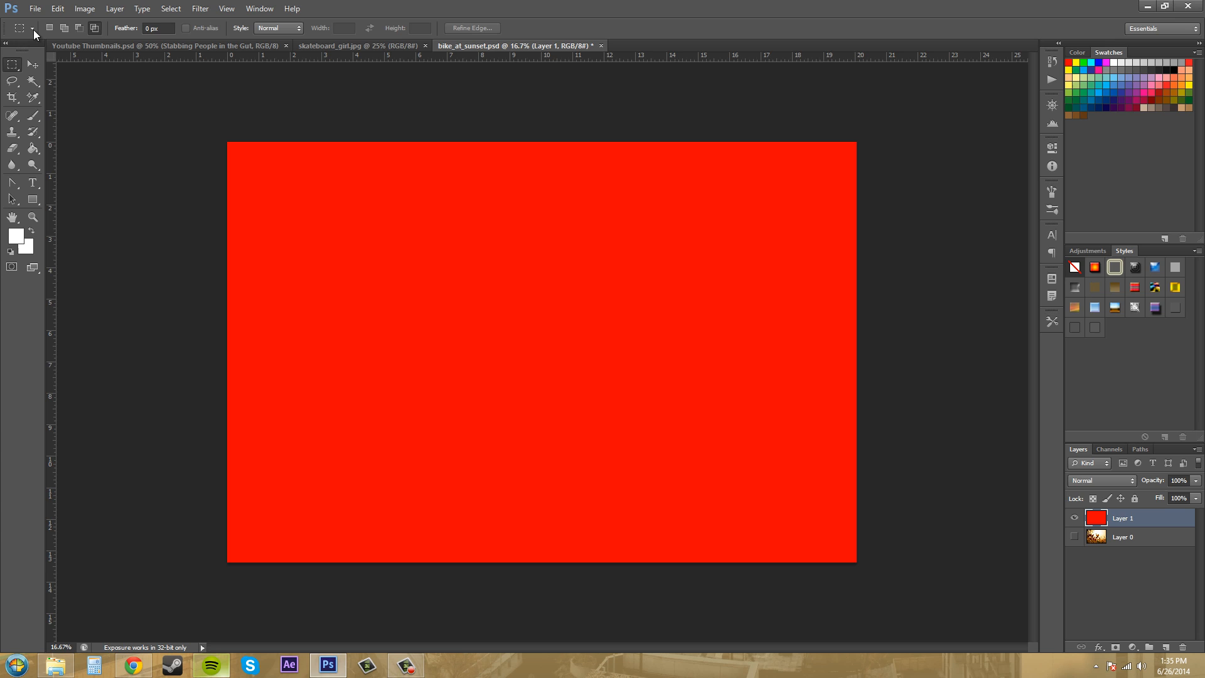
Step: Set Feather to 100 px and draw a feathered rectangle in the canvas centre
{"action": "left_click", "coordinate": [31, 29]}
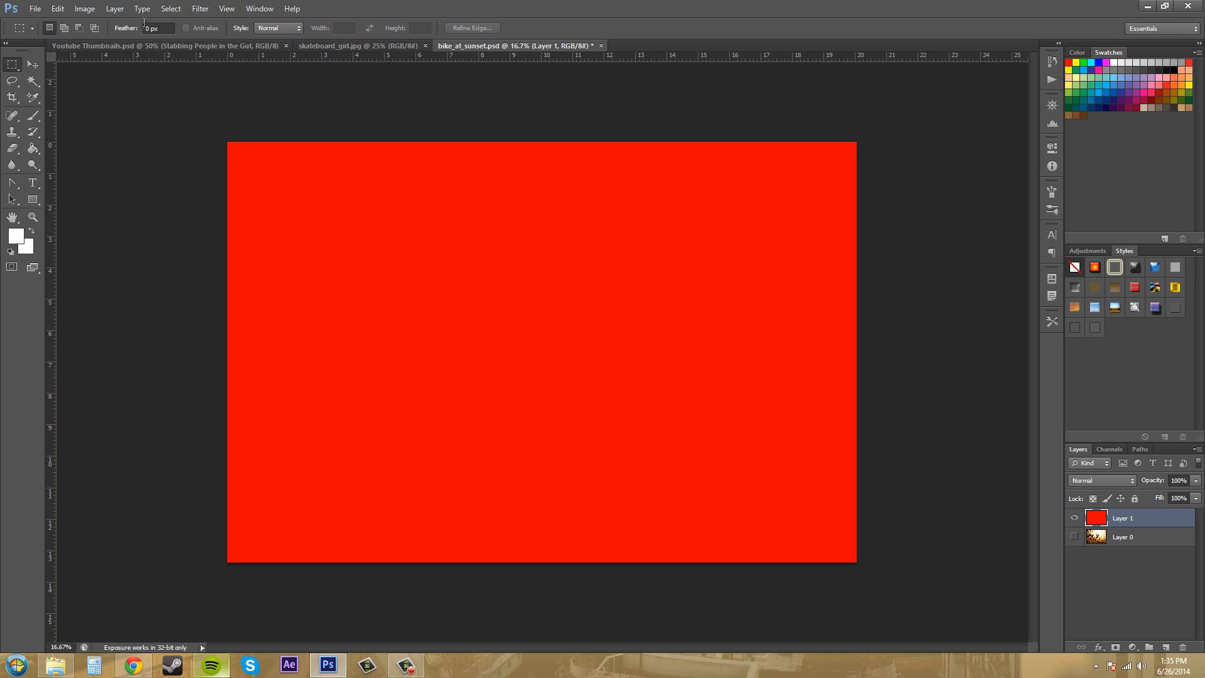
{"action": "left_click", "coordinate": [158, 29]}
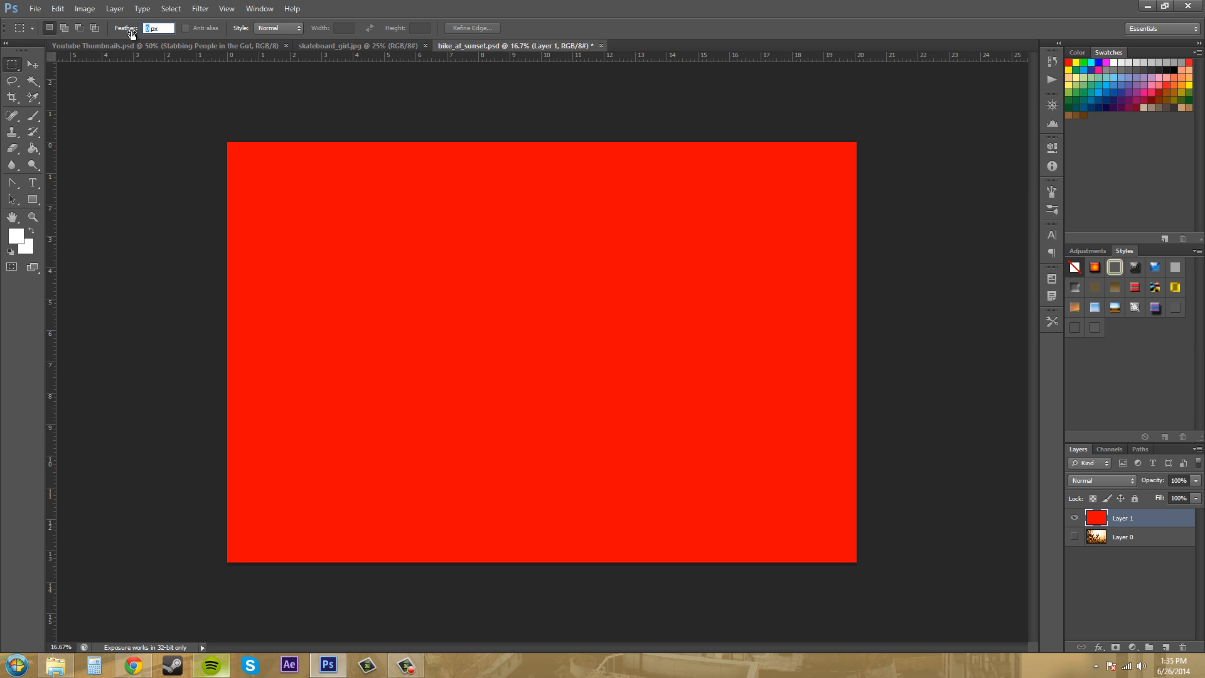
{"action": "type", "text": "100"}
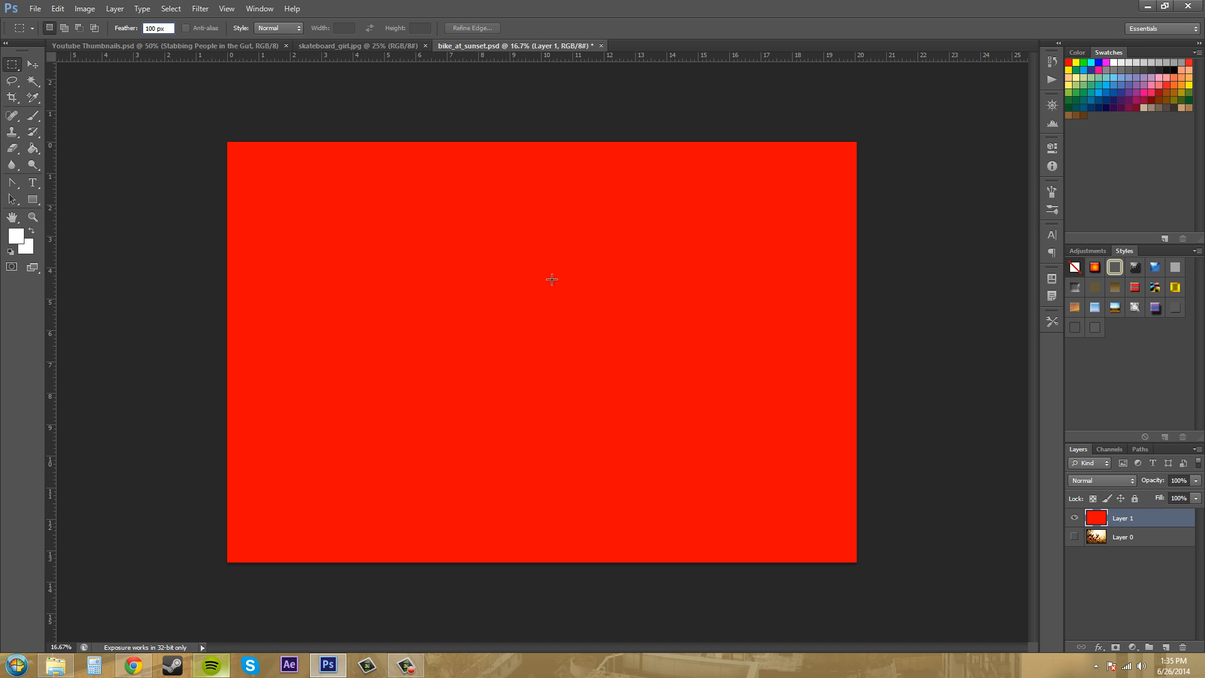
{"action": "mouse_move", "coordinate": [431, 268]}
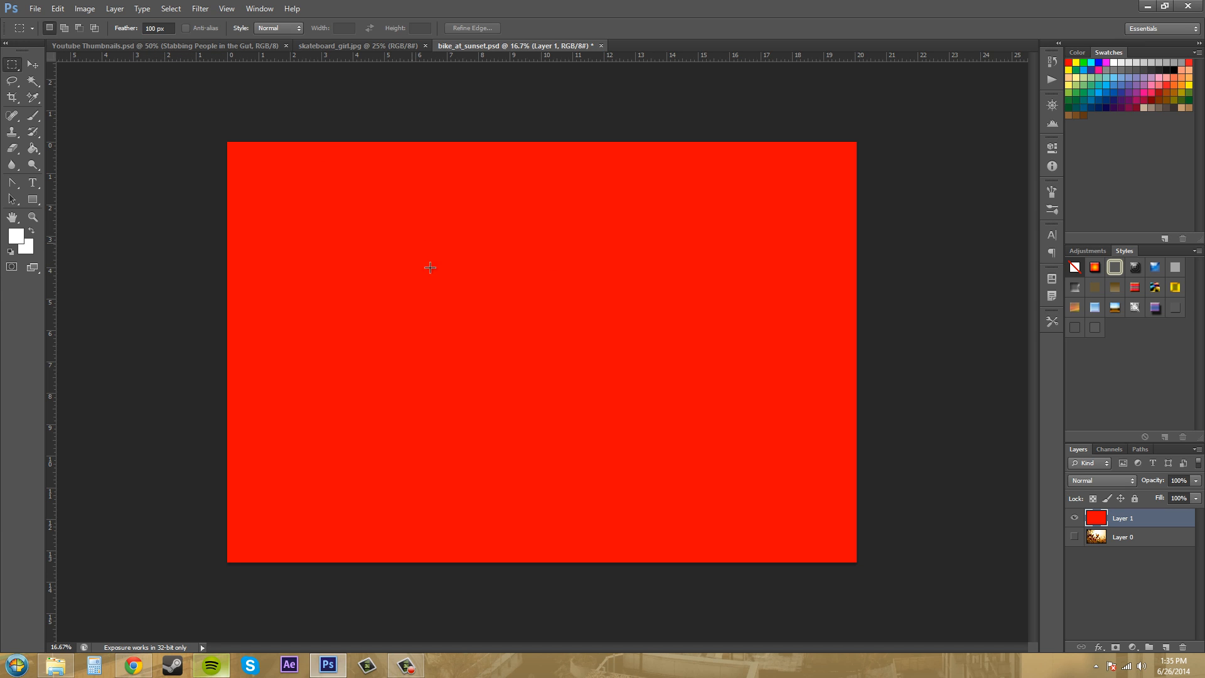
{"action": "left_click_drag", "start_coordinate": [429, 267], "coordinate": [665, 434]}
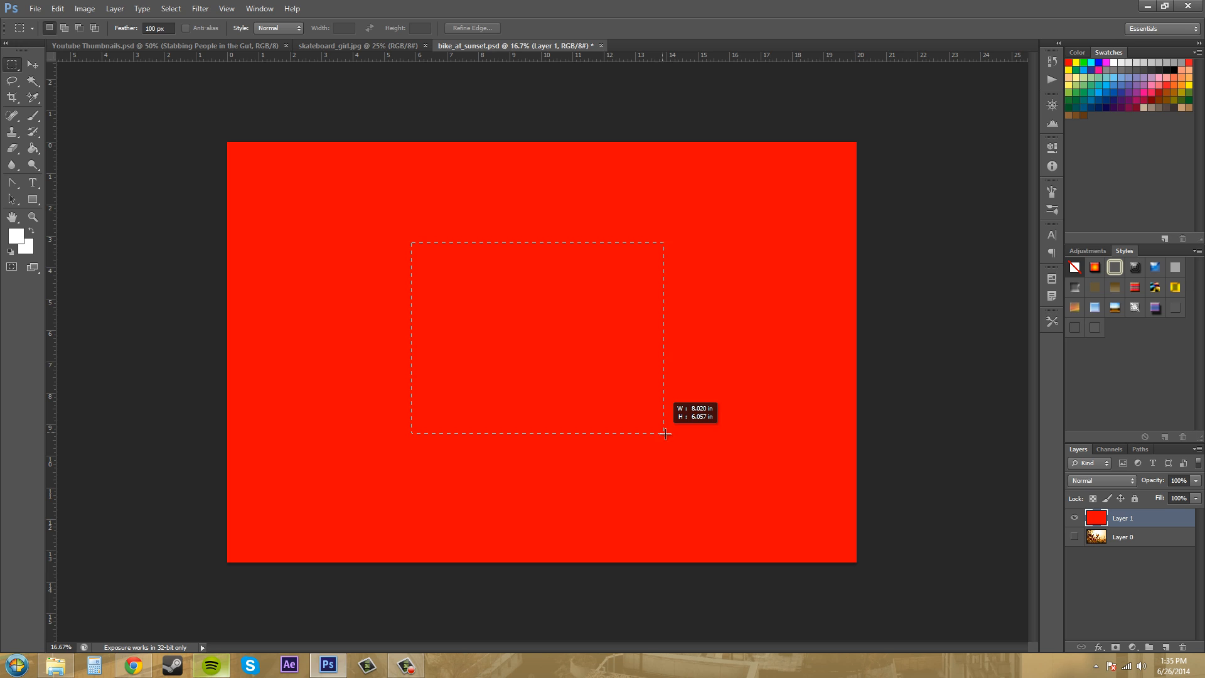
{"action": "left_click_drag", "start_coordinate": [665, 434], "coordinate": [393, 265]}
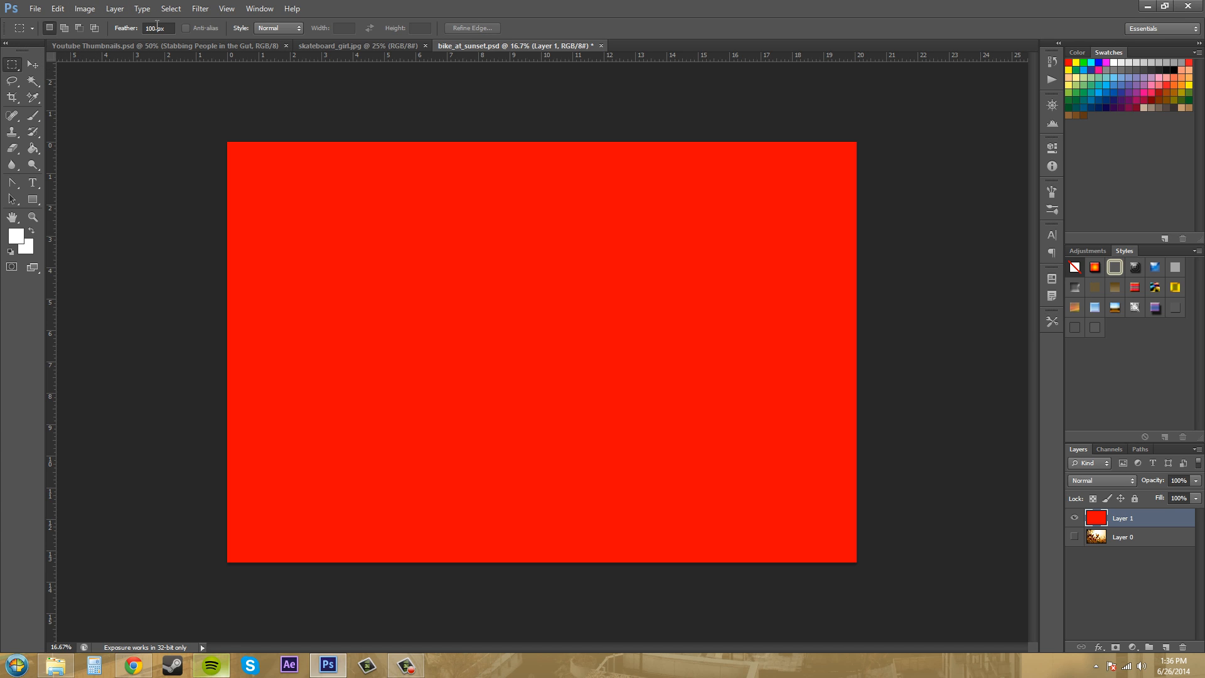
Step: Set Feather to 500 px and draw a centred rectangle that comes out as a rounded blob
{"action": "type", "text": "5"}
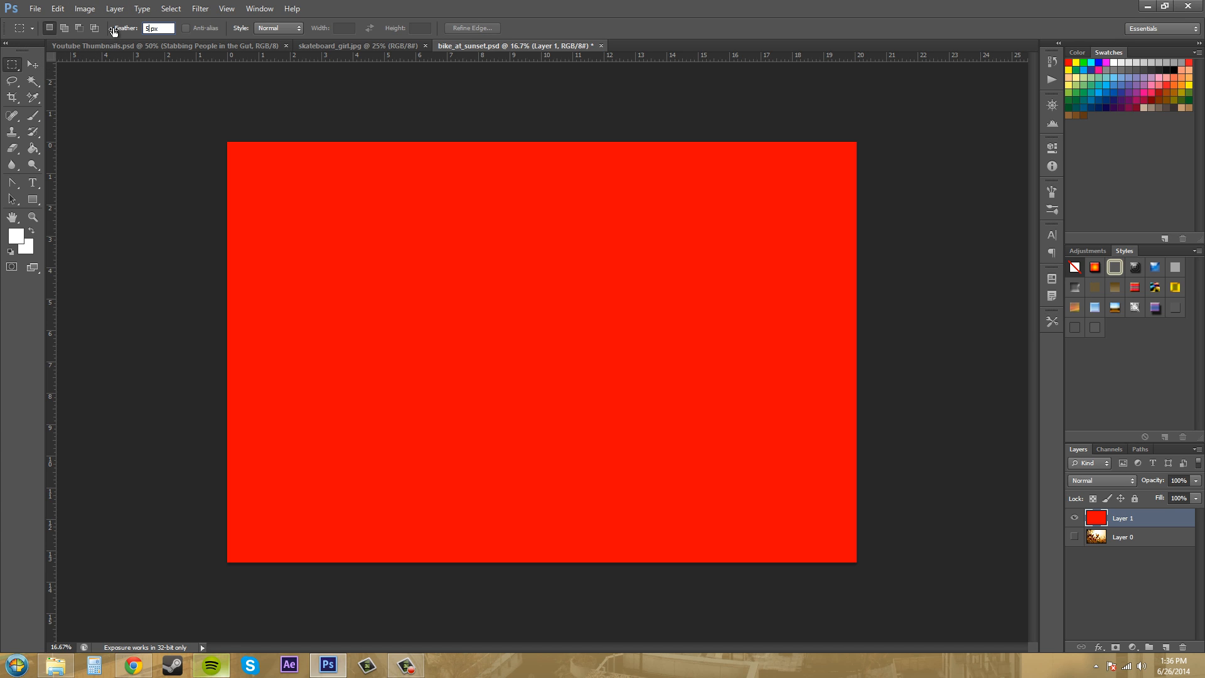
{"action": "type", "text": "500"}
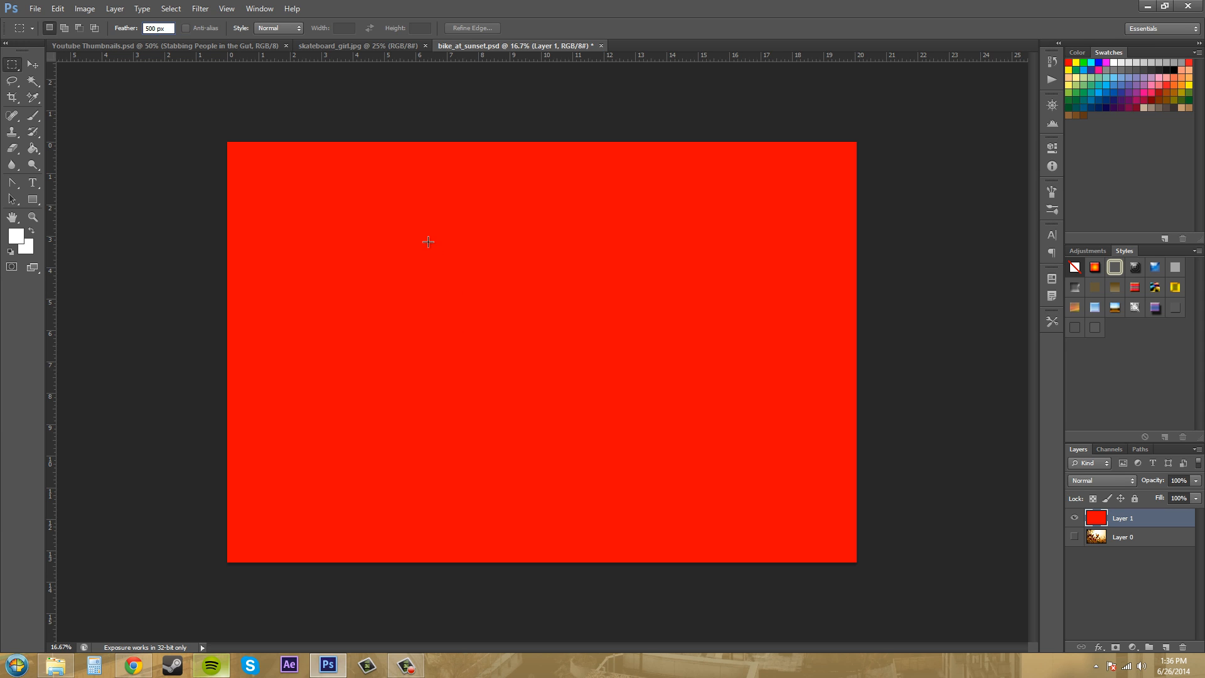
{"action": "left_click_drag", "start_coordinate": [429, 241], "coordinate": [659, 441]}
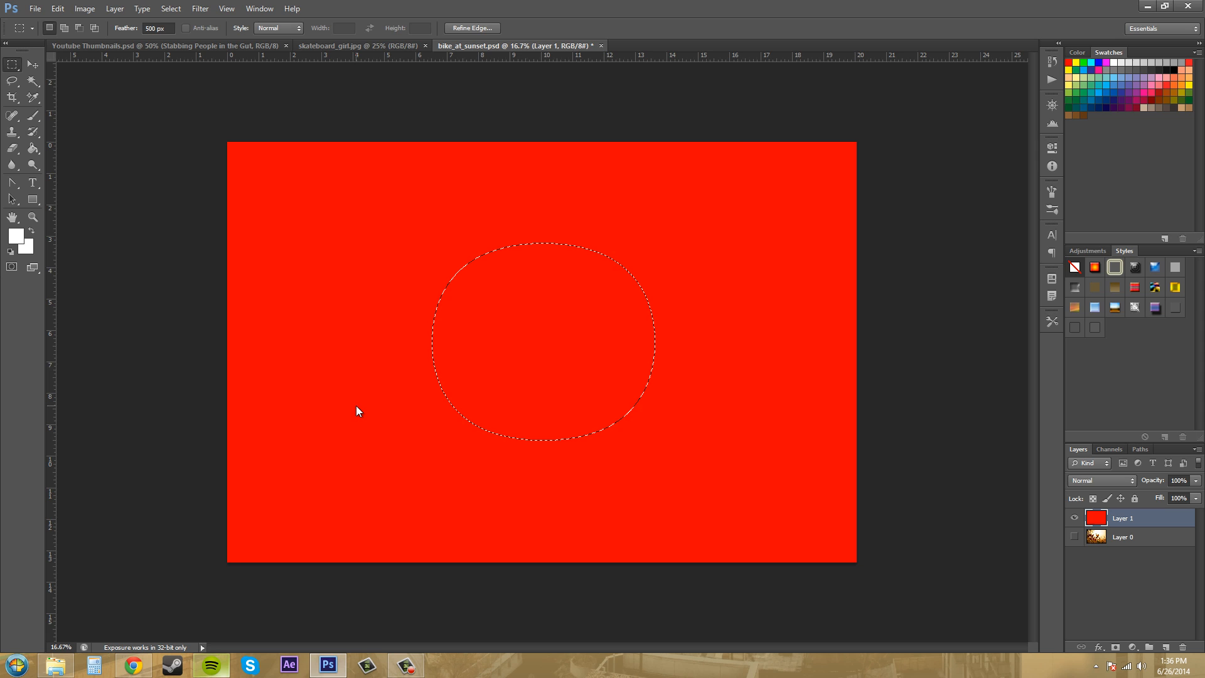
{"action": "key", "text": "Delete"}
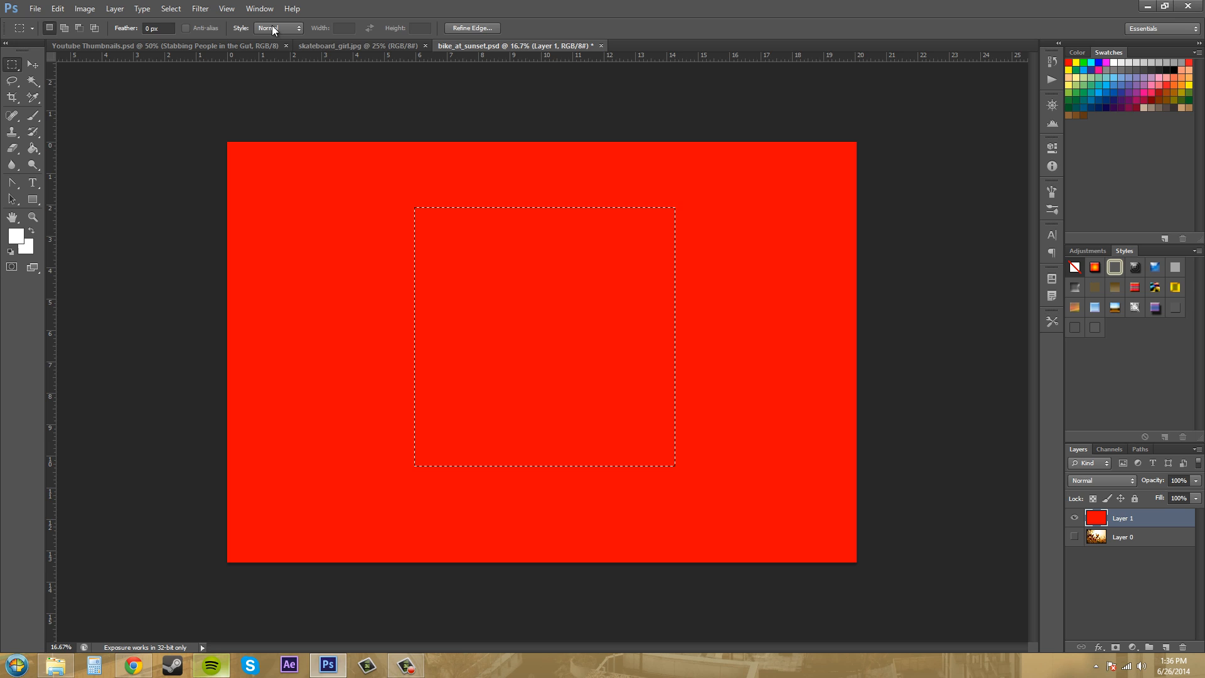
{"action": "mouse_move", "coordinate": [276, 30]}
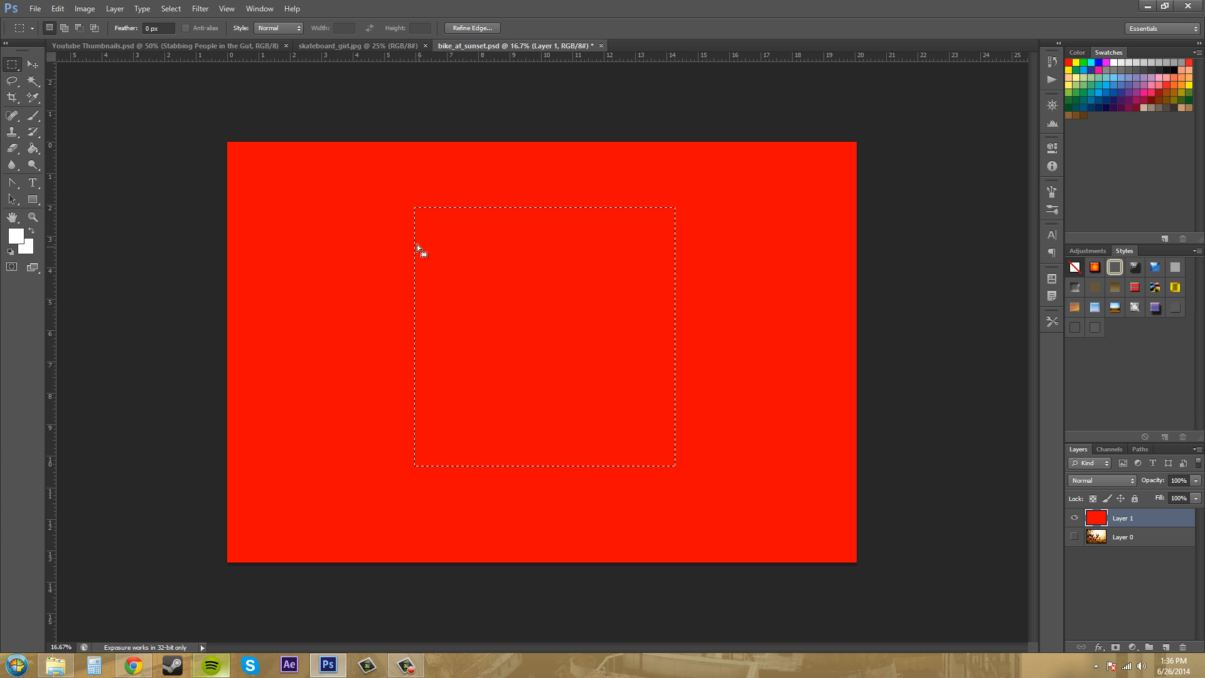
{"action": "mouse_move", "coordinate": [395, 221]}
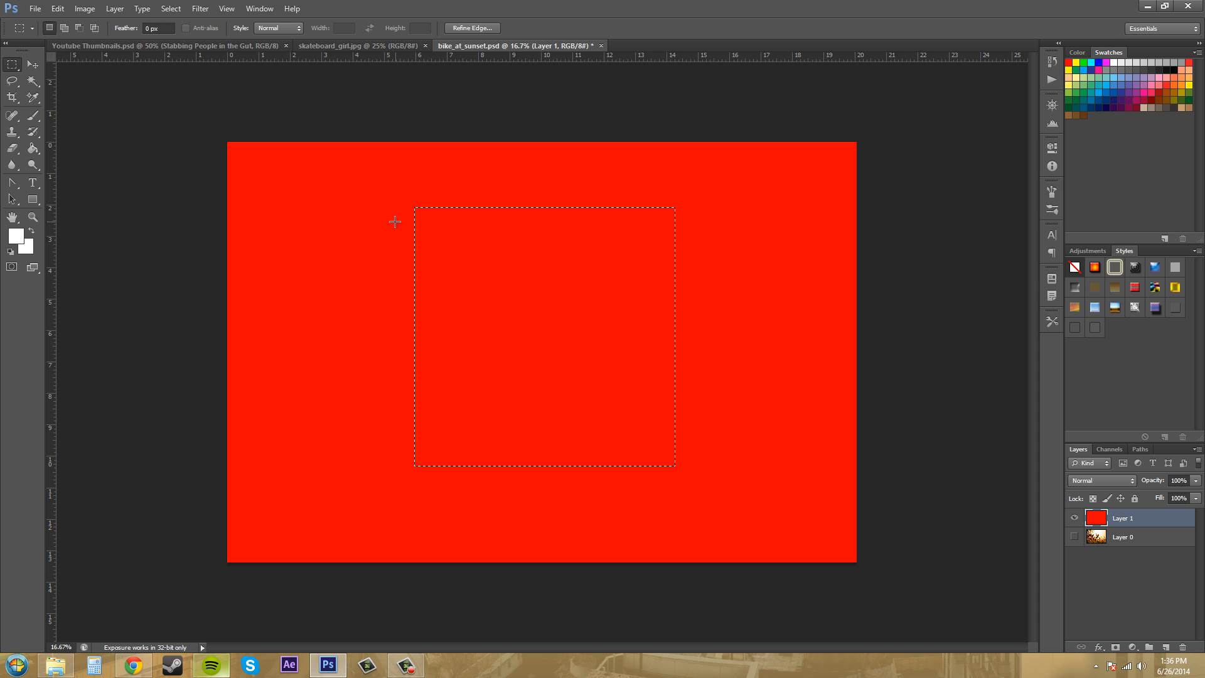
{"action": "mouse_move", "coordinate": [378, 206]}
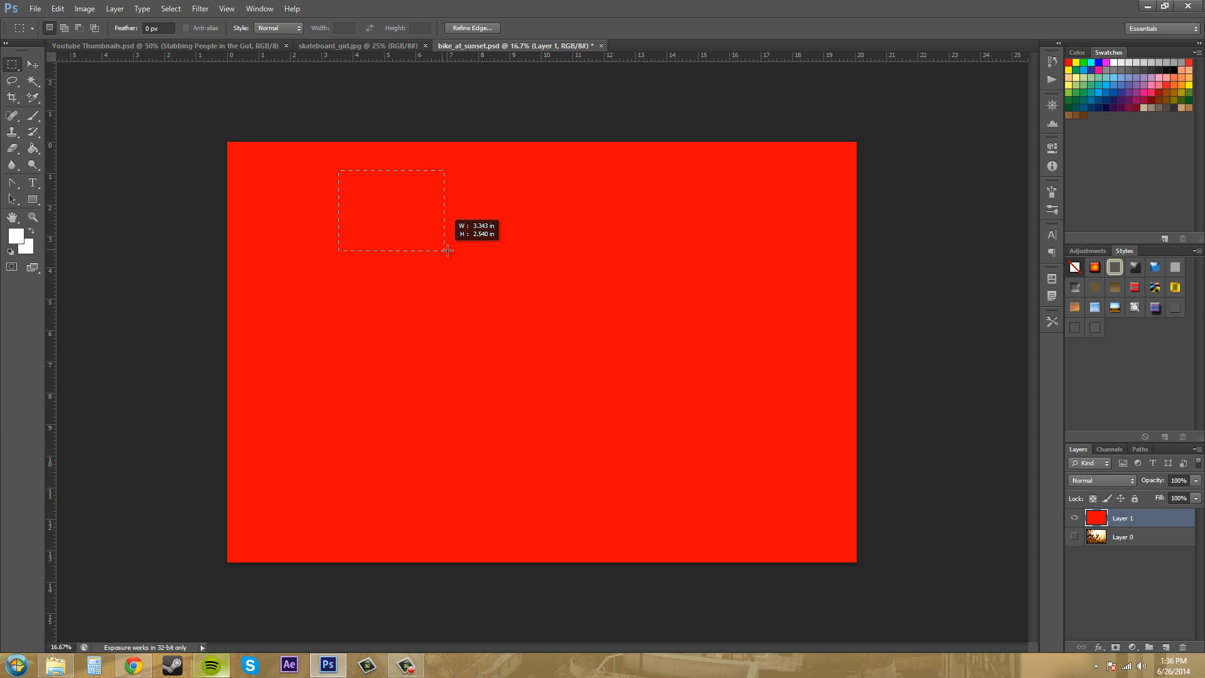
Step: Draw a freely sized rectangle in the upper-left area, adjusting its width and height
{"action": "left_click_drag", "start_coordinate": [448, 250], "coordinate": [539, 271]}
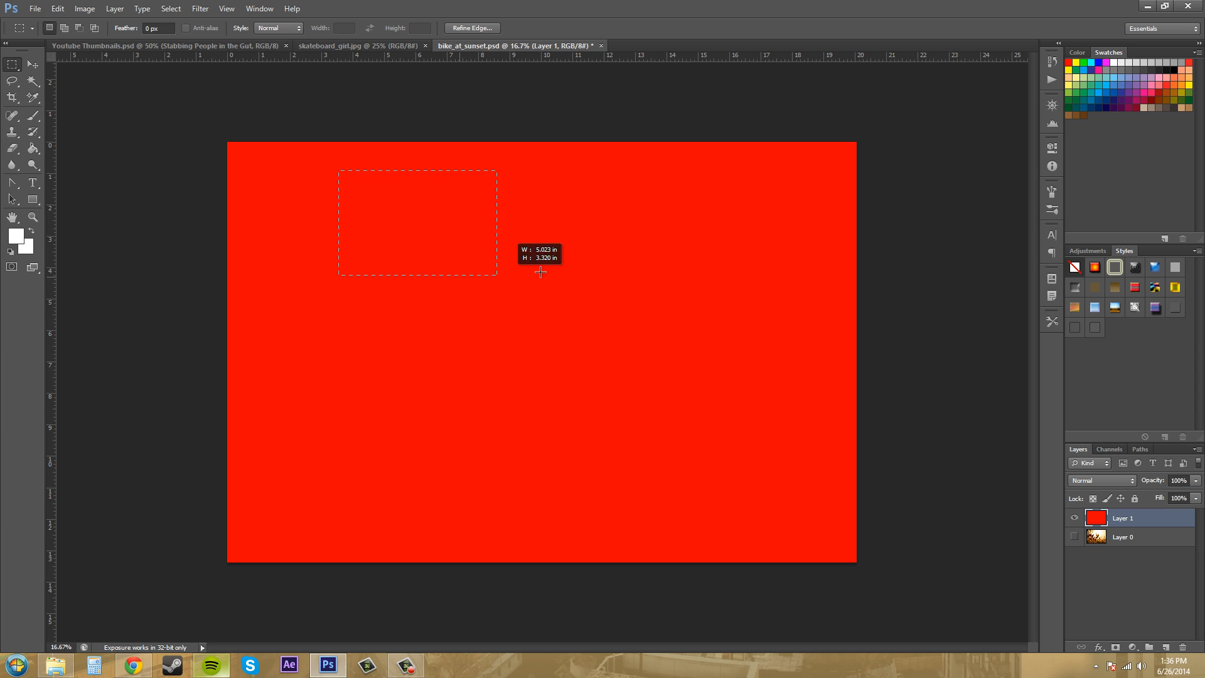
{"action": "left_click_drag", "start_coordinate": [539, 273], "coordinate": [452, 263]}
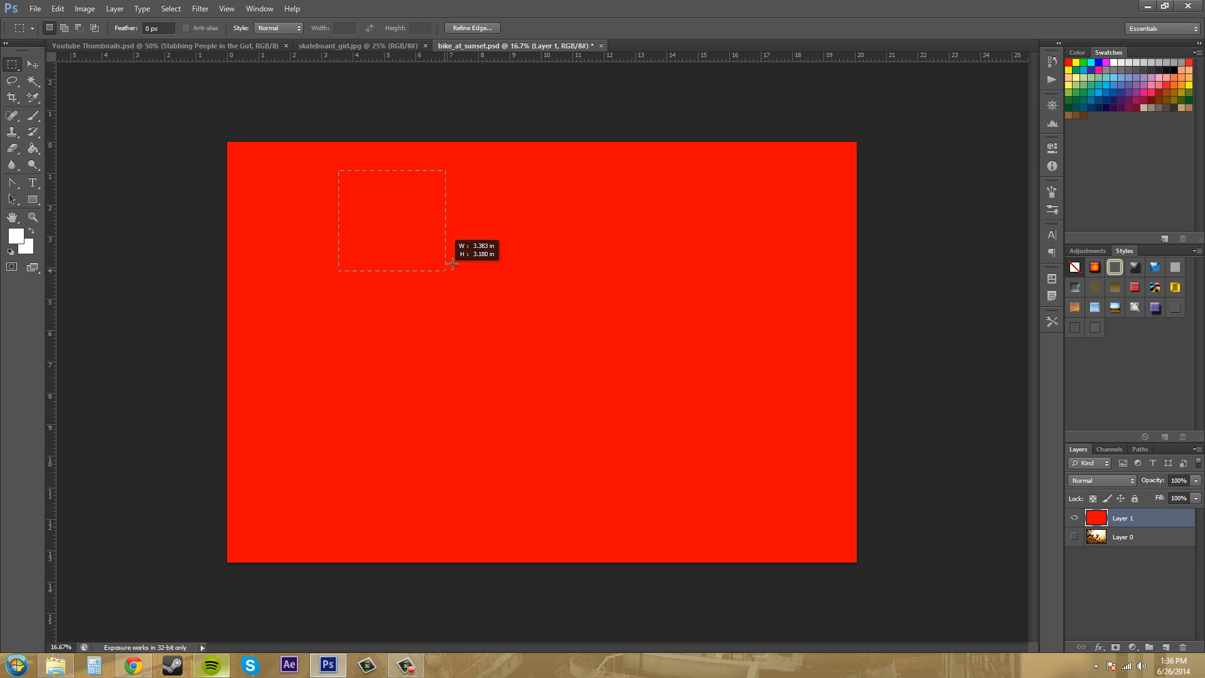
{"action": "left_click_drag", "start_coordinate": [452, 265], "coordinate": [533, 327]}
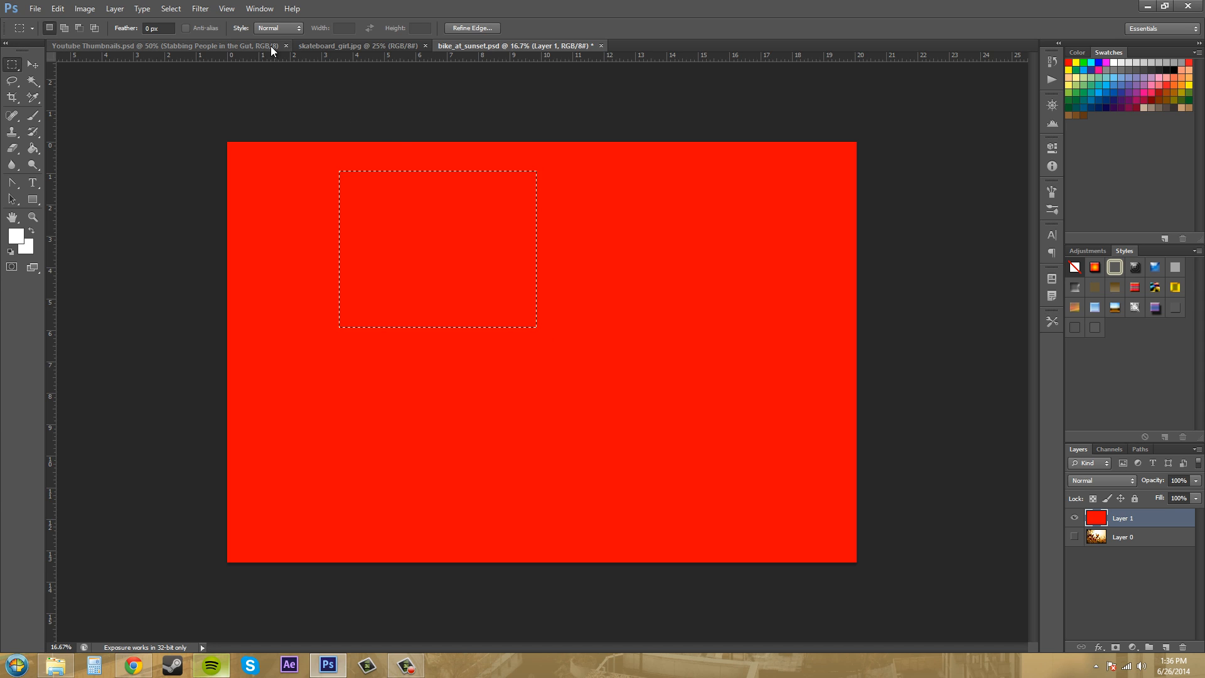
Step: Set Style to Fixed Ratio 16 by 9 and start a proportion-locked selection in the lower-left
{"action": "left_click", "coordinate": [278, 27]}
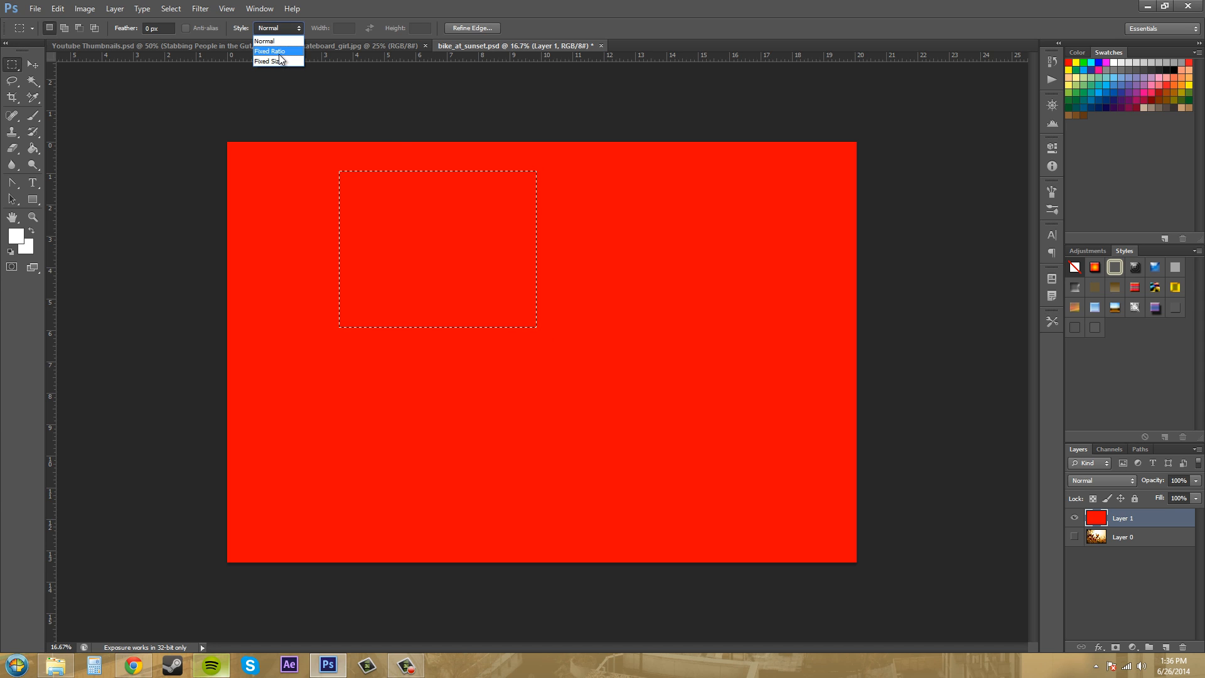
{"action": "left_click", "coordinate": [270, 50]}
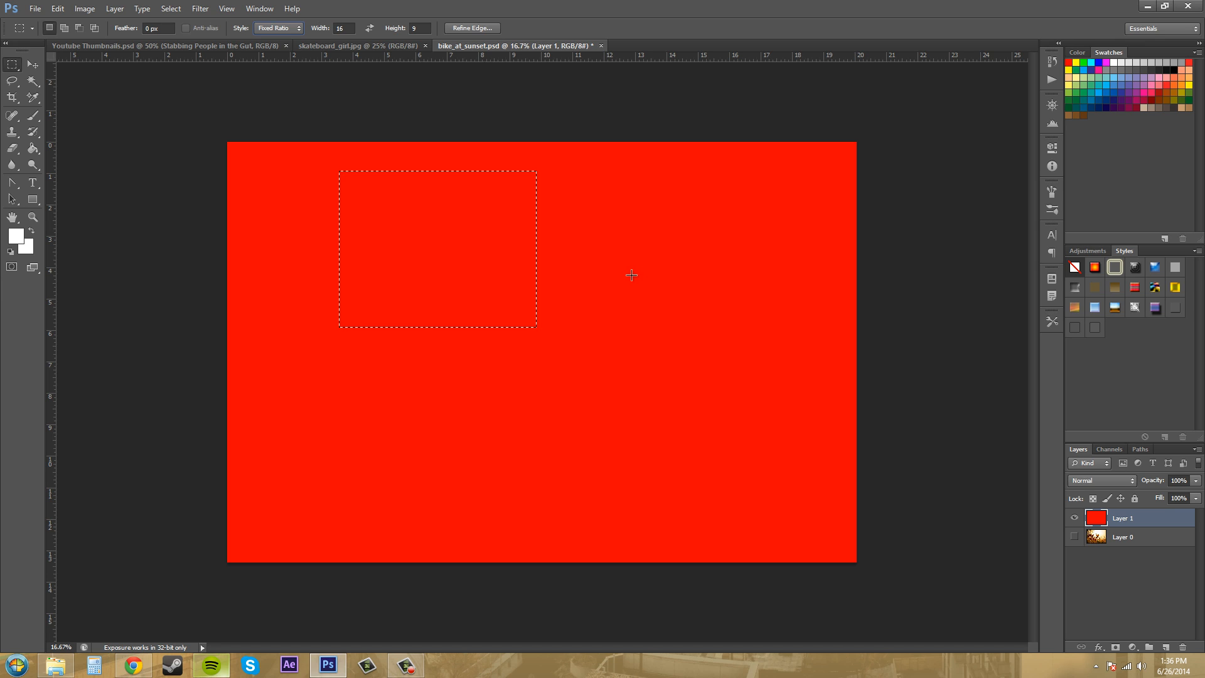
{"action": "mouse_move", "coordinate": [304, 298]}
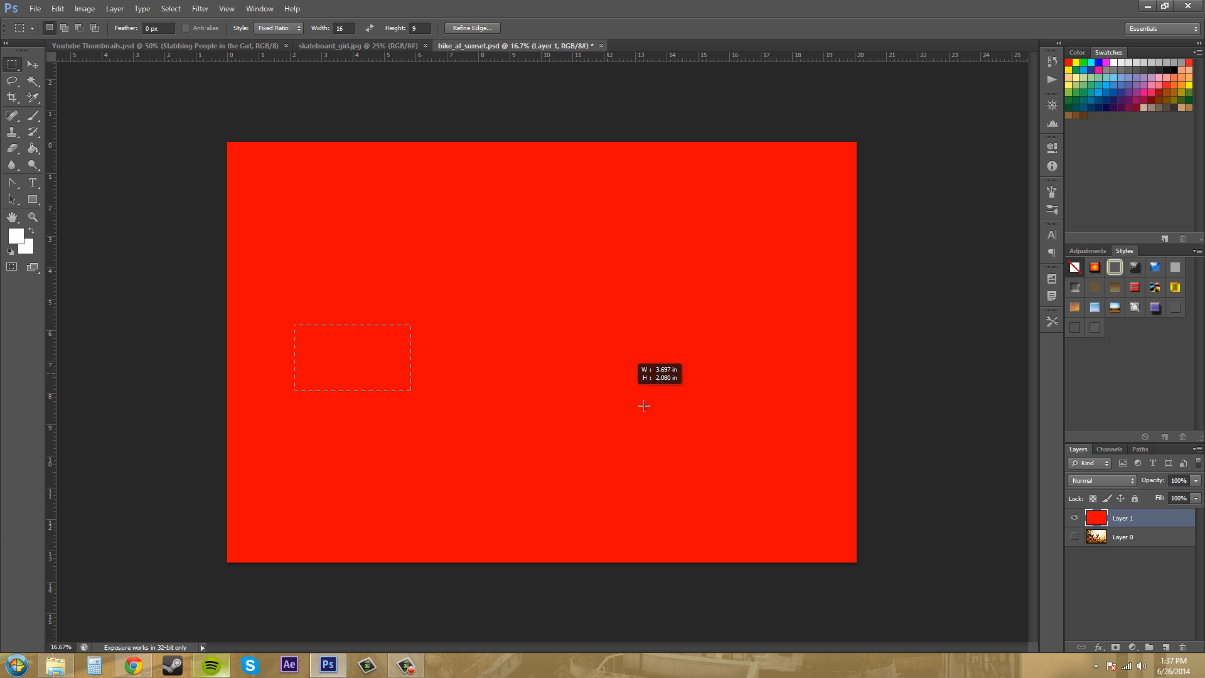
{"action": "left_click_drag", "start_coordinate": [644, 405], "coordinate": [707, 479]}
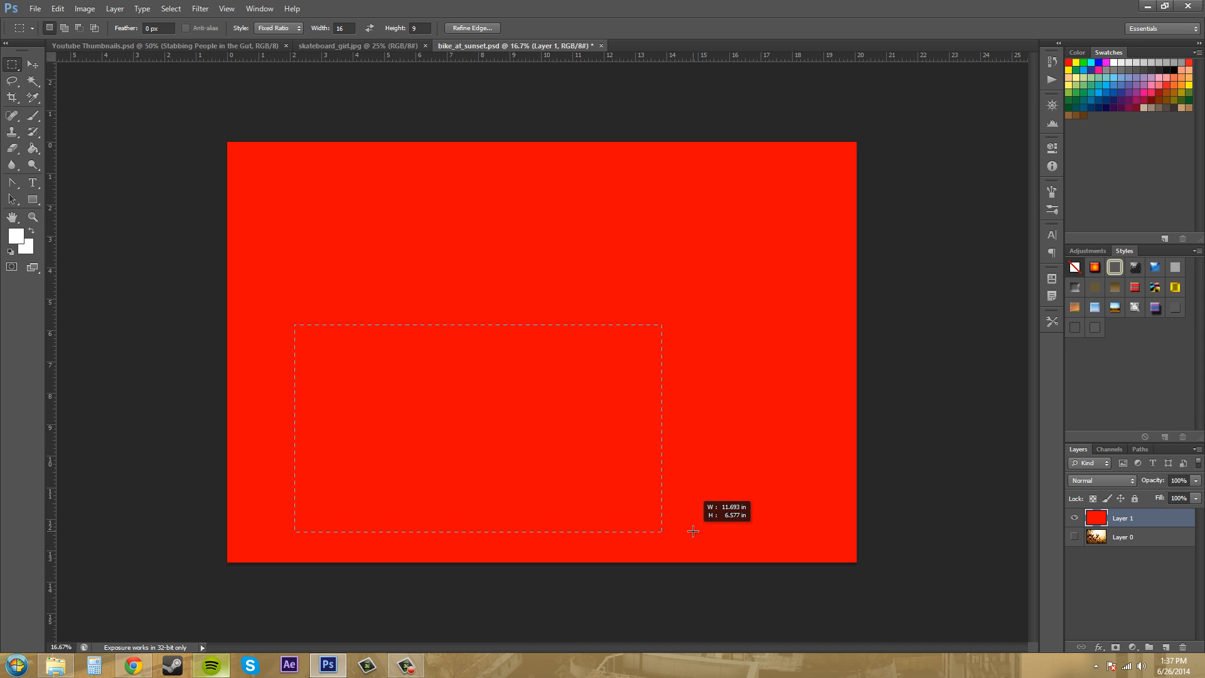
{"action": "left_click_drag", "start_coordinate": [692, 531], "coordinate": [700, 550]}
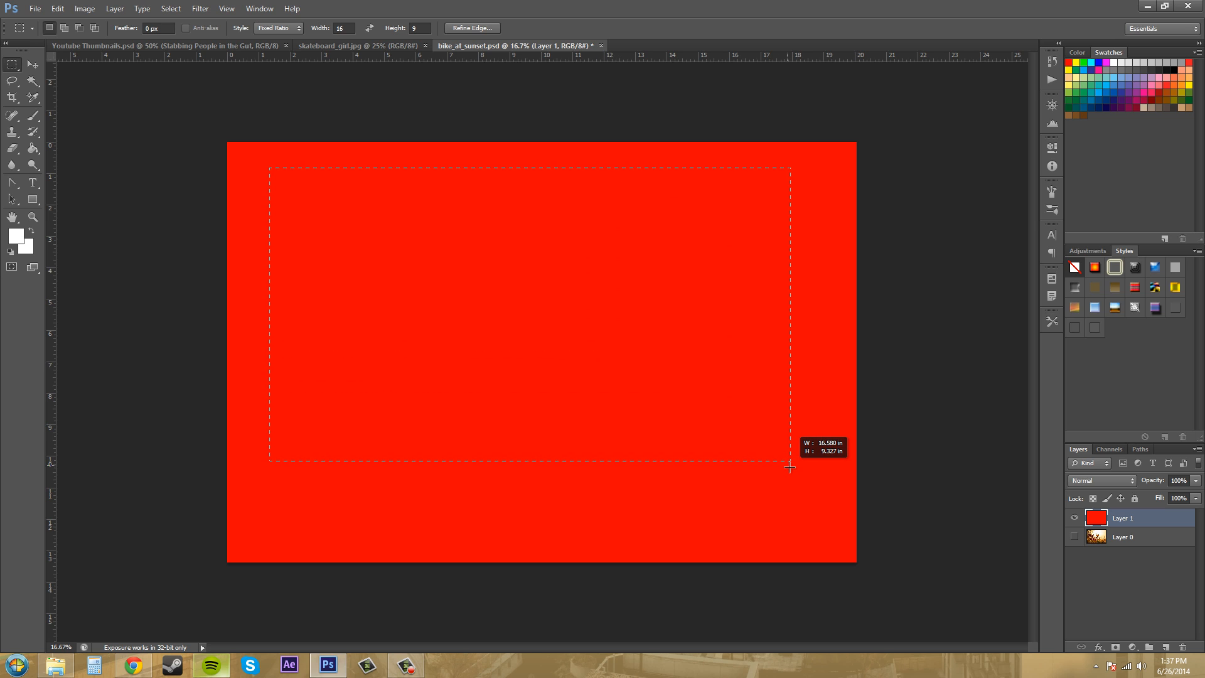
Step: Redraw the 16:9 selection to span most of the red layer
{"action": "left_click_drag", "start_coordinate": [789, 467], "coordinate": [786, 451]}
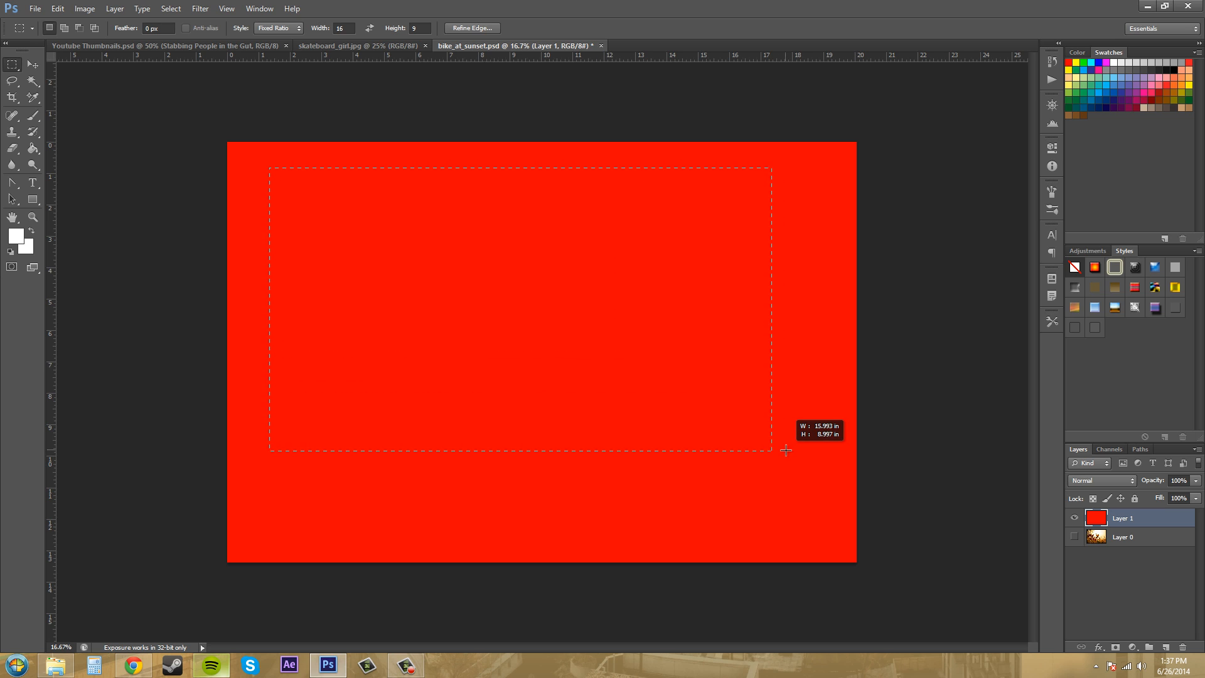
{"action": "left_click_drag", "start_coordinate": [786, 449], "coordinate": [788, 451]}
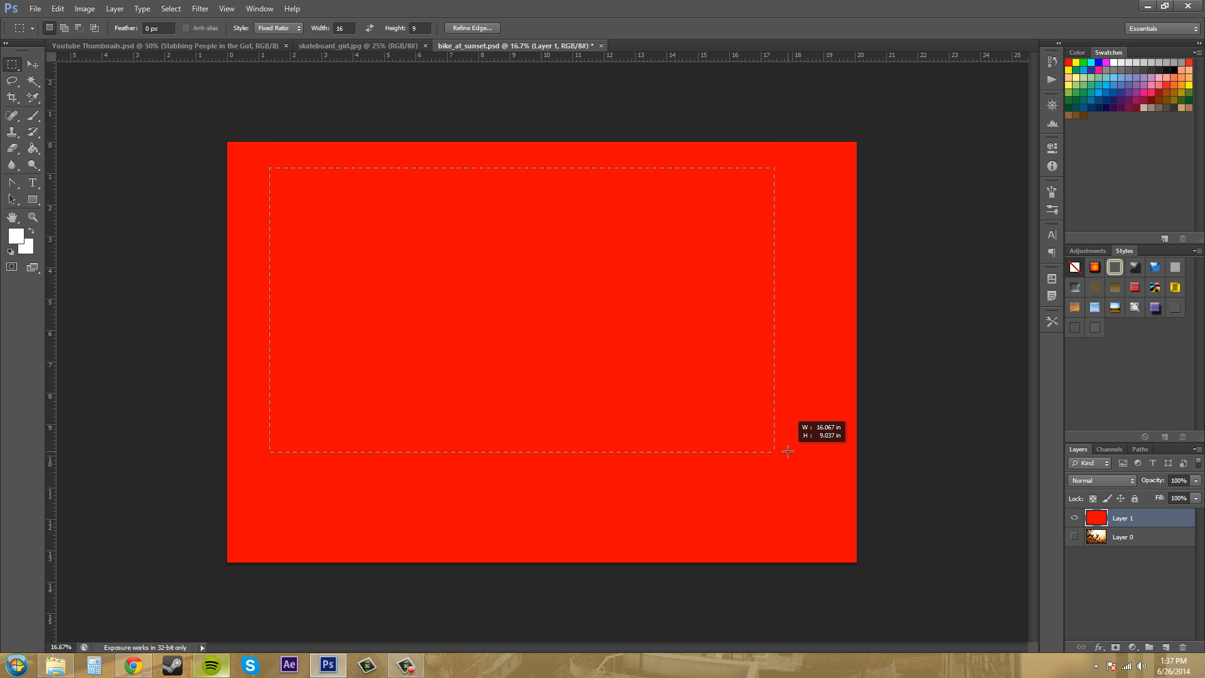
{"action": "left_click", "coordinate": [276, 28]}
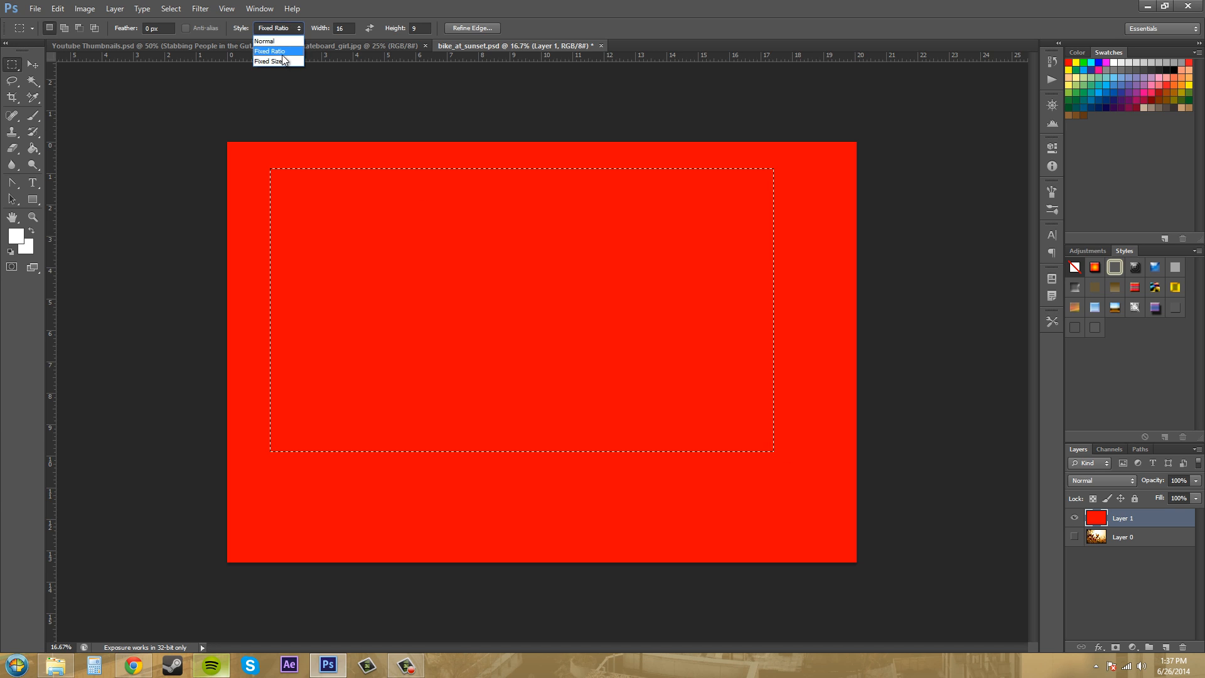
Step: Set Style to Fixed Size 500 by 200 px and place one selection near the middle
{"action": "left_click", "coordinate": [268, 60]}
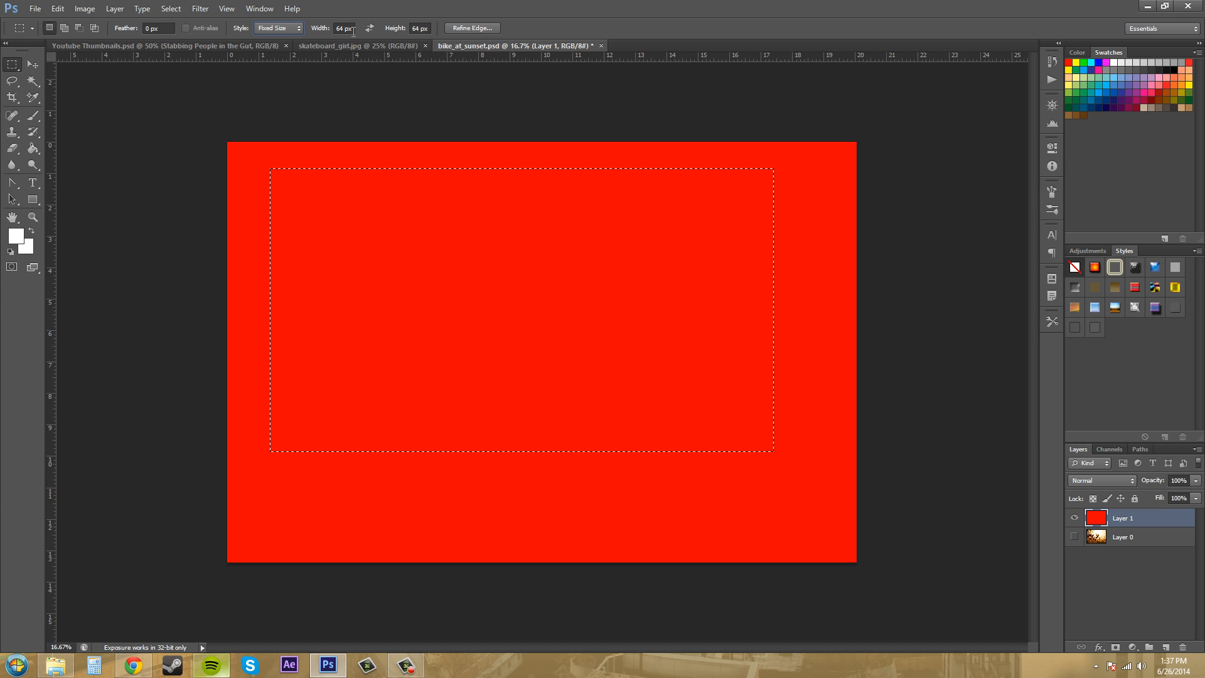
{"action": "left_click", "coordinate": [343, 28]}
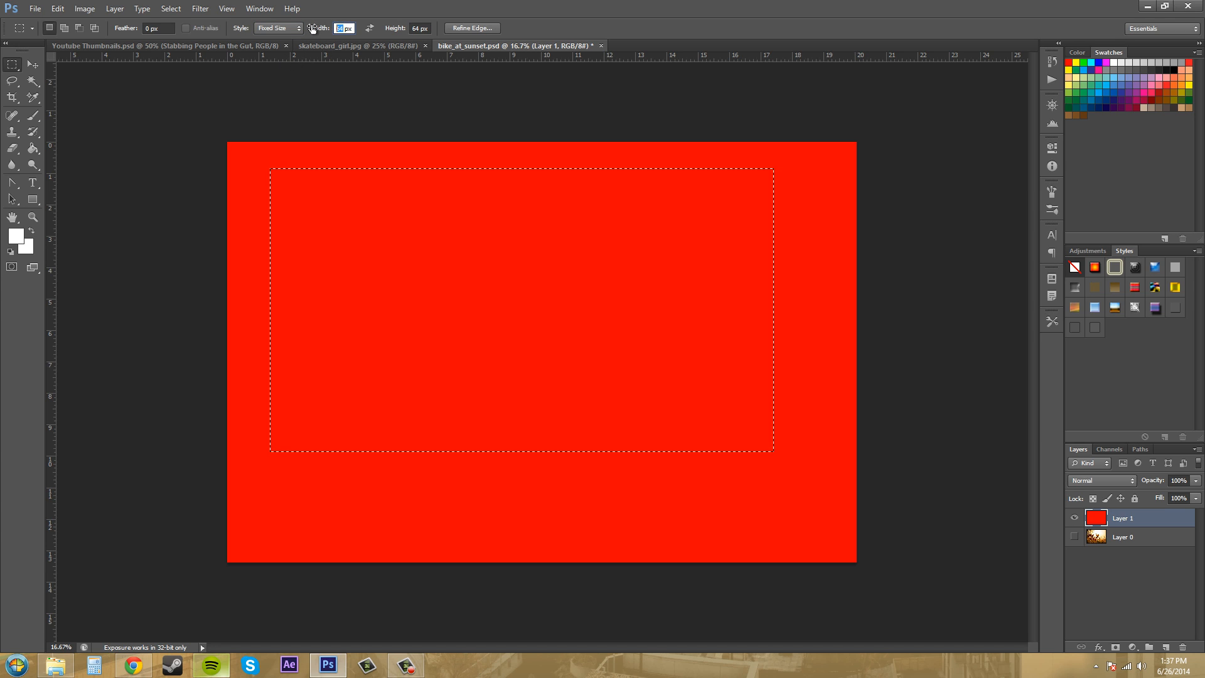
{"action": "mouse_move", "coordinate": [344, 29]}
{"action": "type", "text": "500"}
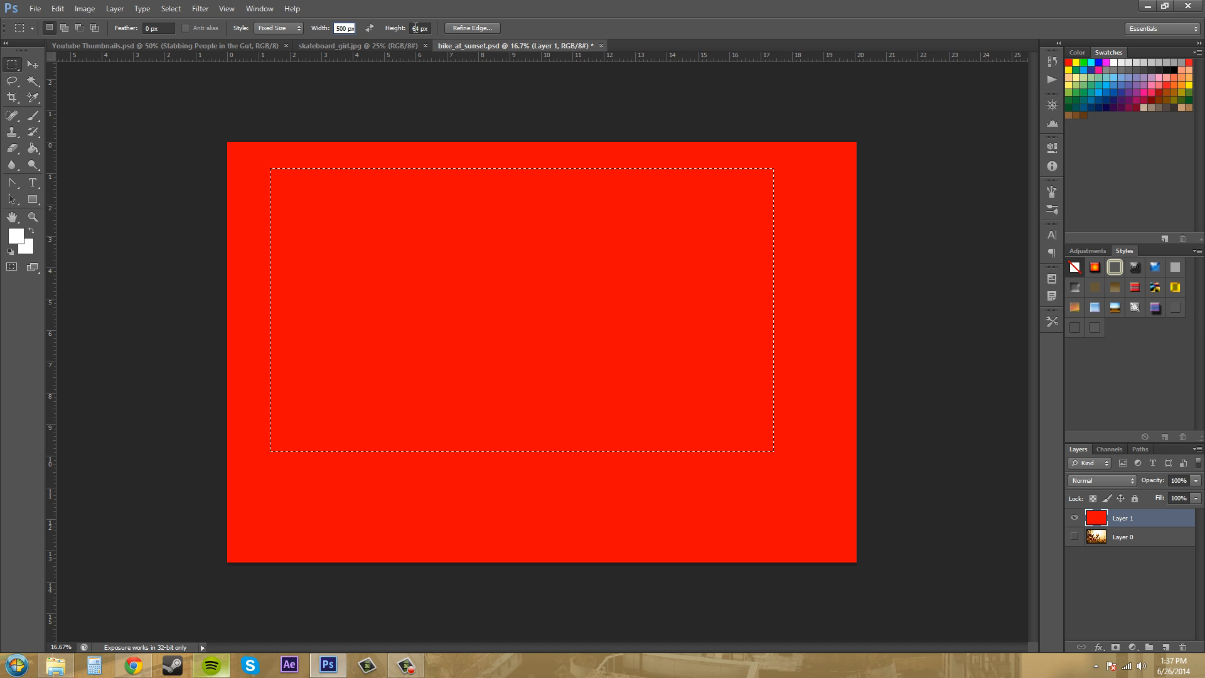
{"action": "type", "text": "200"}
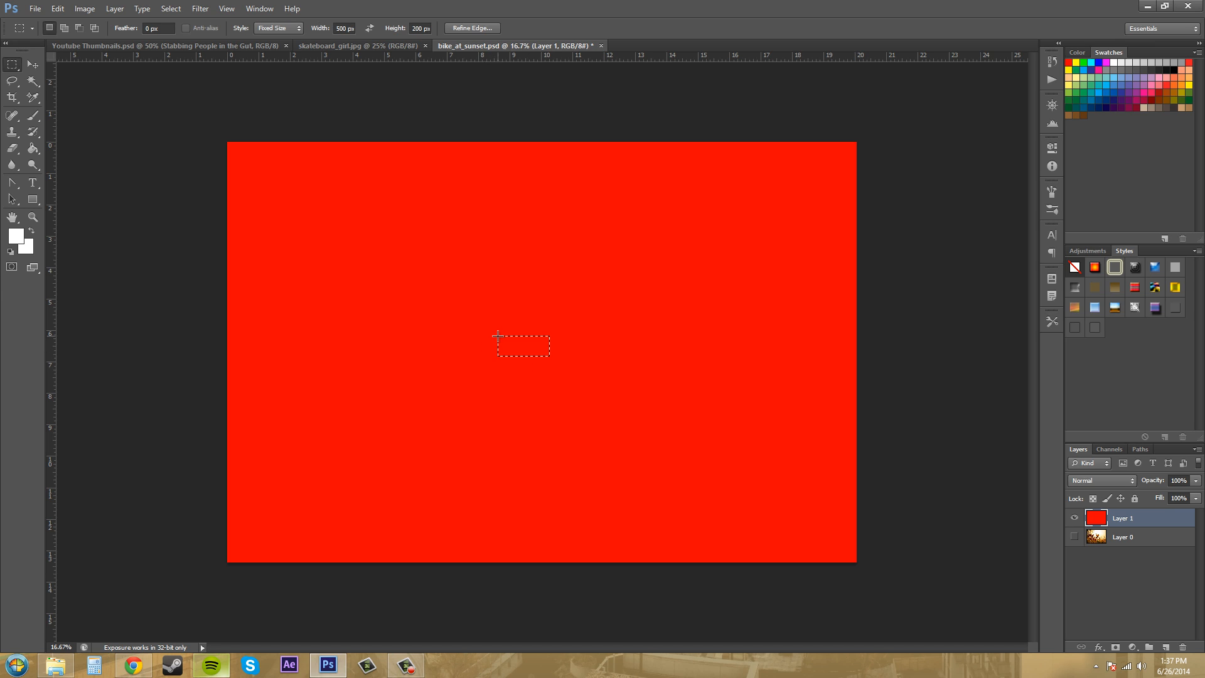
{"action": "left_click_drag", "start_coordinate": [522, 344], "coordinate": [452, 286]}
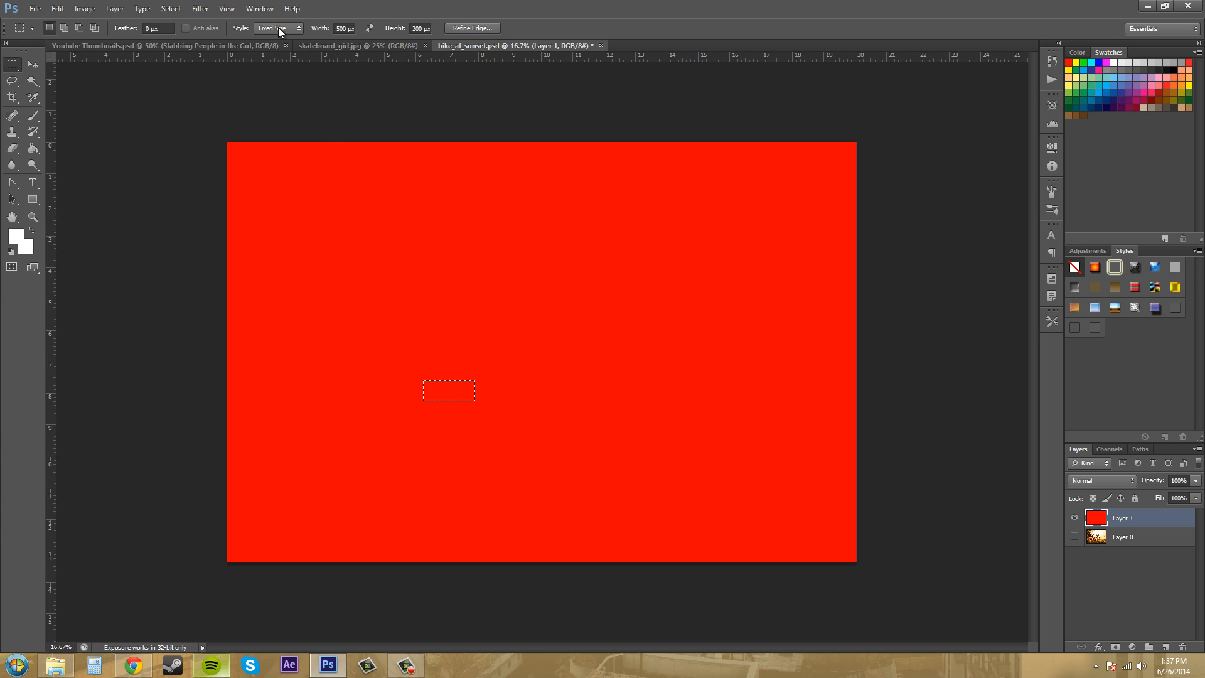
Step: Set the marquee Style back to Normal for freely sized selections
{"action": "left_click", "coordinate": [279, 27]}
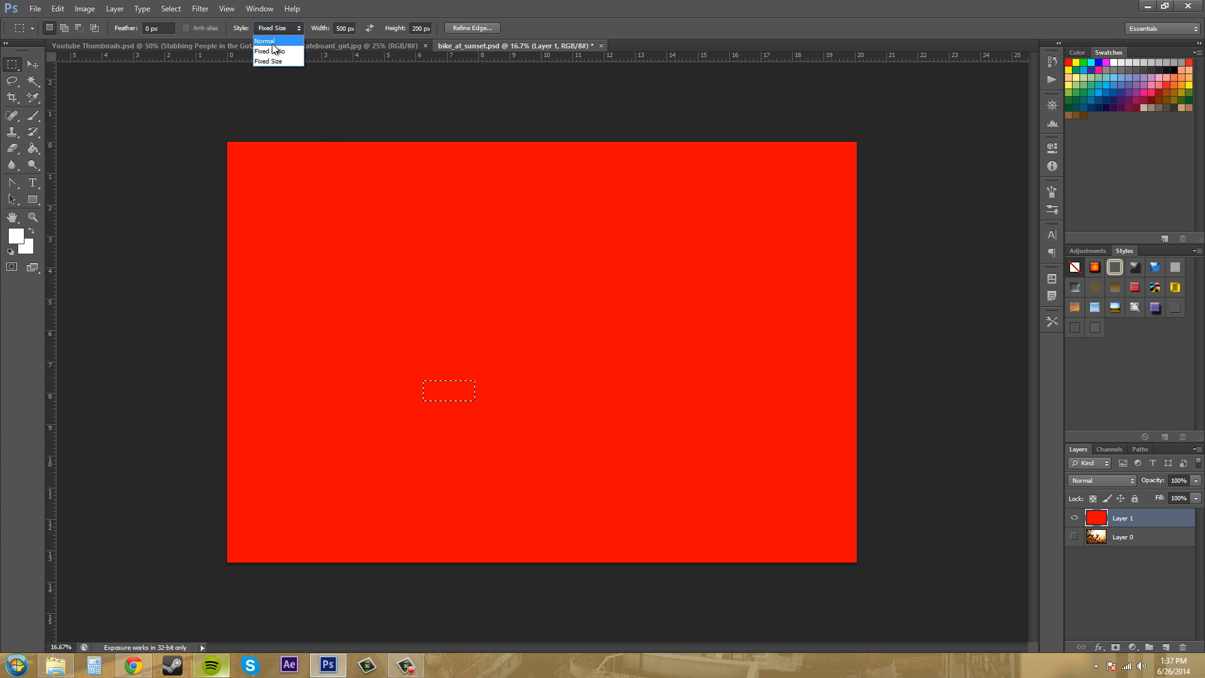
{"action": "left_click", "coordinate": [265, 40]}
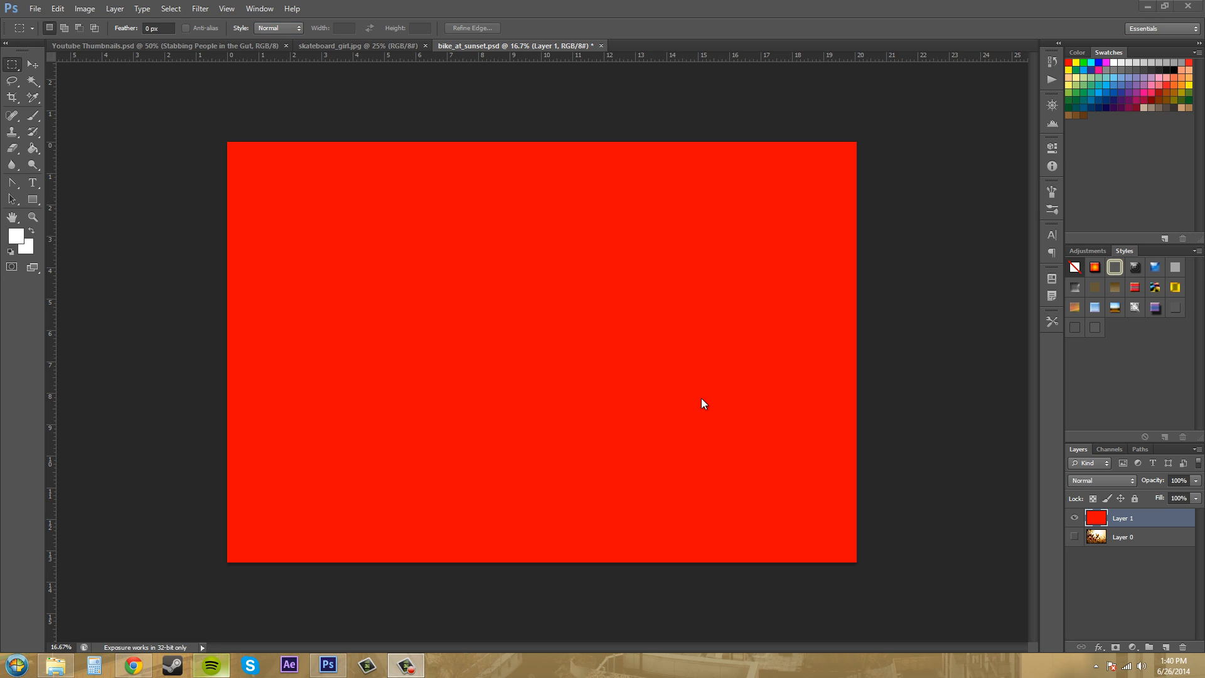
{"action": "mouse_move", "coordinate": [603, 378]}
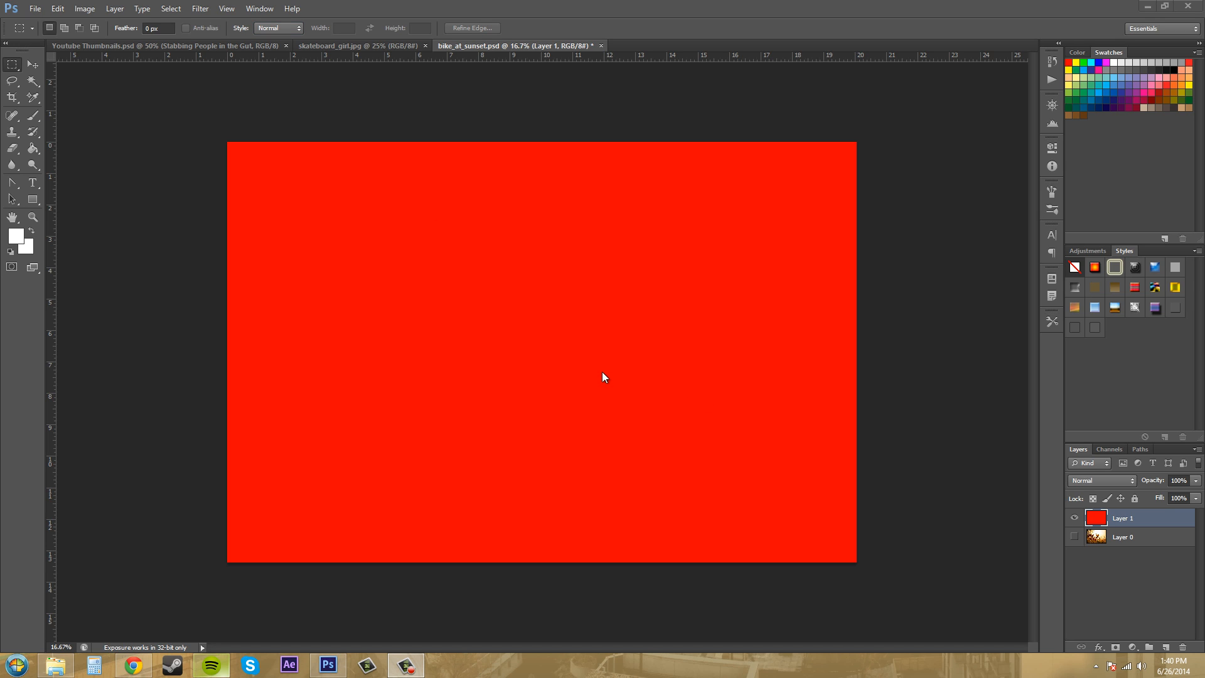
{"action": "mouse_move", "coordinate": [518, 348]}
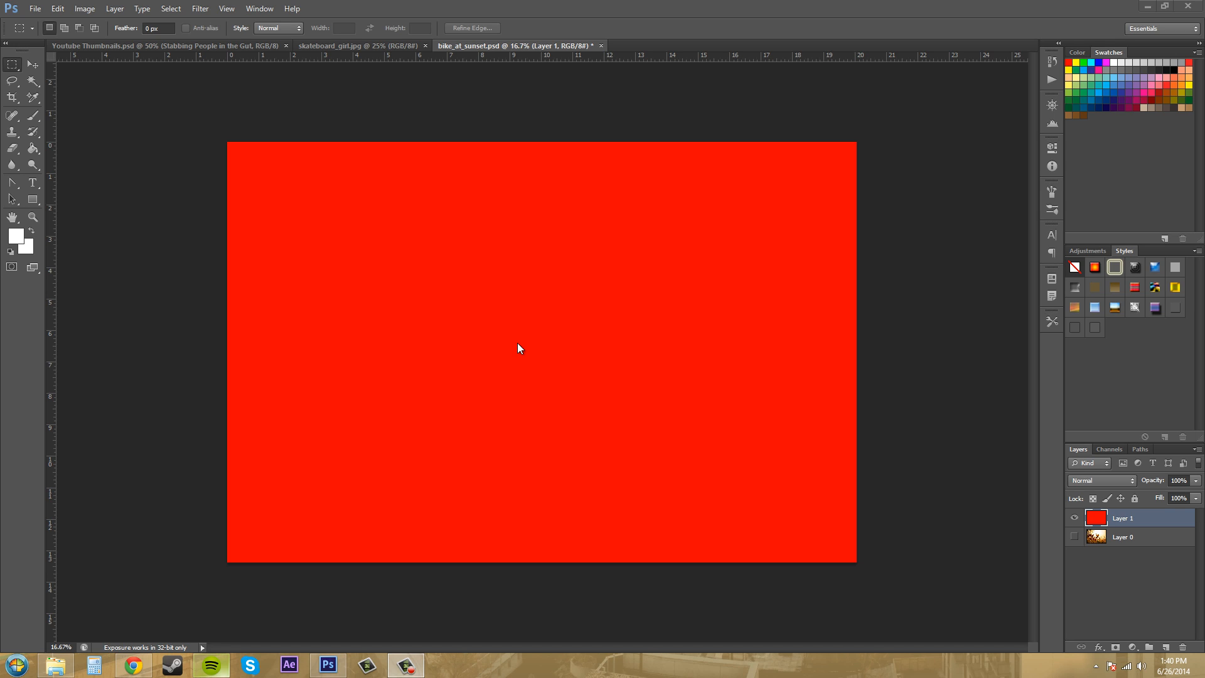
{"action": "mouse_move", "coordinate": [535, 345]}
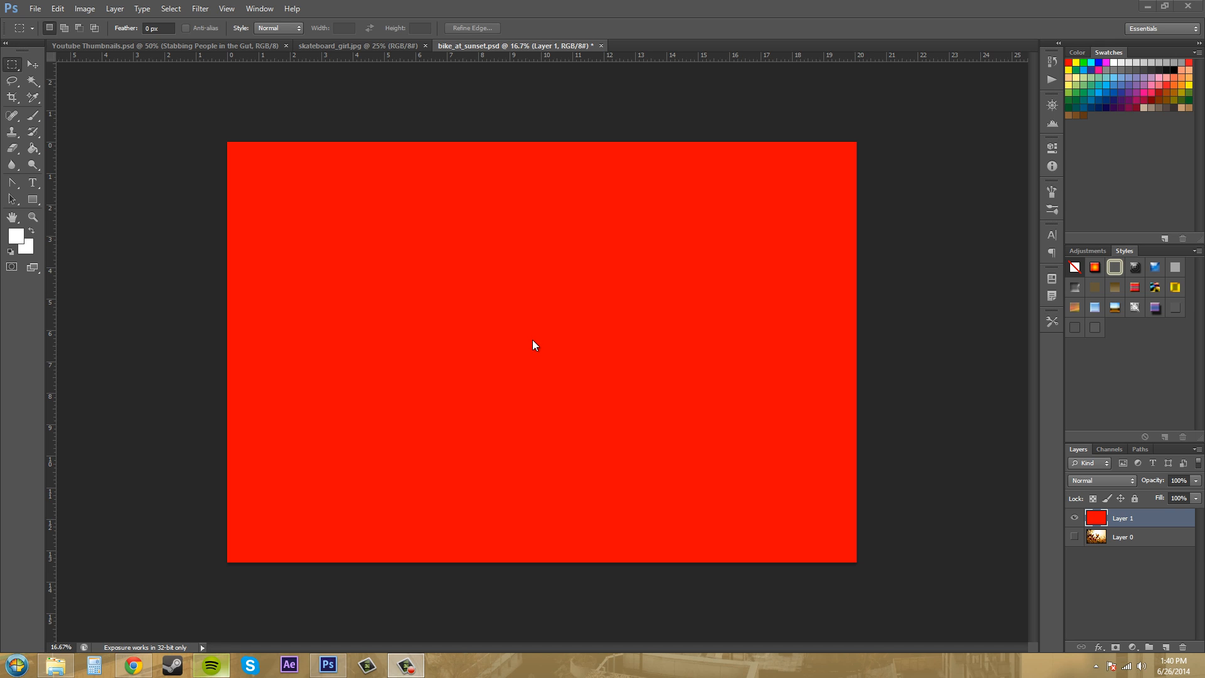
{"action": "mouse_move", "coordinate": [533, 359]}
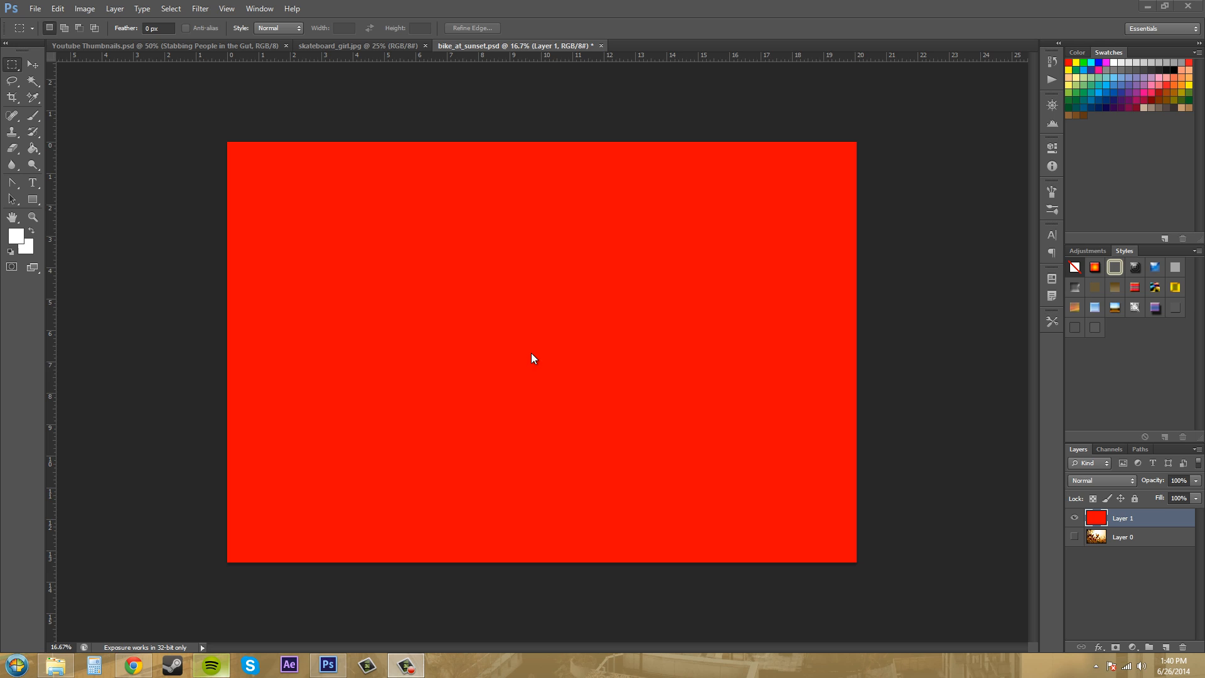
{"action": "mouse_move", "coordinate": [538, 355]}
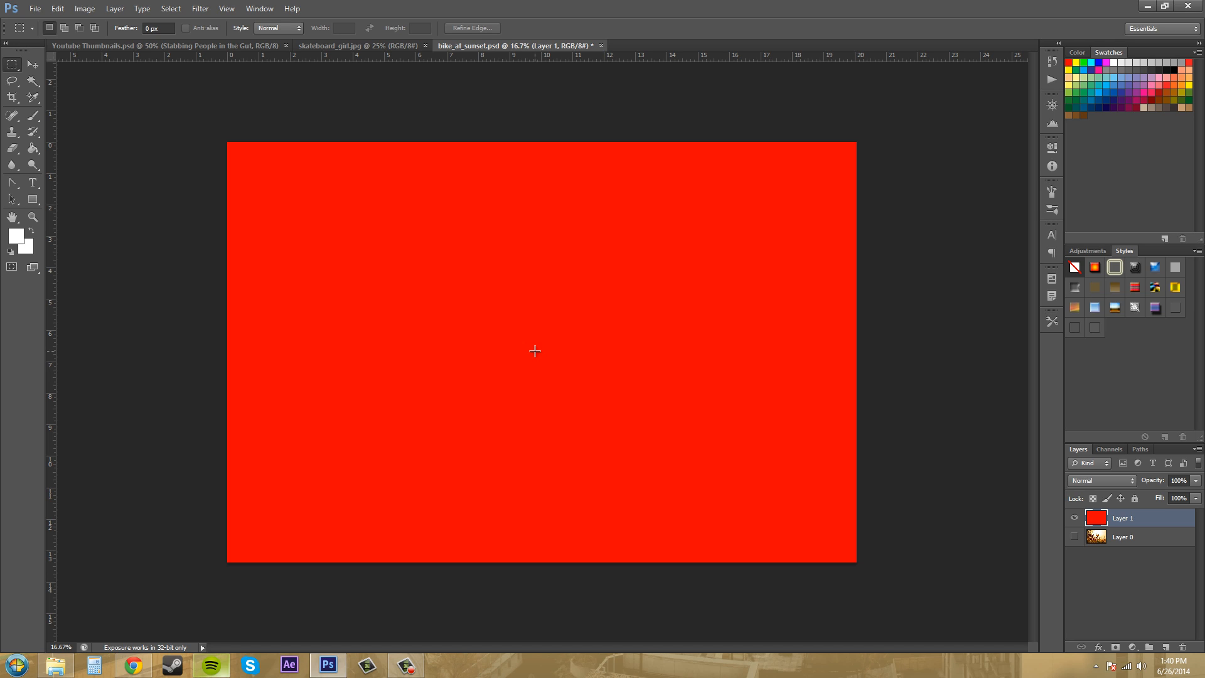
{"action": "mouse_move", "coordinate": [580, 336]}
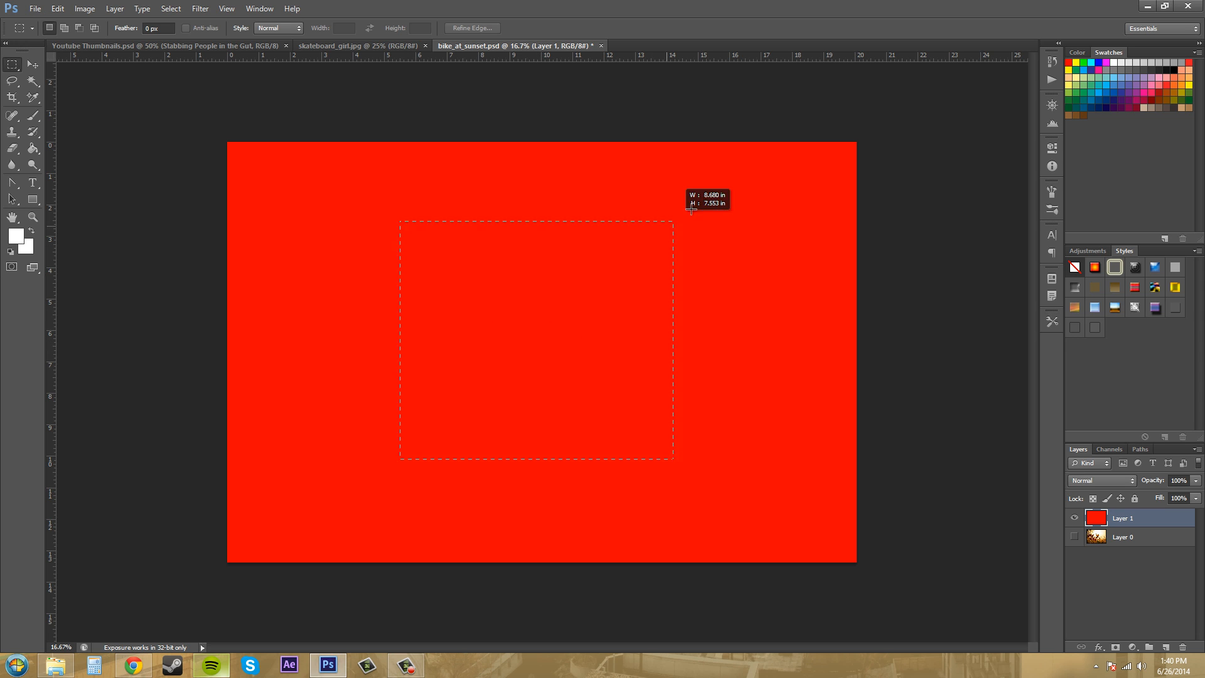
Step: Drag out a freely sized rectangular selection across the centre of the red layer, enlarging it once
{"action": "left_click_drag", "start_coordinate": [690, 209], "coordinate": [633, 271]}
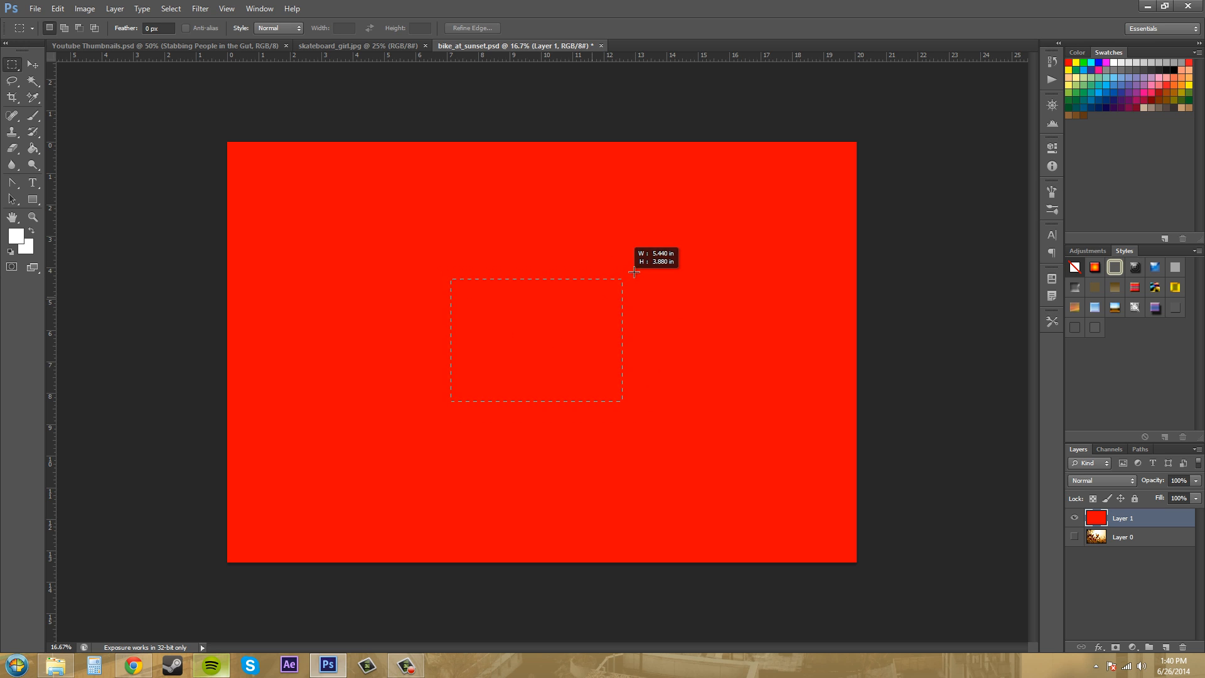
{"action": "left_click_drag", "start_coordinate": [634, 271], "coordinate": [597, 306]}
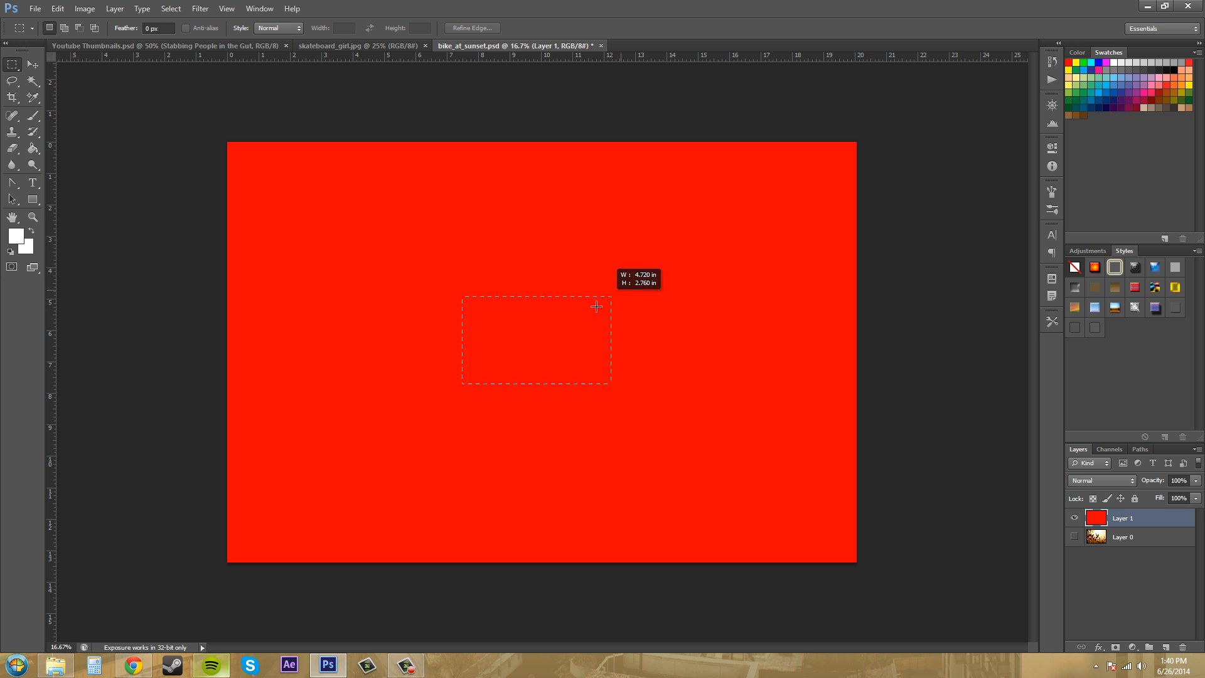
{"action": "left_click_drag", "start_coordinate": [596, 307], "coordinate": [742, 218]}
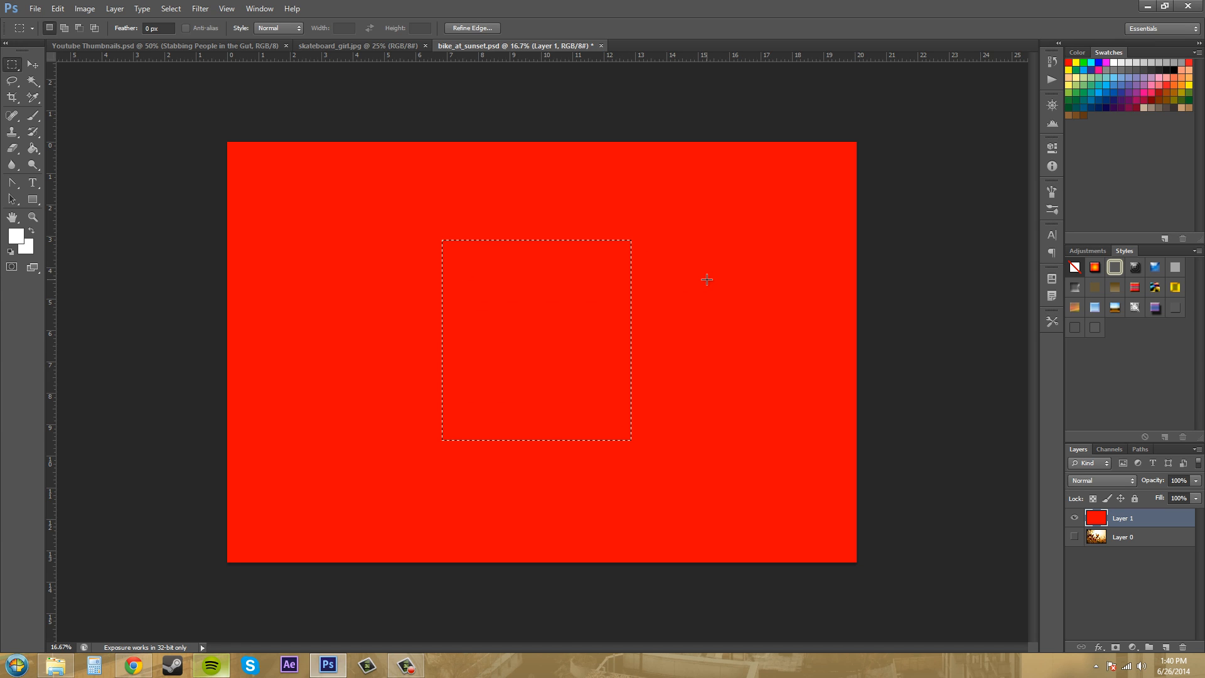
{"action": "mouse_move", "coordinate": [526, 343]}
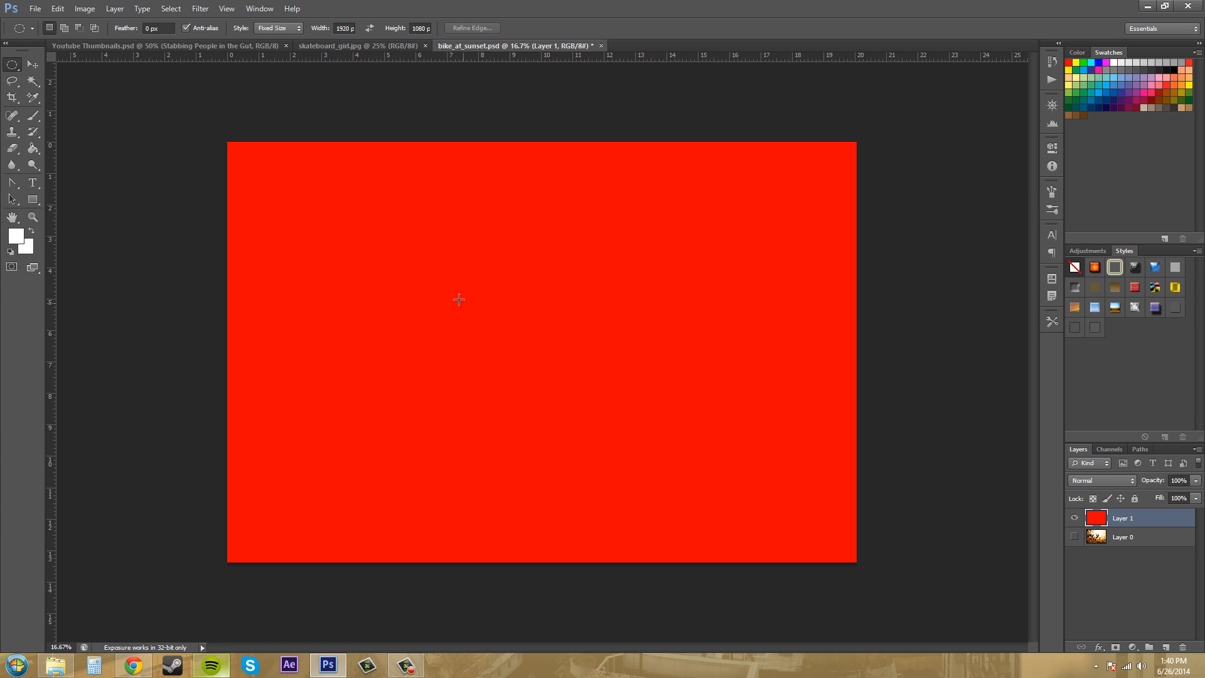
{"action": "mouse_move", "coordinate": [319, 177]}
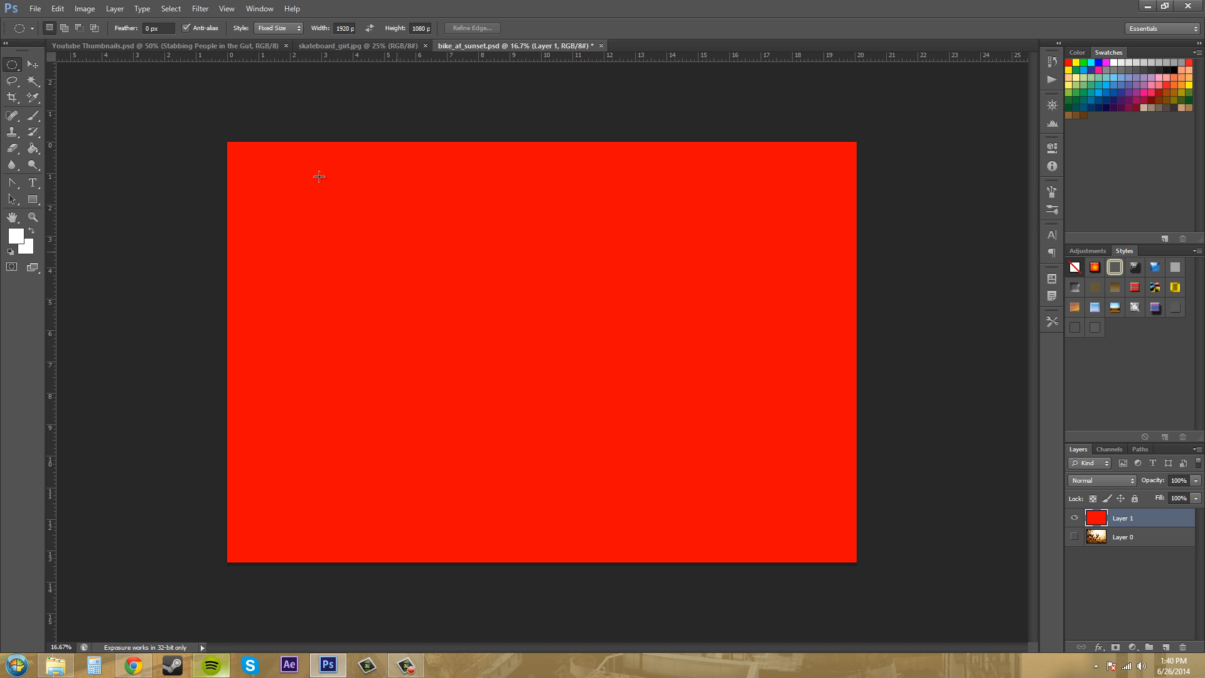
Step: Switch the elliptical marquee to Normal style, select a large centred circle and delete its red pixels
{"action": "left_click", "coordinate": [276, 27]}
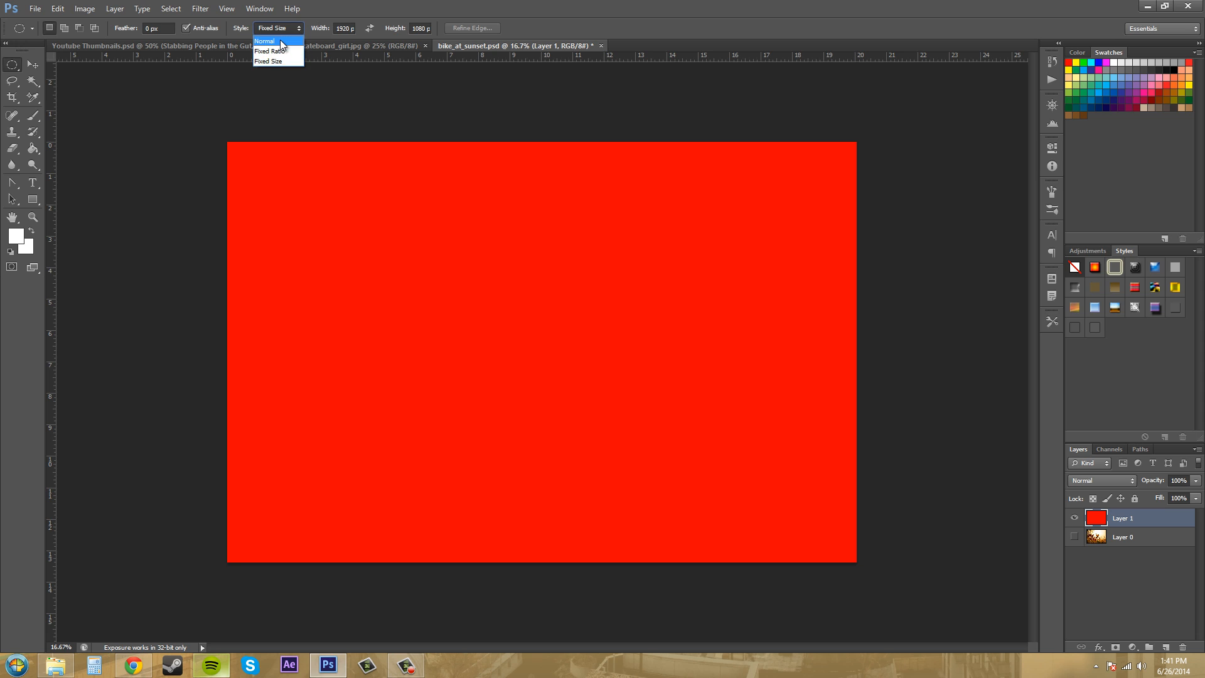
{"action": "left_click", "coordinate": [265, 41]}
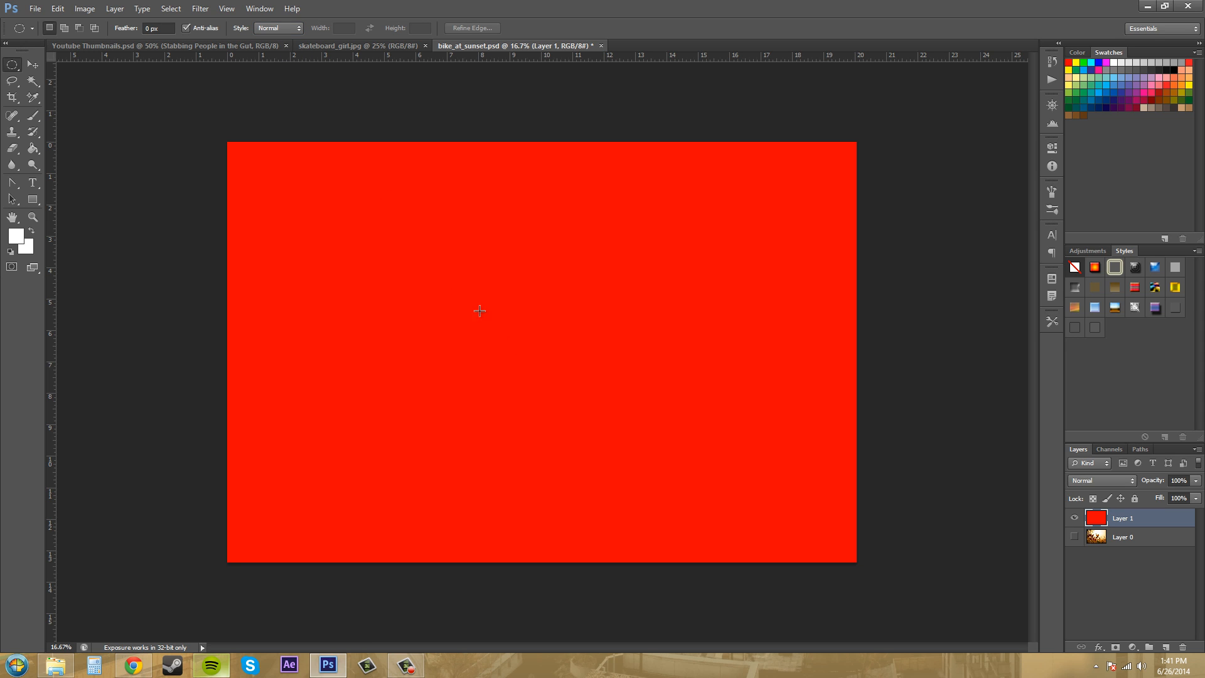
{"action": "left_click_drag", "start_coordinate": [478, 312], "coordinate": [676, 496]}
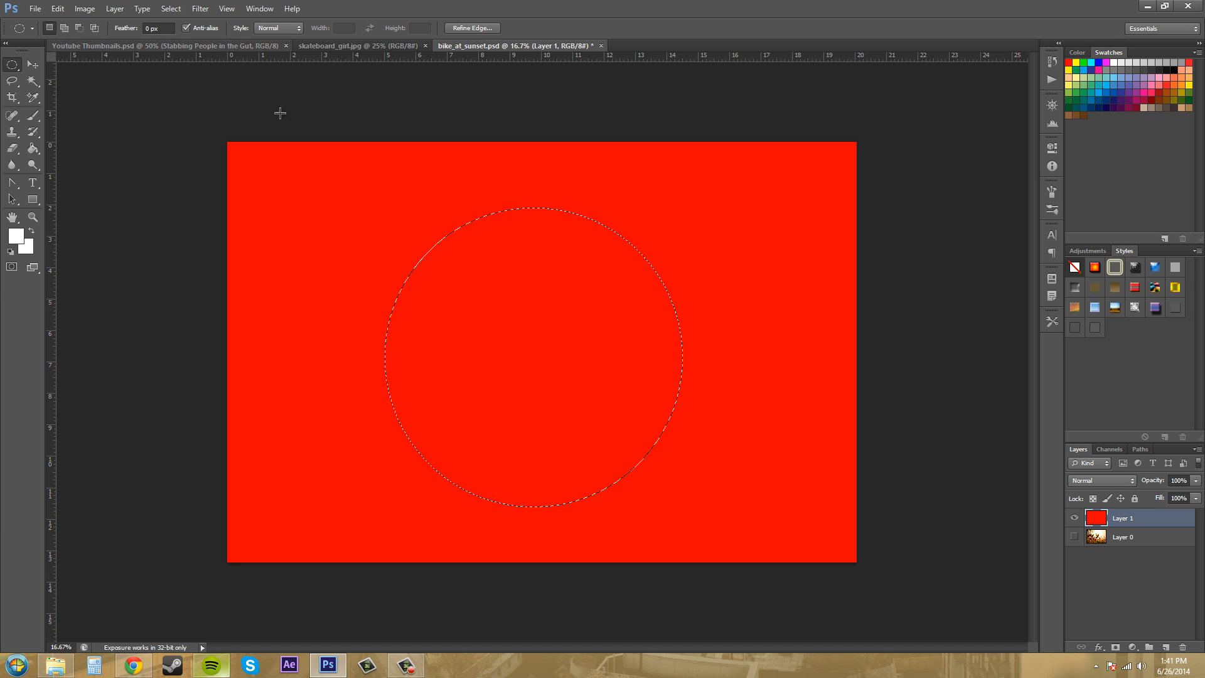
{"action": "mouse_move", "coordinate": [529, 204]}
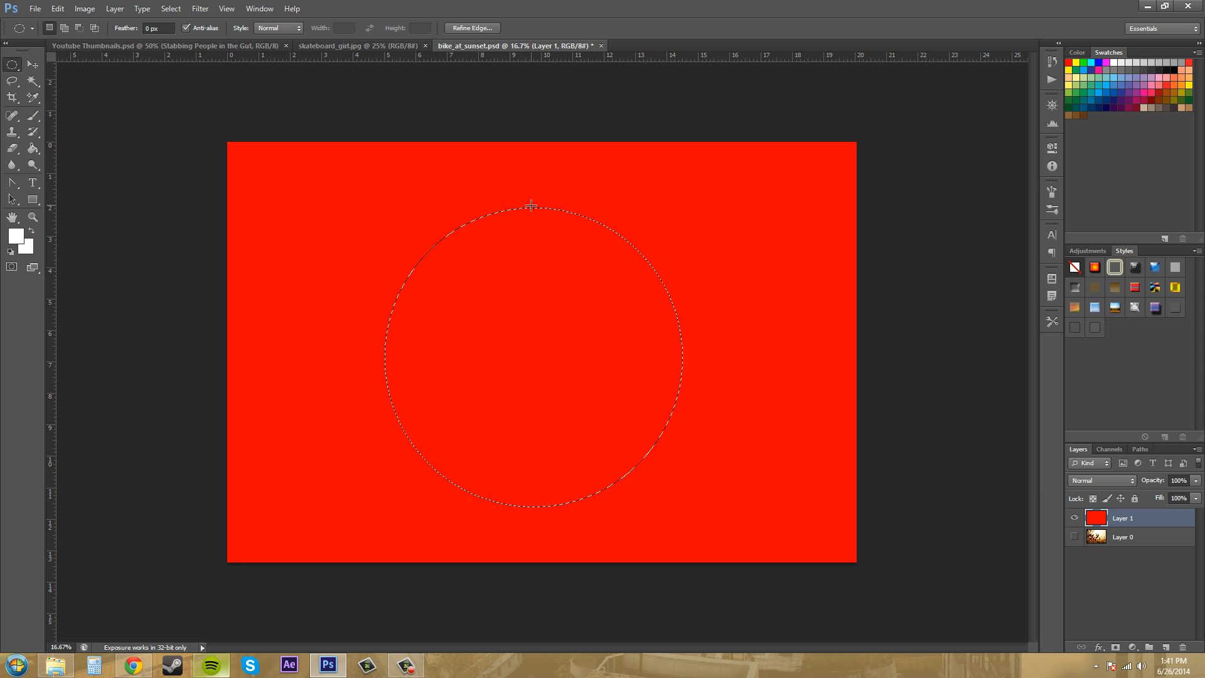
{"action": "key", "text": "Delete"}
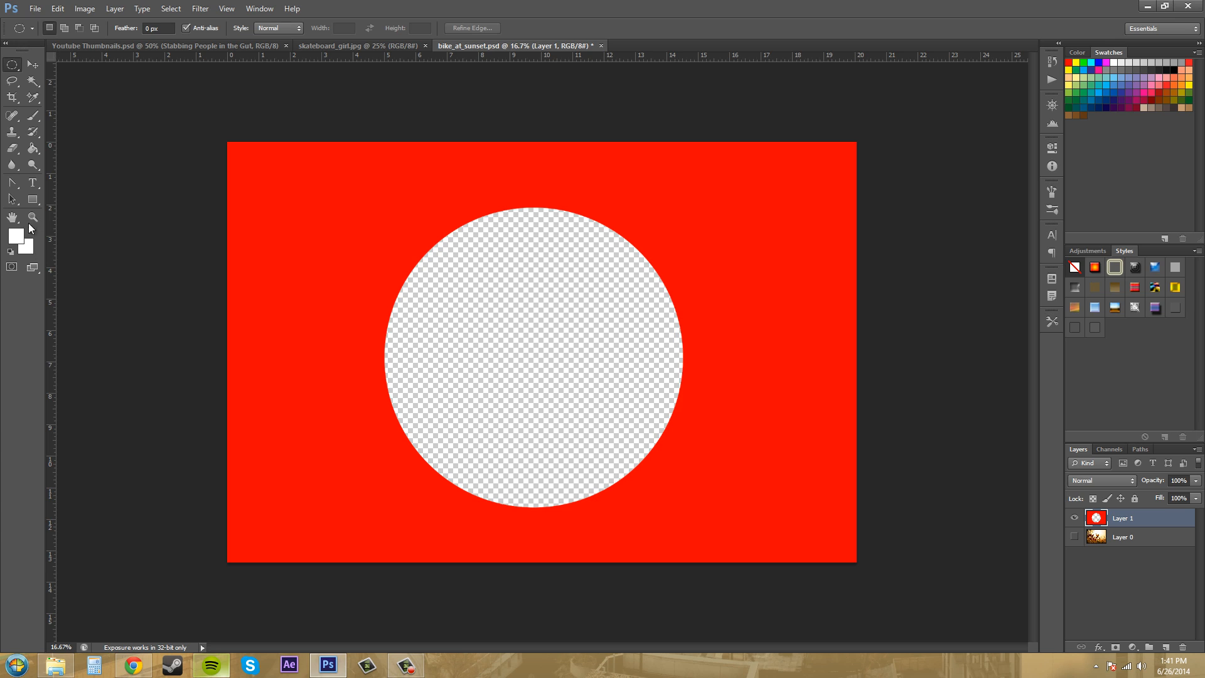
{"action": "mouse_move", "coordinate": [478, 474]}
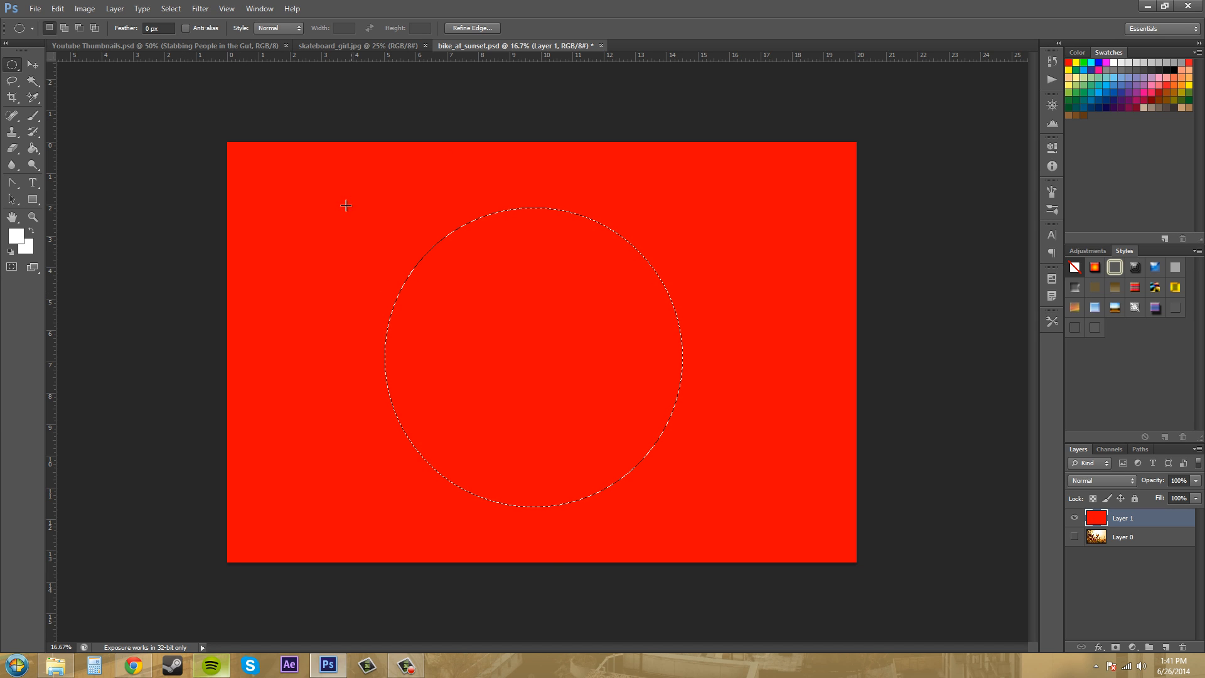
Step: Move the circular selection up-left and delete it with anti-alias off, leaving a hard-edged hole
{"action": "left_click_drag", "start_coordinate": [346, 205], "coordinate": [656, 477]}
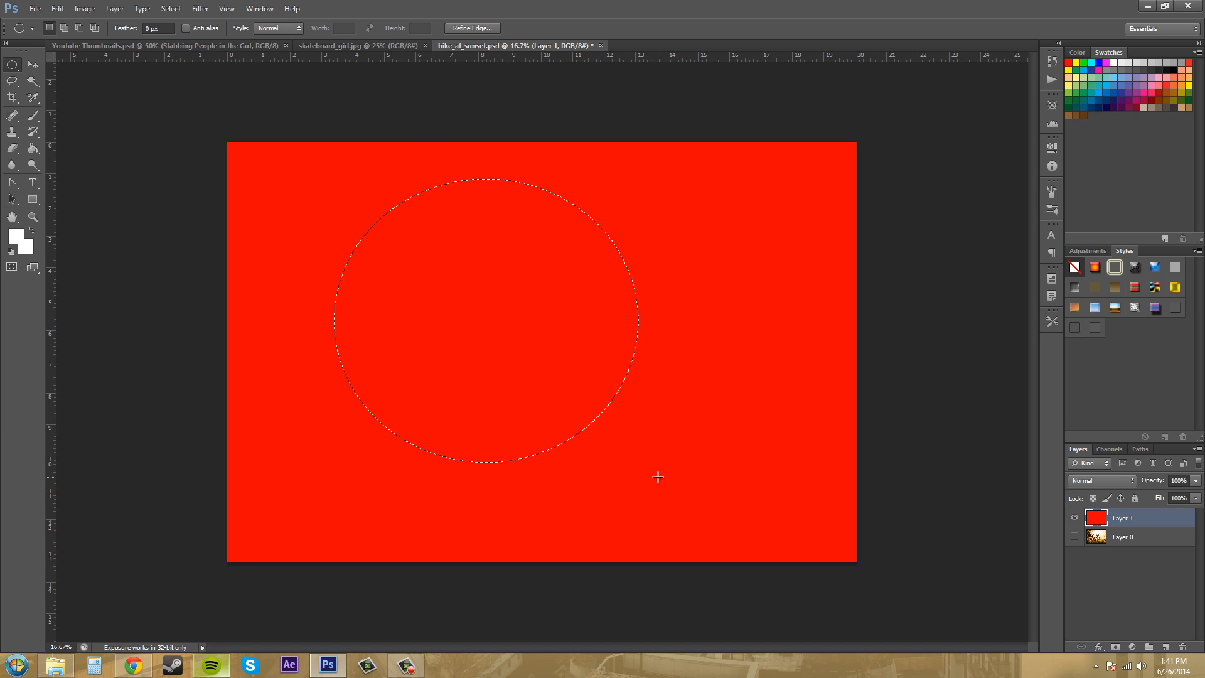
{"action": "key", "text": "Delete"}
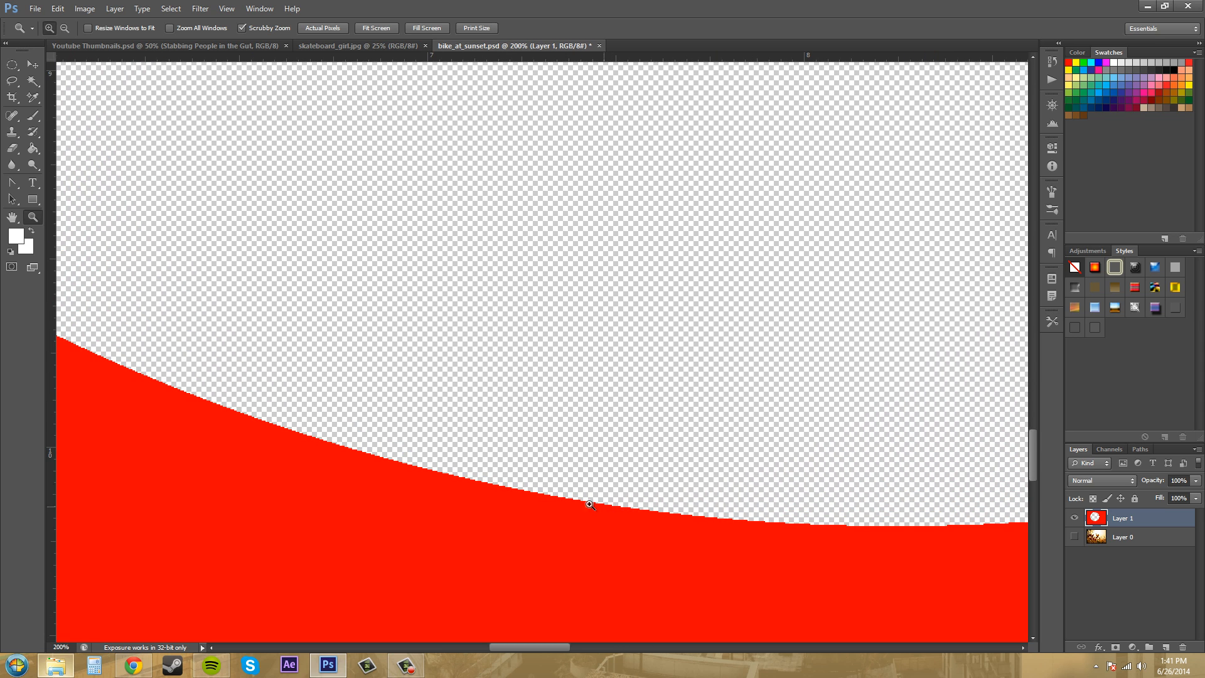
{"action": "mouse_move", "coordinate": [346, 441]}
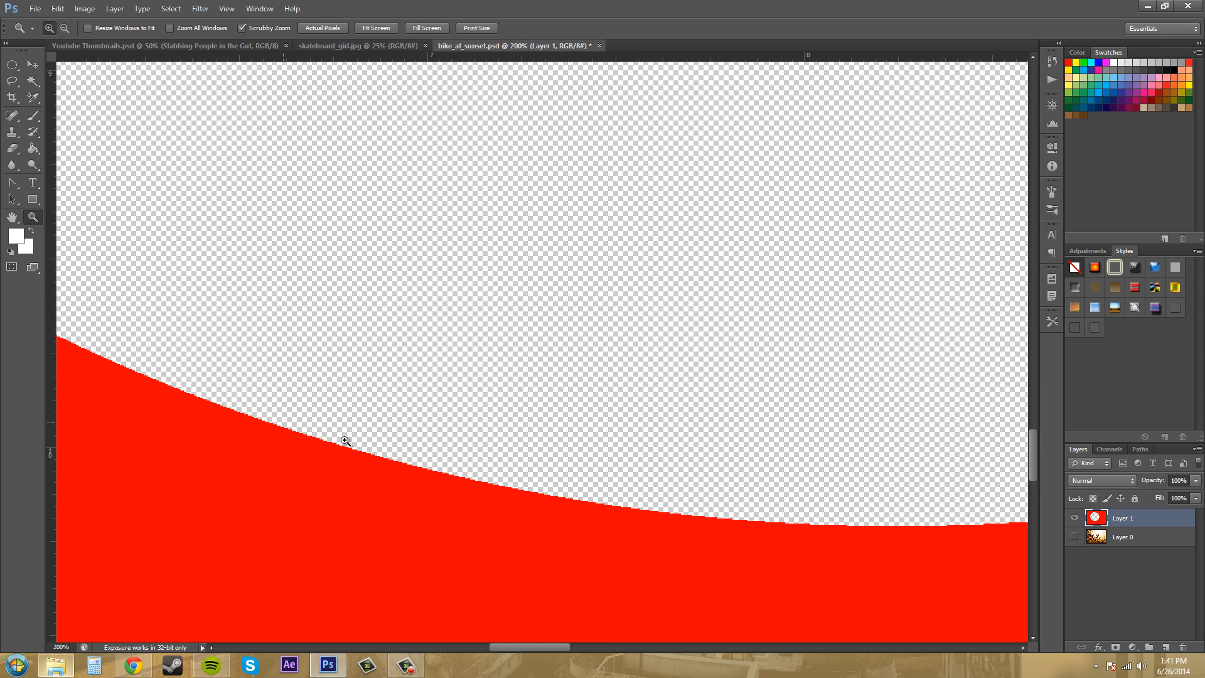
{"action": "mouse_move", "coordinate": [417, 250]}
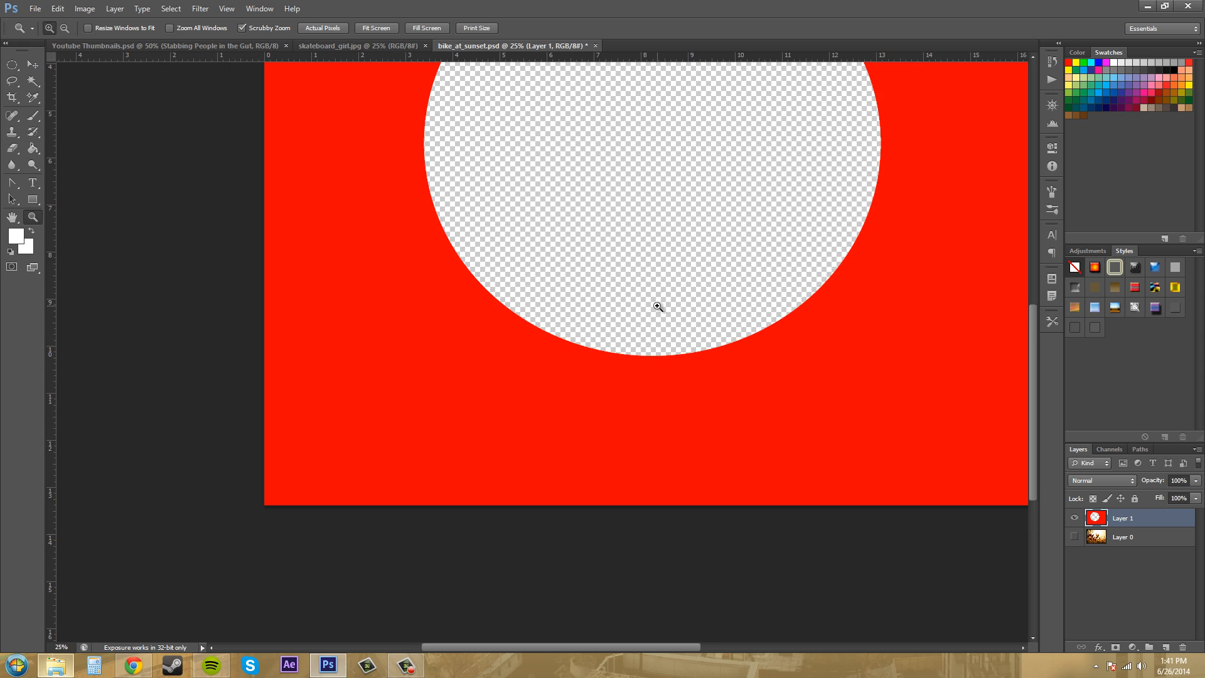
{"action": "left_click", "coordinate": [11, 64]}
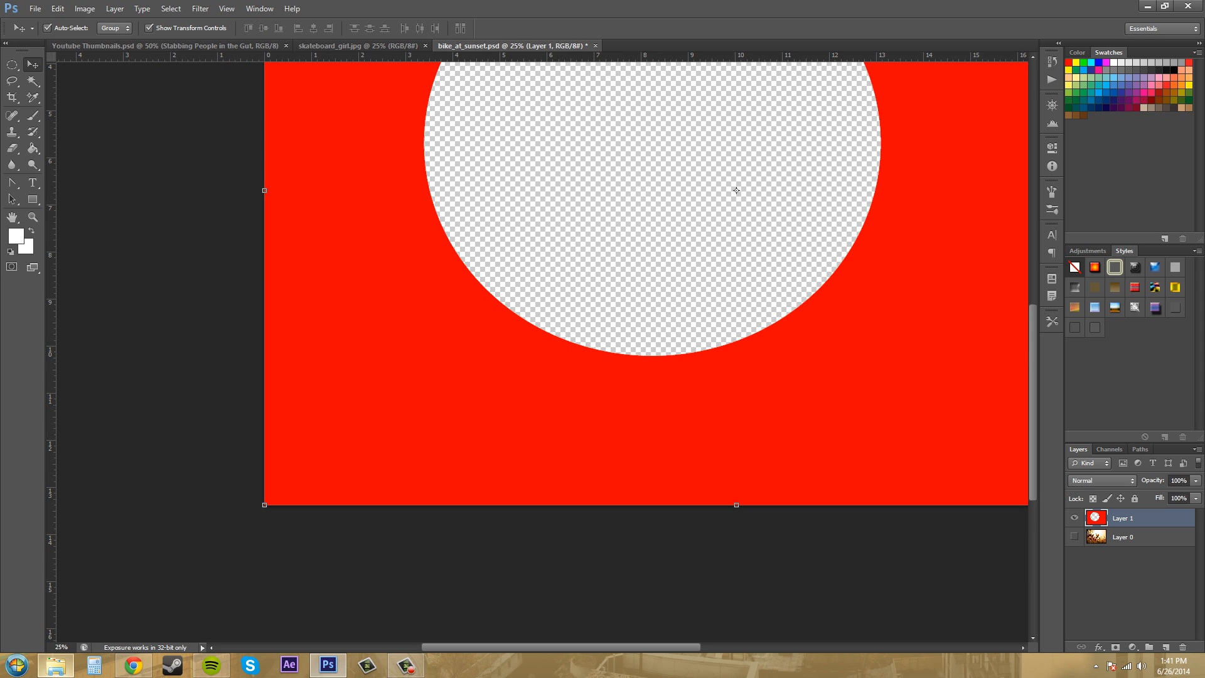
{"action": "mouse_move", "coordinate": [265, 485]}
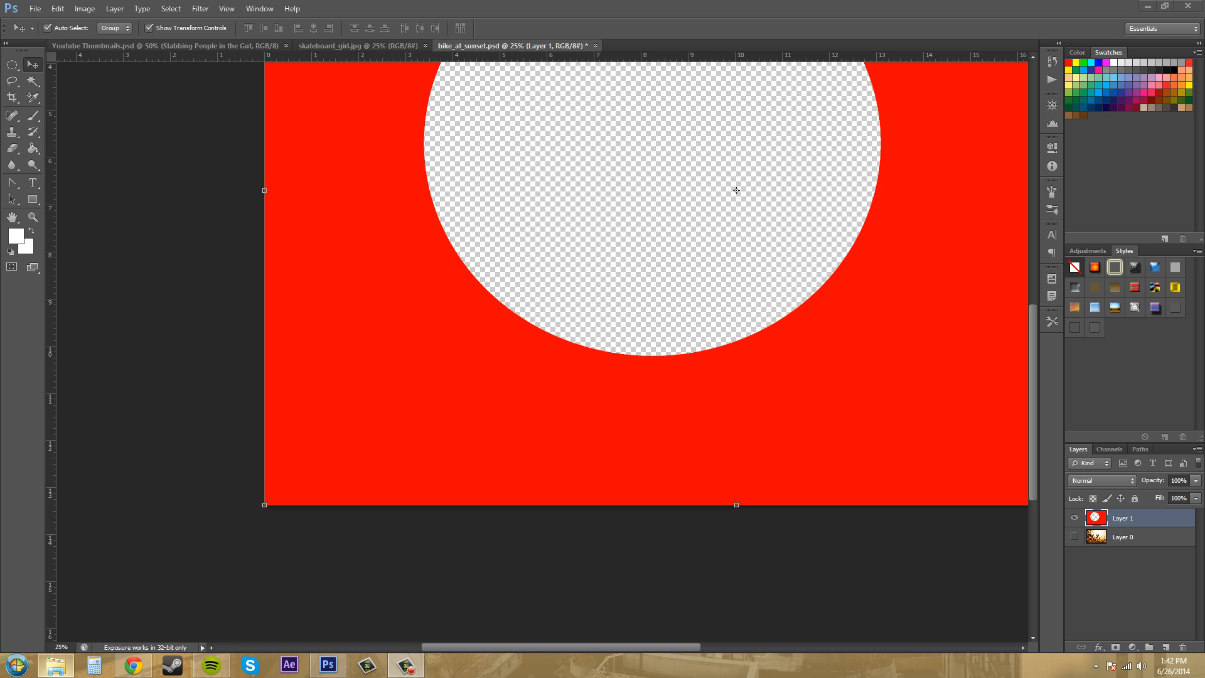
{"action": "mouse_move", "coordinate": [193, 463]}
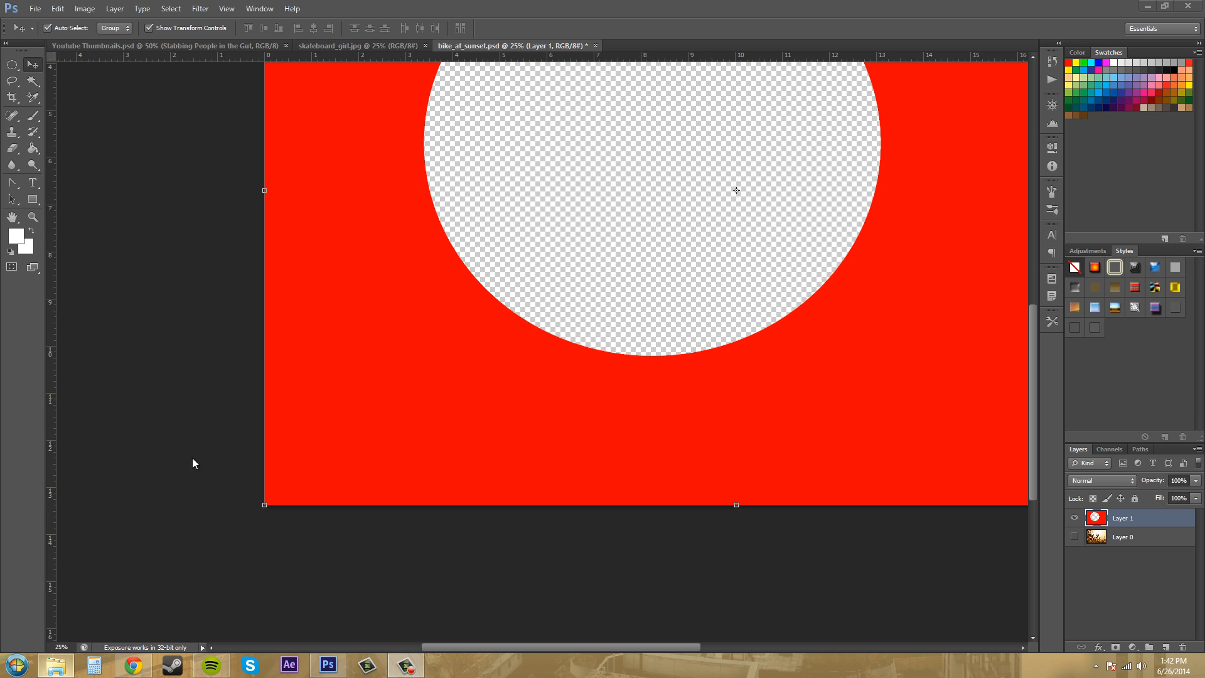
{"action": "mouse_move", "coordinate": [228, 492]}
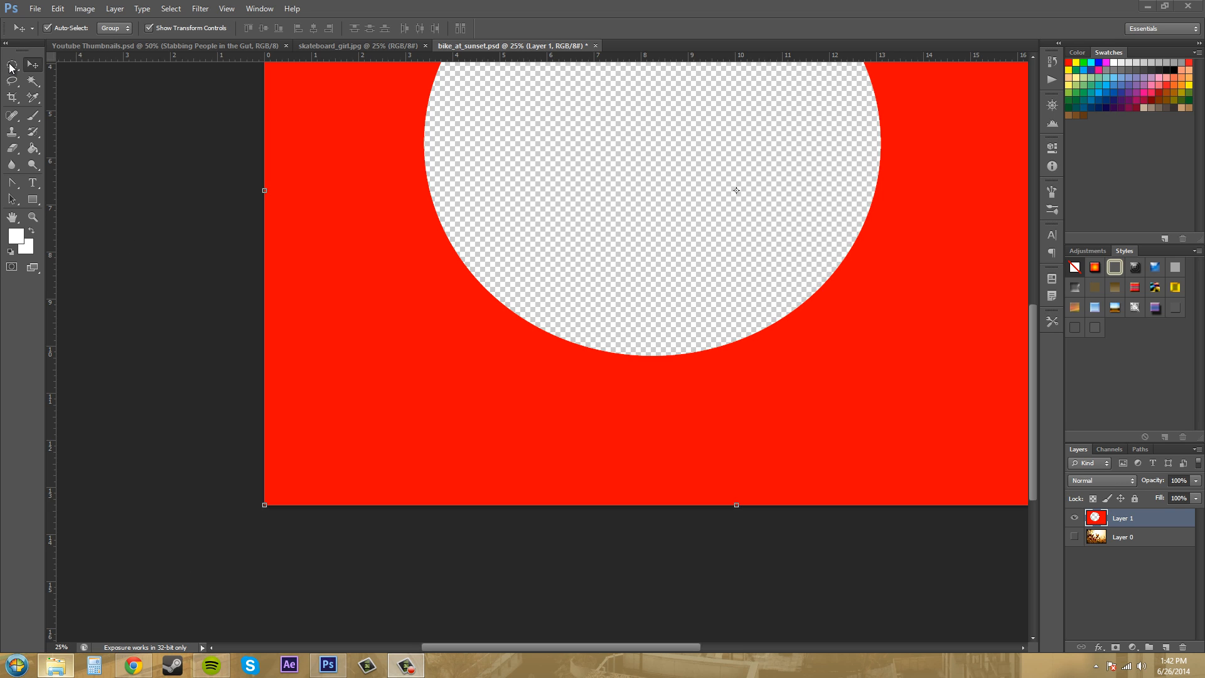
{"action": "mouse_move", "coordinate": [283, 355]}
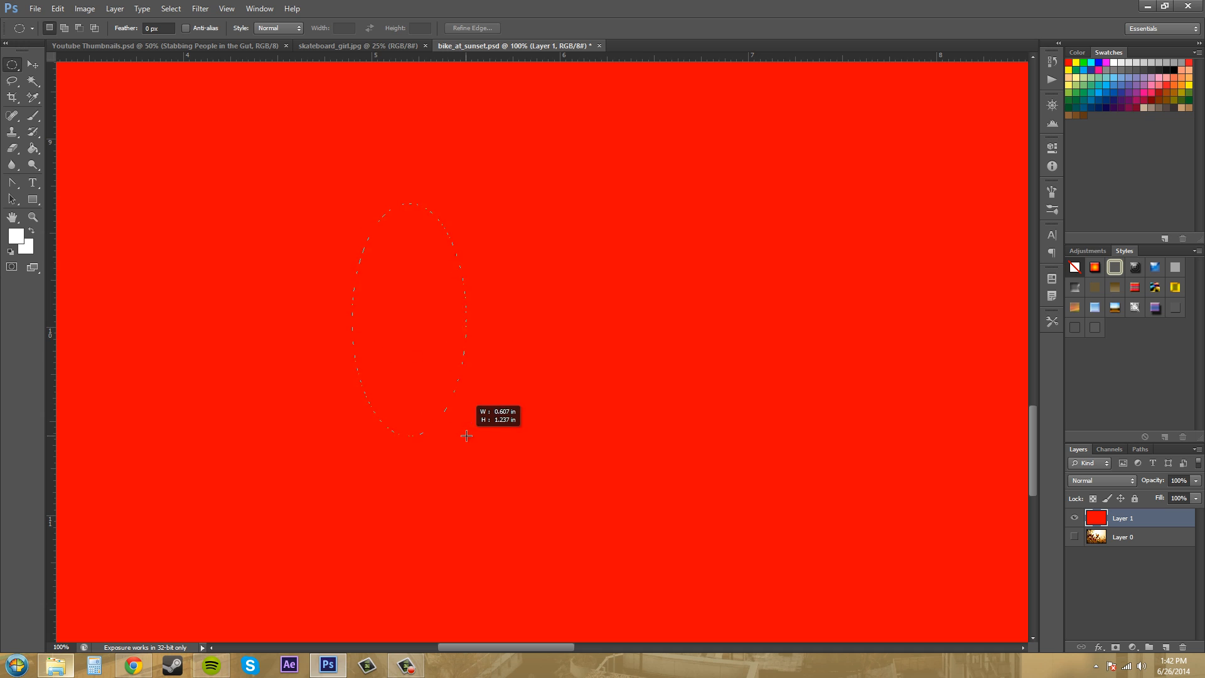
Step: Shift-drag several constrained elliptical selections, ending with a perfect circle about 1.4 inches across
{"action": "left_click_drag", "start_coordinate": [467, 435], "coordinate": [783, 415]}
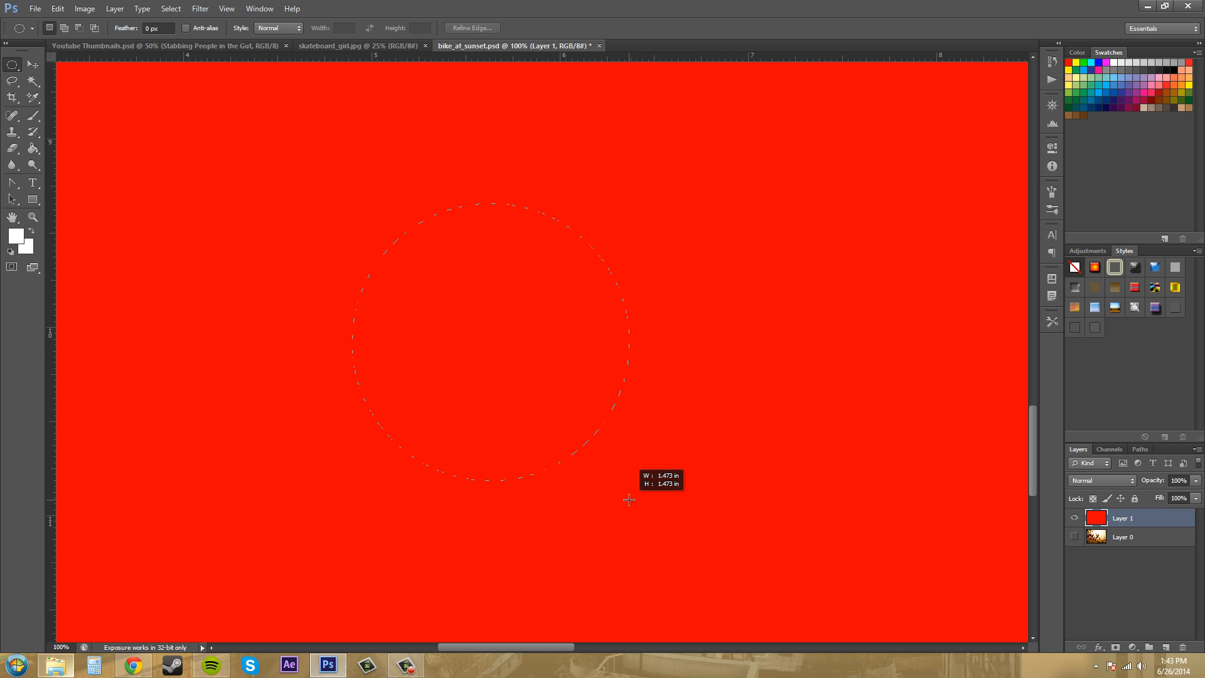
{"action": "left_click_drag", "start_coordinate": [629, 499], "coordinate": [666, 439]}
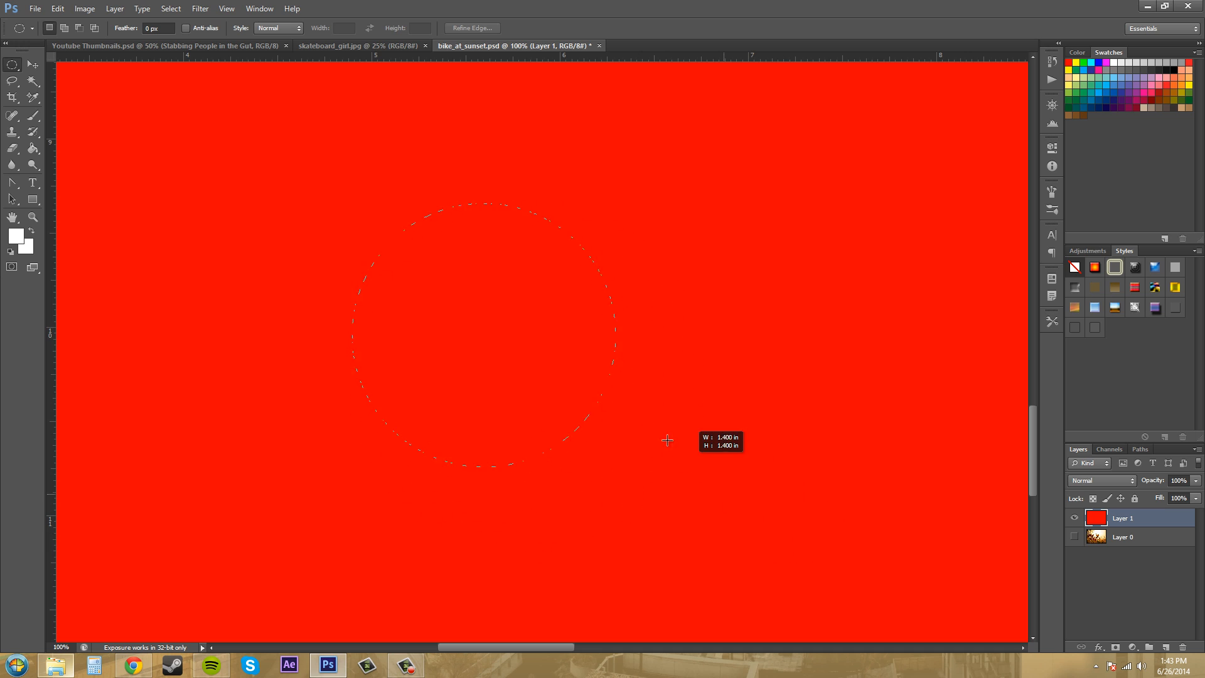
{"action": "left_click_drag", "start_coordinate": [666, 440], "coordinate": [784, 461]}
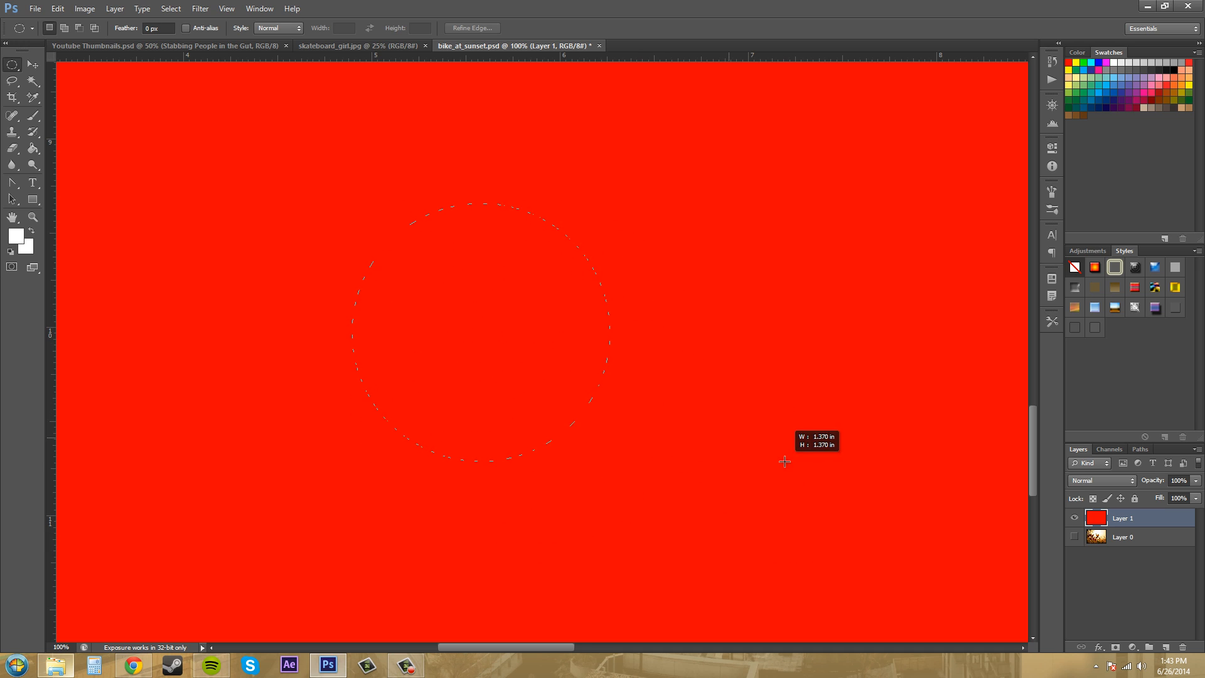
{"action": "left_click_drag", "start_coordinate": [785, 462], "coordinate": [730, 395]}
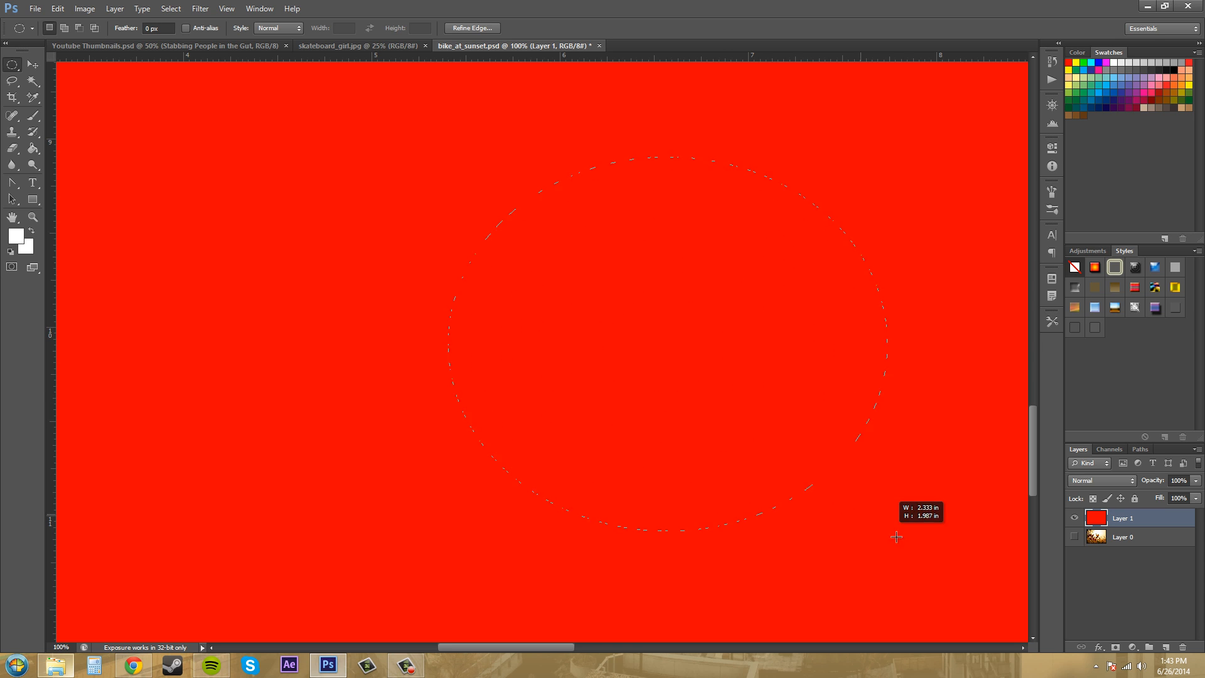
{"action": "left_click_drag", "start_coordinate": [895, 536], "coordinate": [546, 546]}
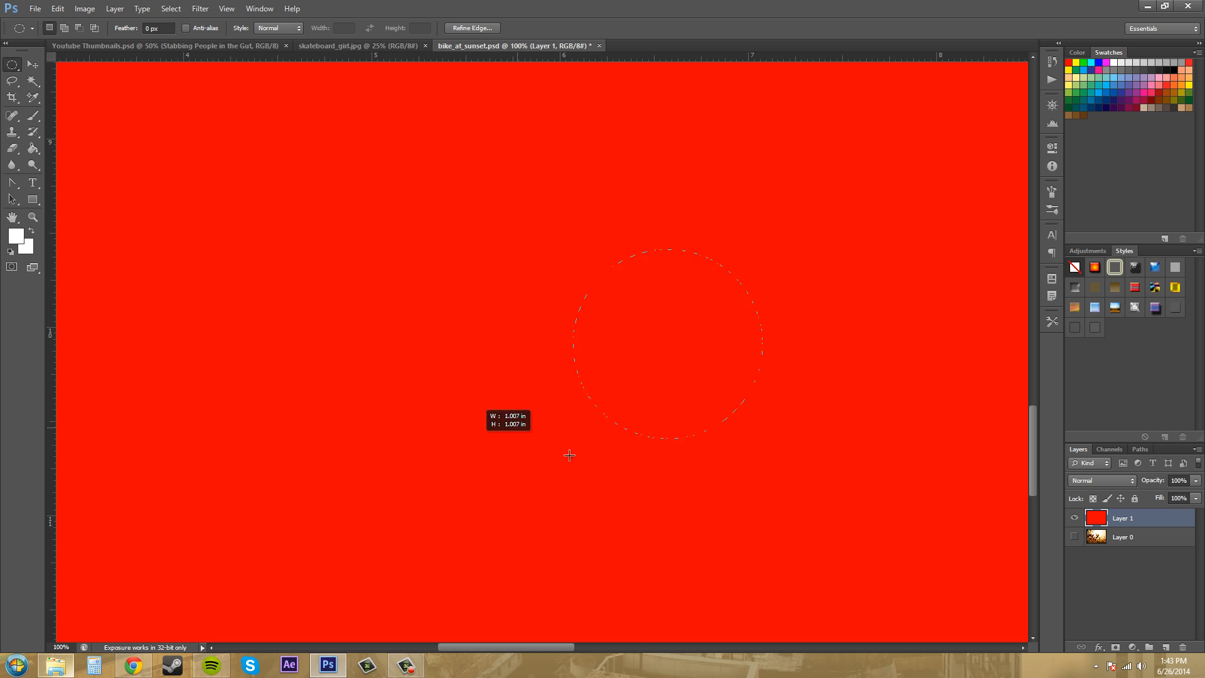
{"action": "left_click_drag", "start_coordinate": [569, 455], "coordinate": [952, 482]}
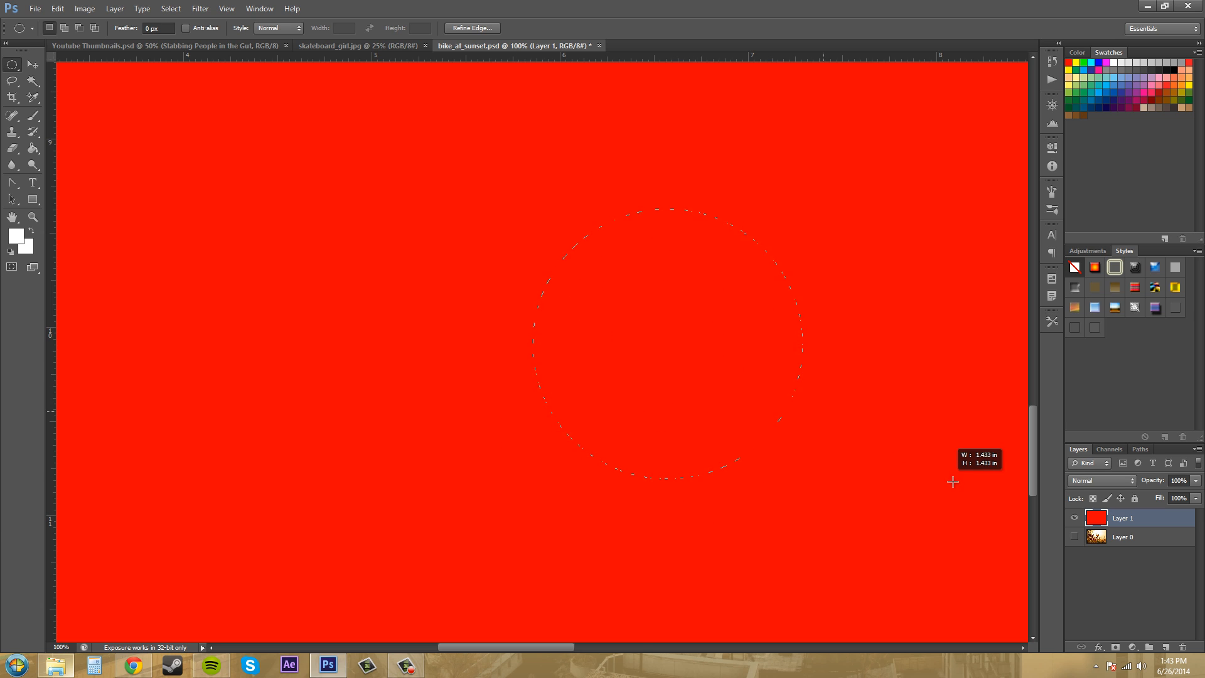